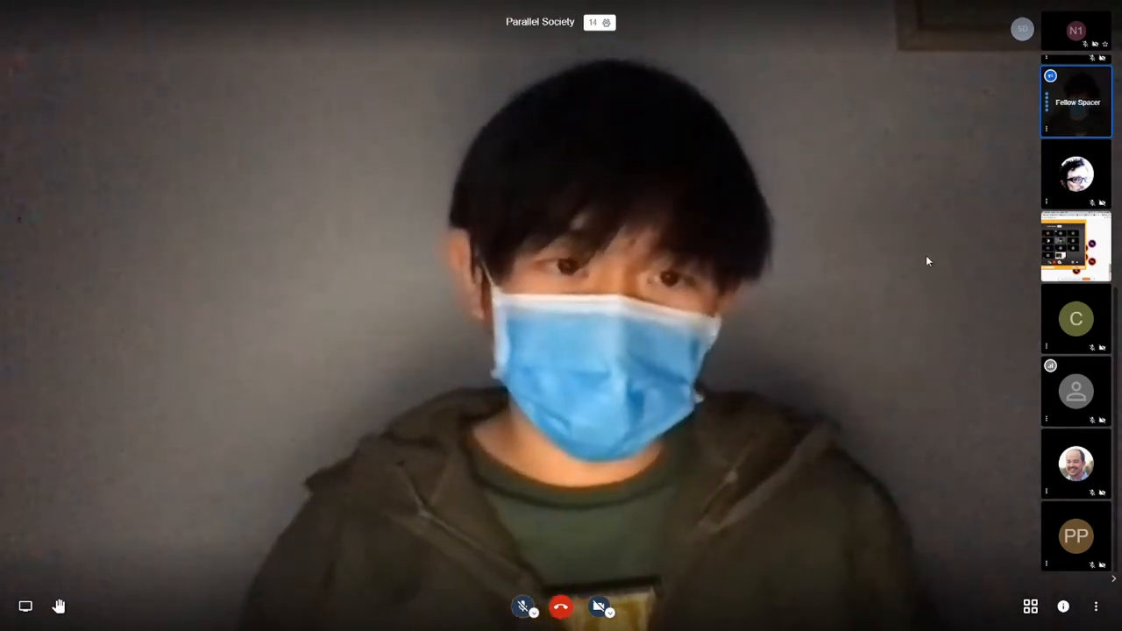
{"action": "mouse_move", "coordinate": [954, 299]}
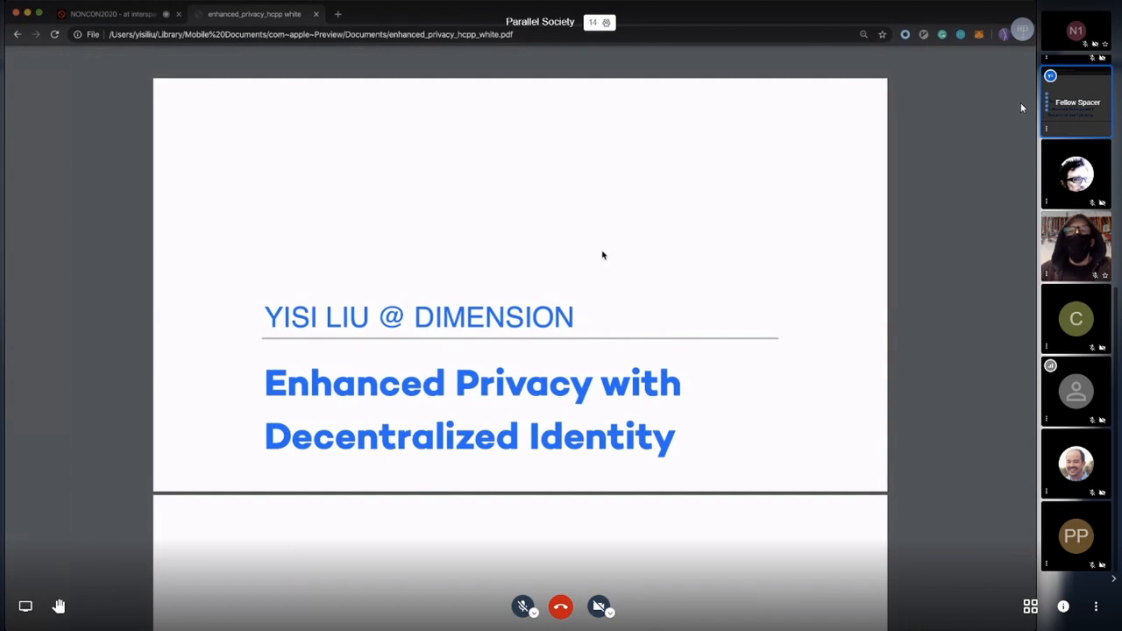
- Scroll the shared PDF from the title slide through 'What is privacy?' to the 'By Definition' slide
{"action": "scroll", "scroll_direction": "down", "scroll_amount": 3}
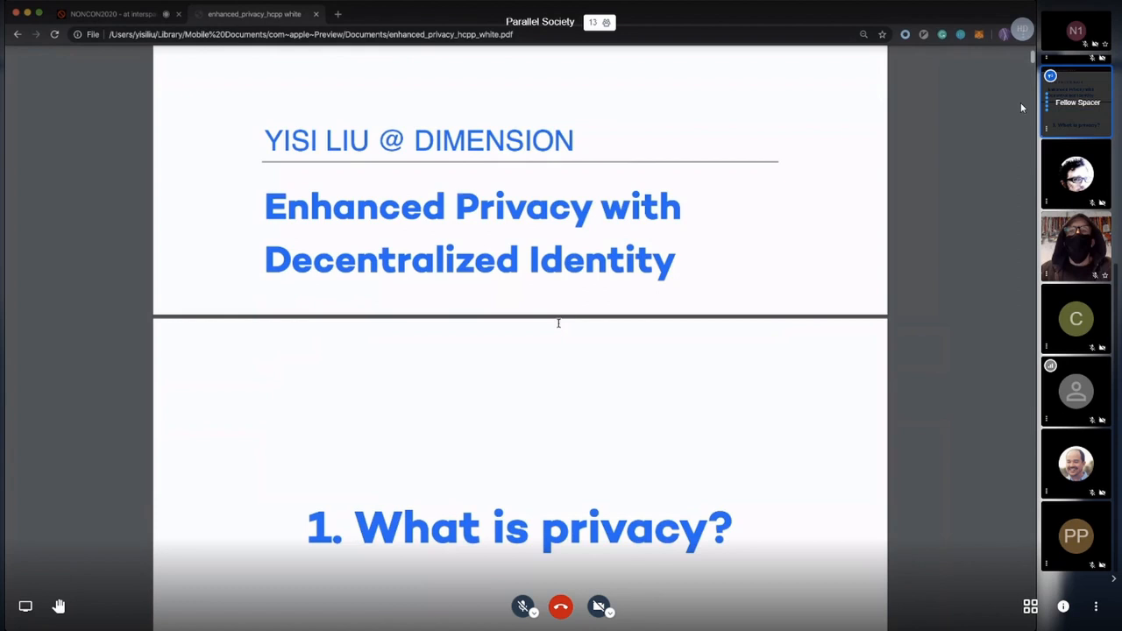
{"action": "scroll", "scroll_direction": "down", "scroll_amount": 3}
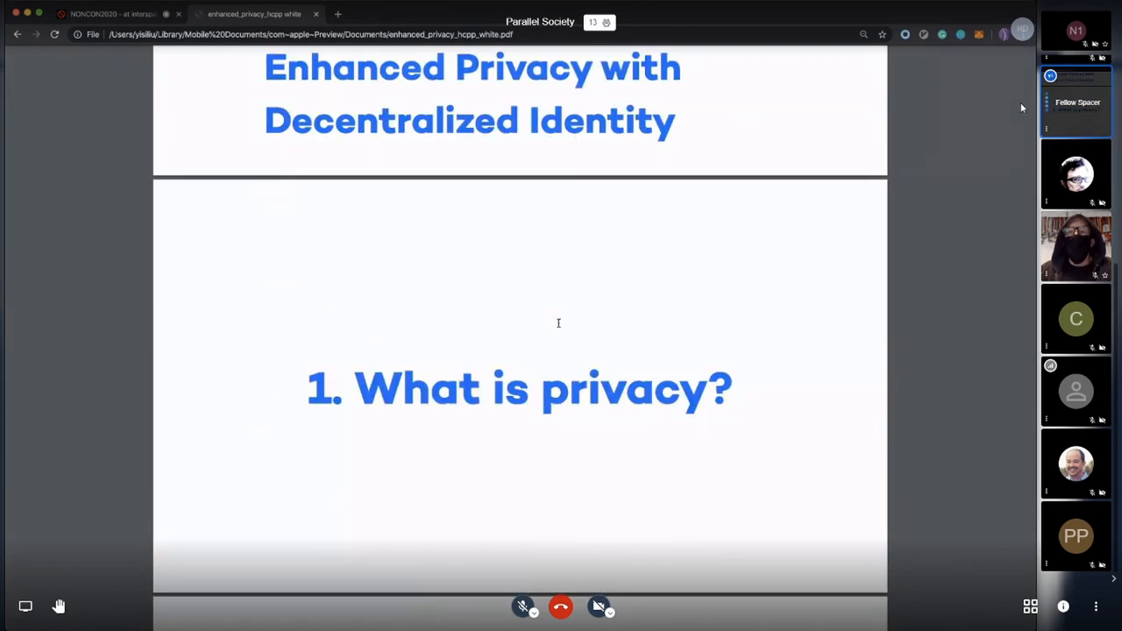
{"action": "scroll", "scroll_direction": "down", "scroll_amount": 3}
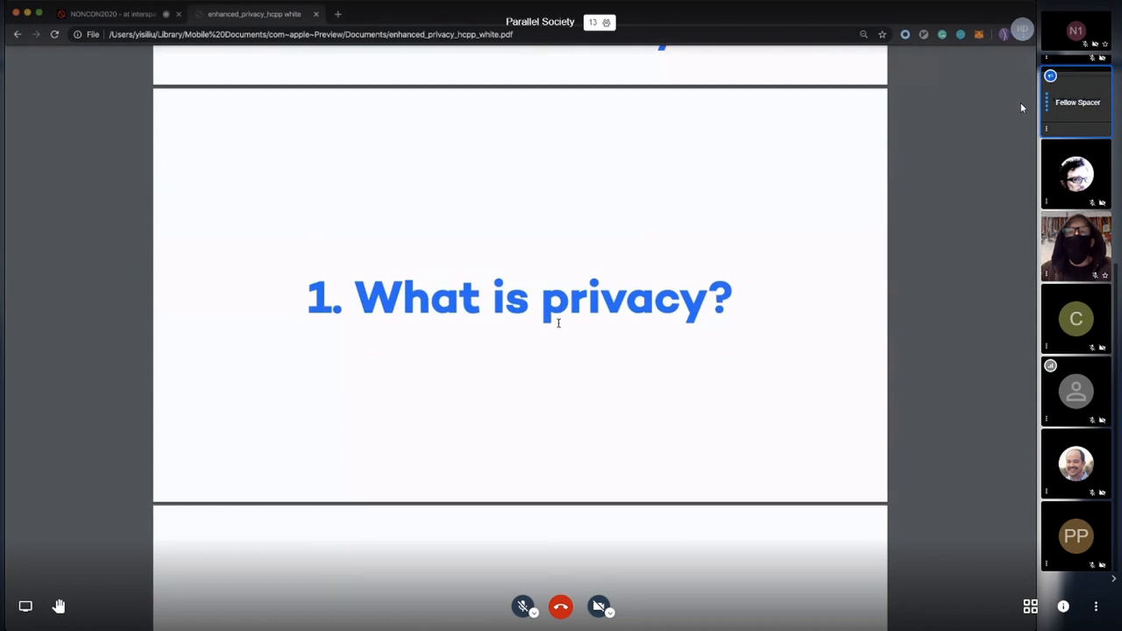
{"action": "scroll", "scroll_direction": "down", "scroll_amount": 3}
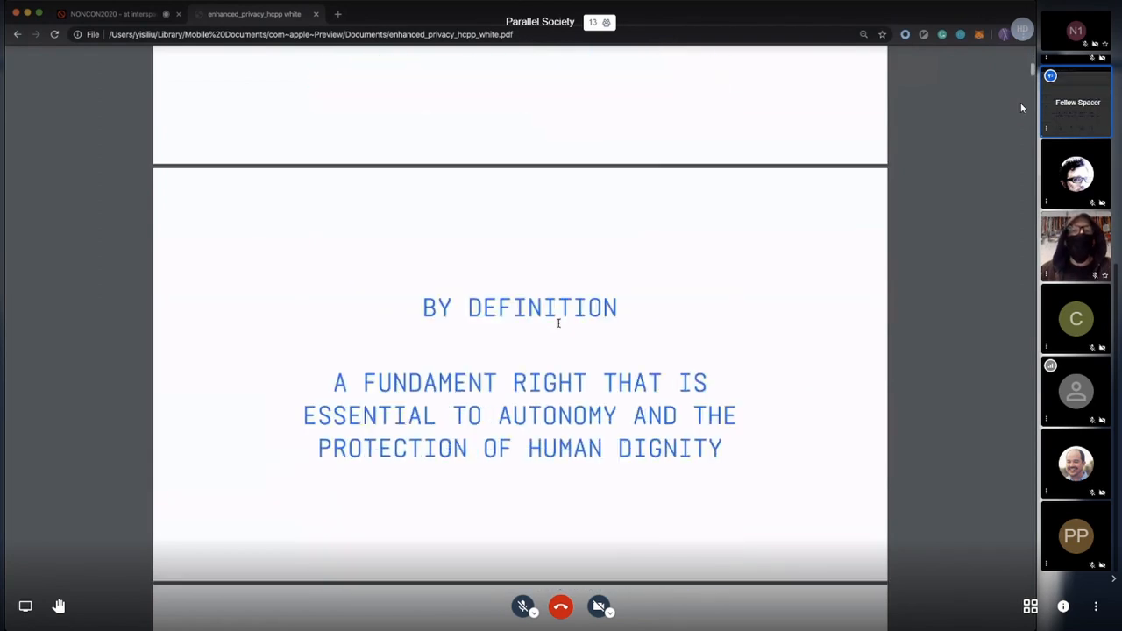
{"action": "mouse_move", "coordinate": [530, 360]}
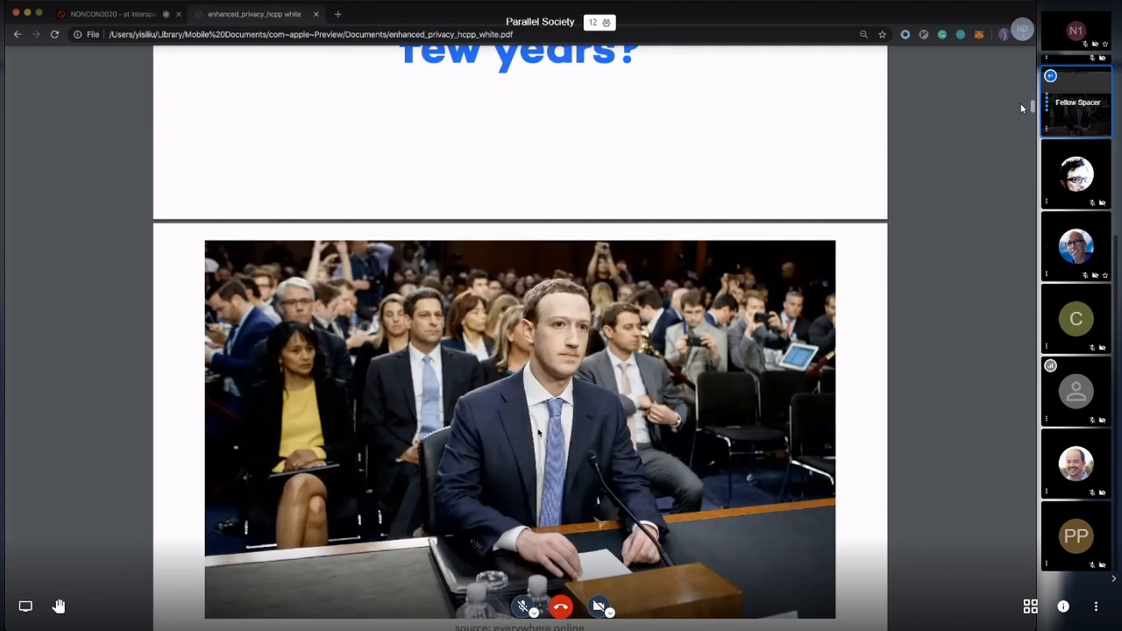
- Scroll the shared PDF past the hearing photo to the 'What happened in the past few years?' Facebook slide
{"action": "scroll", "scroll_direction": "down", "scroll_amount": 3}
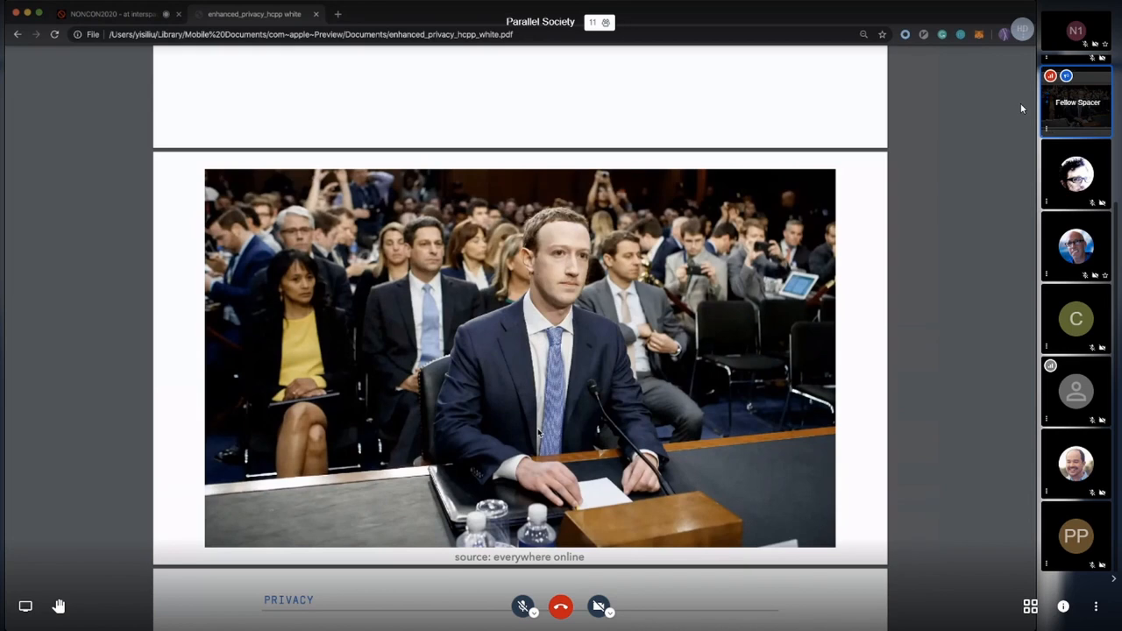
{"action": "scroll", "scroll_direction": "down", "scroll_amount": 3}
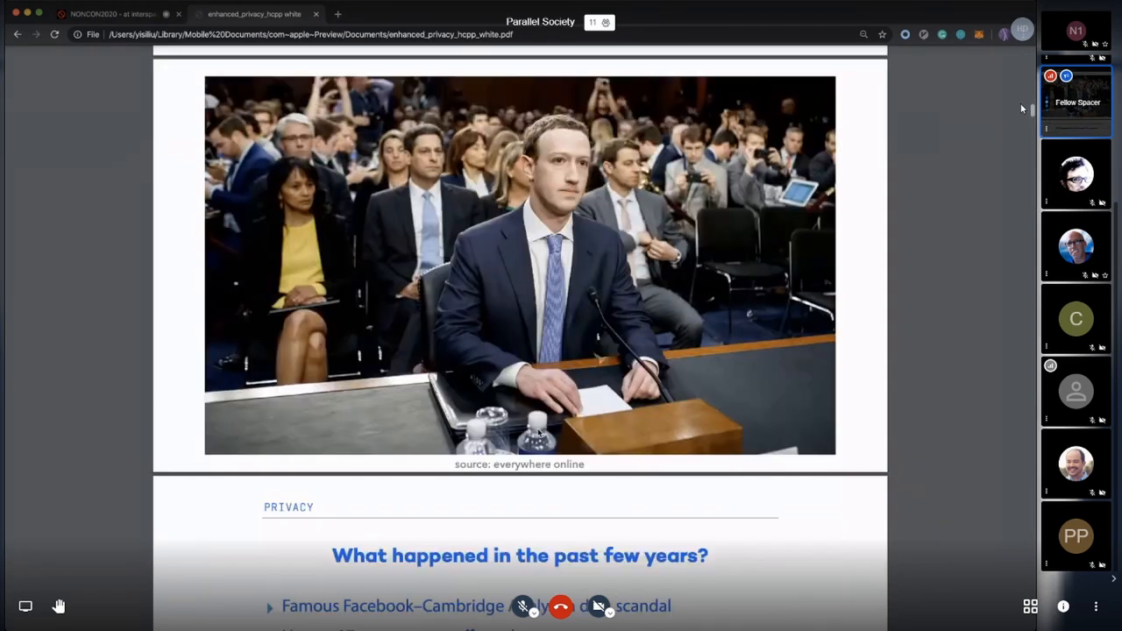
{"action": "scroll", "scroll_direction": "down", "scroll_amount": 3}
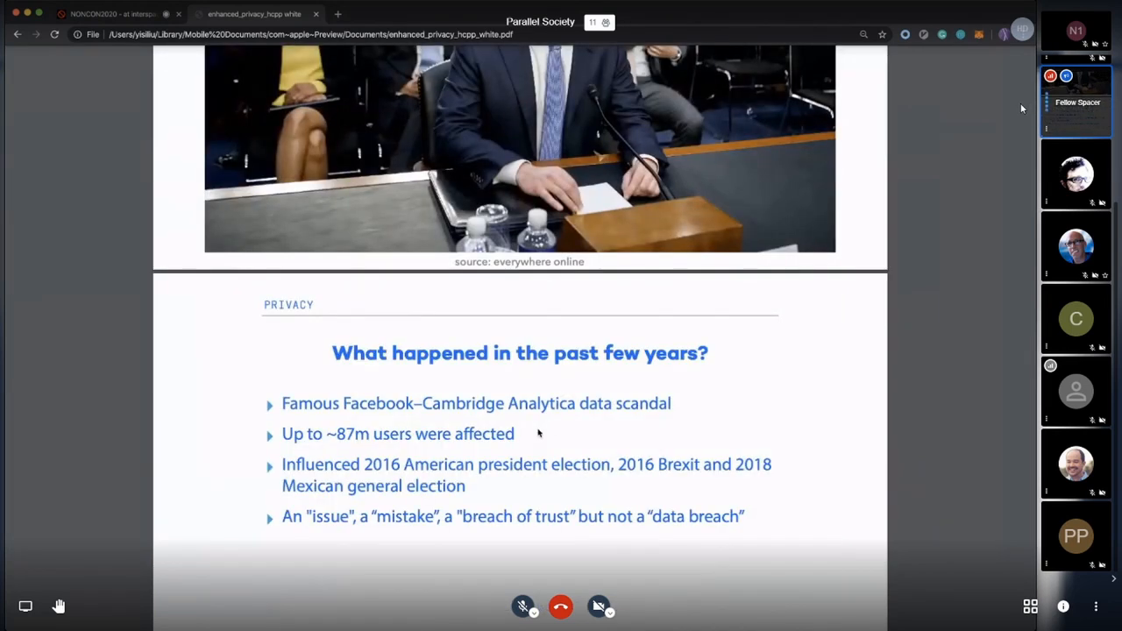
{"action": "scroll", "scroll_direction": "down", "scroll_amount": 3}
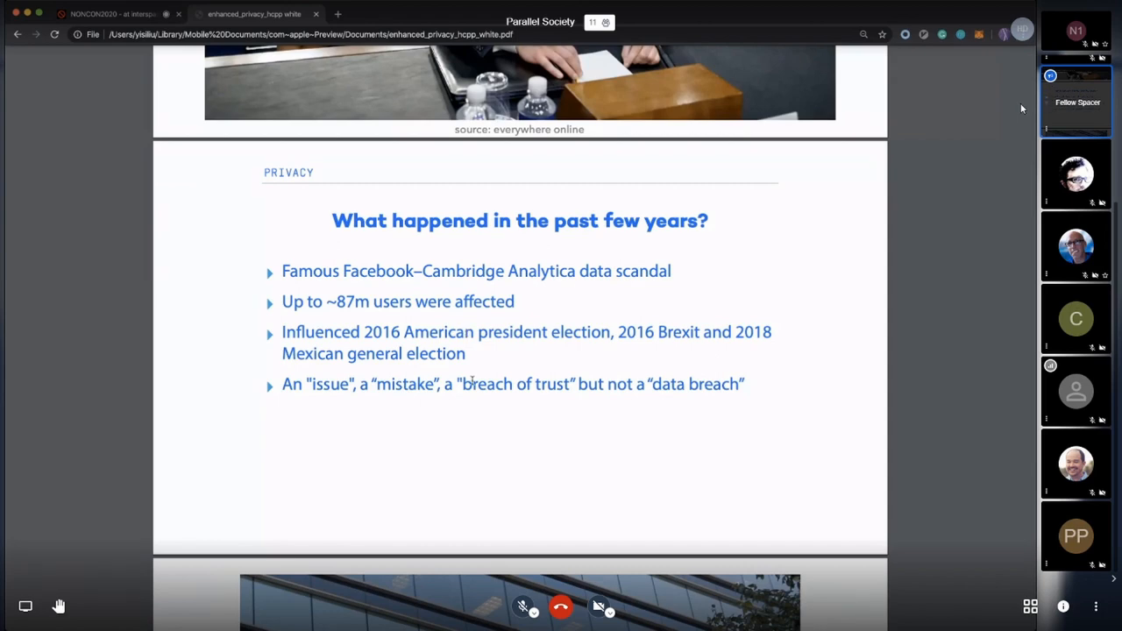
{"action": "scroll", "scroll_direction": "down", "scroll_amount": 3}
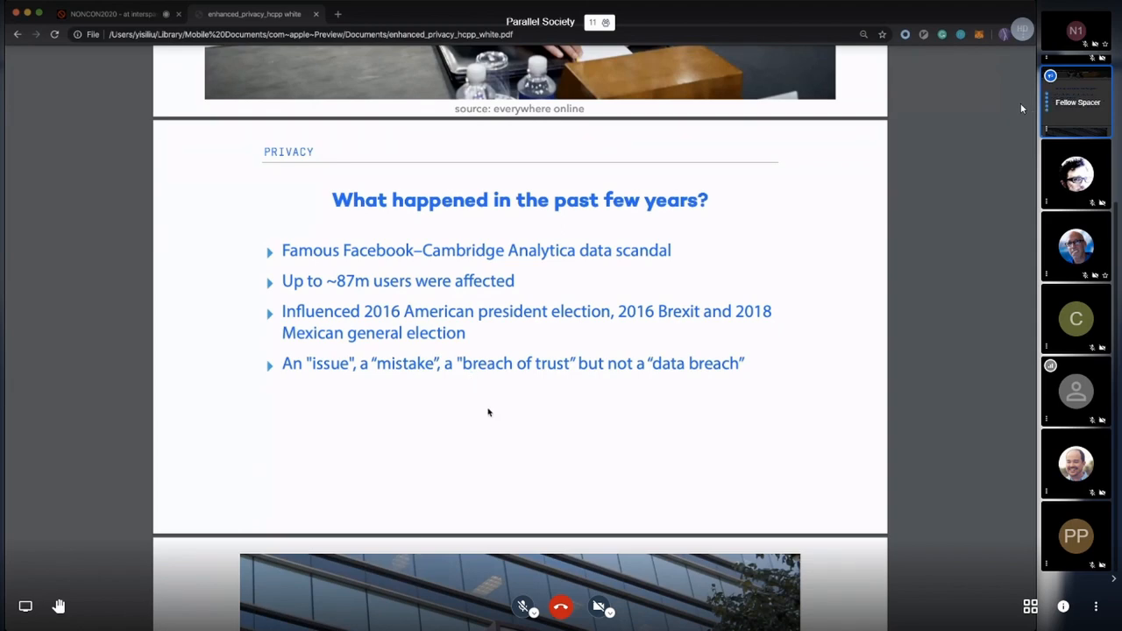
{"action": "scroll", "scroll_direction": "down", "scroll_amount": 3}
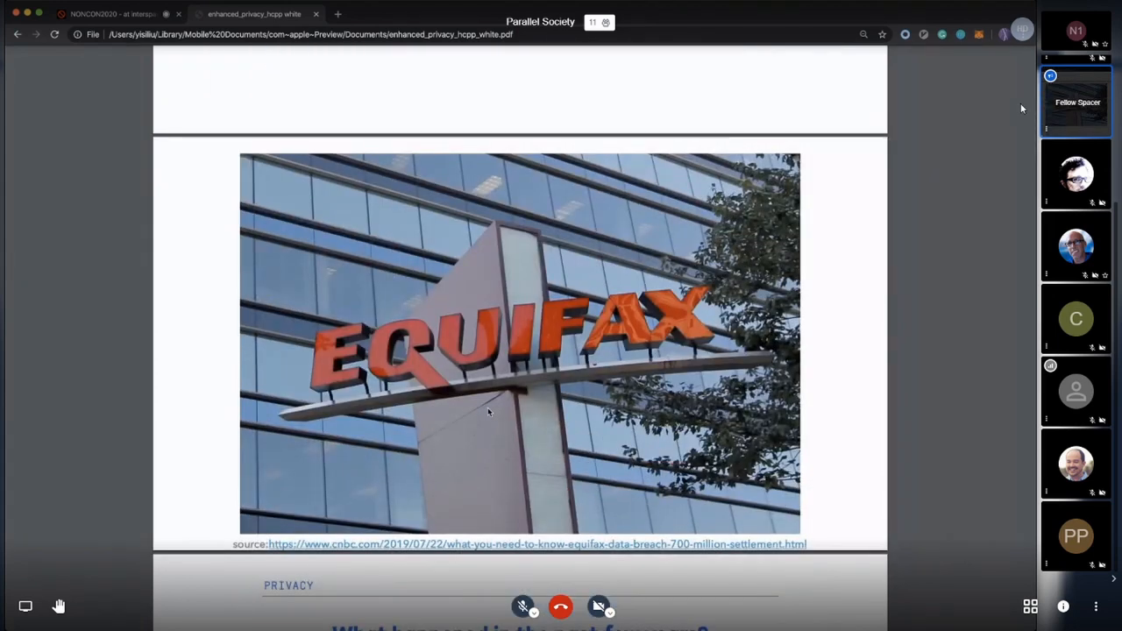
- Scroll the shared PDF past the Equifax photo to the Equifax data breach bullet slide
{"action": "scroll", "scroll_direction": "down", "scroll_amount": 3}
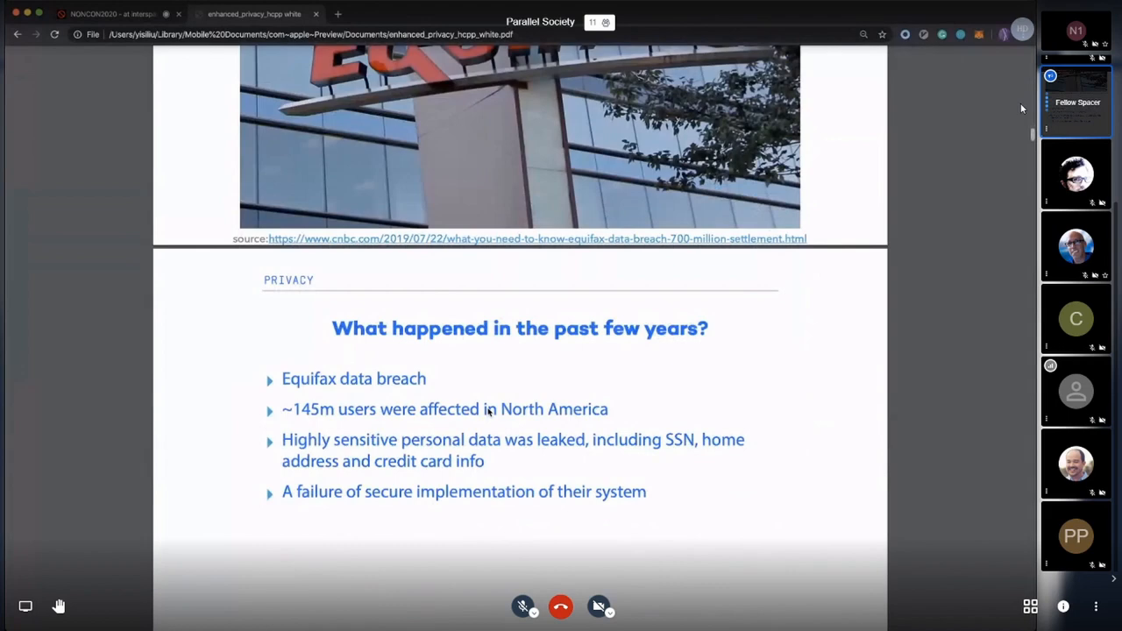
{"action": "scroll", "scroll_direction": "down", "scroll_amount": 3}
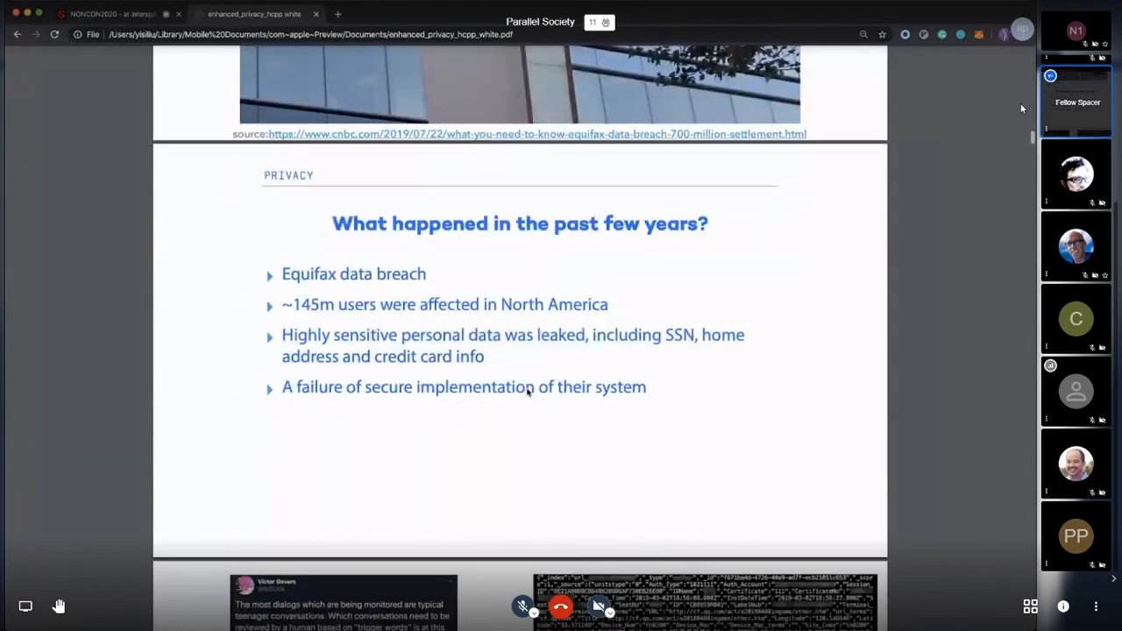
{"action": "mouse_move", "coordinate": [368, 296]}
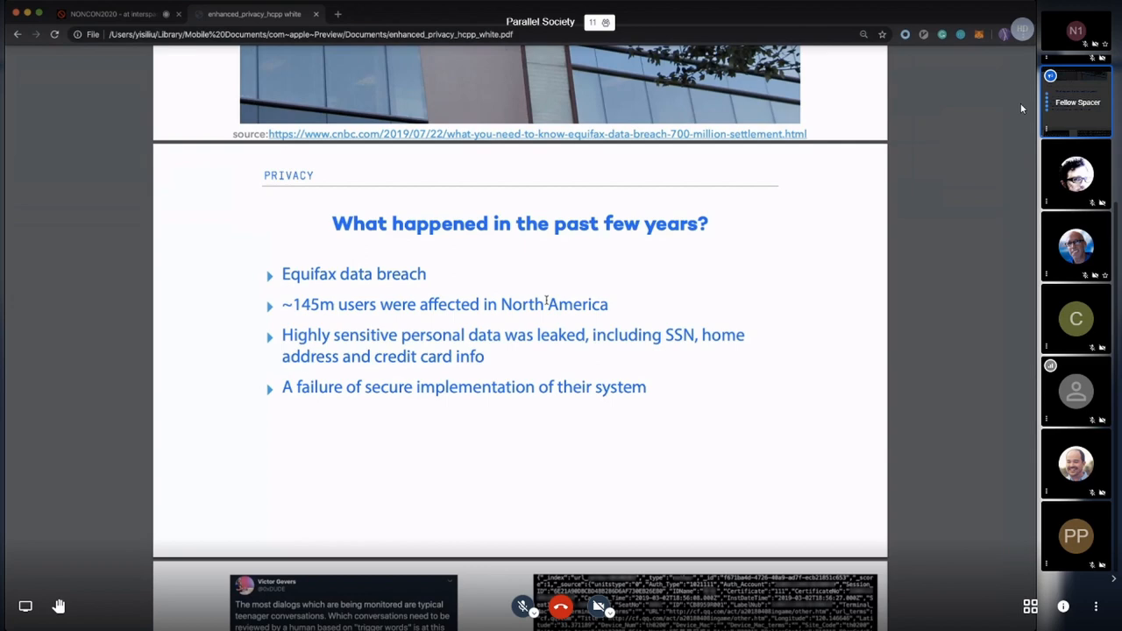
{"action": "scroll", "scroll_direction": "down", "scroll_amount": 3}
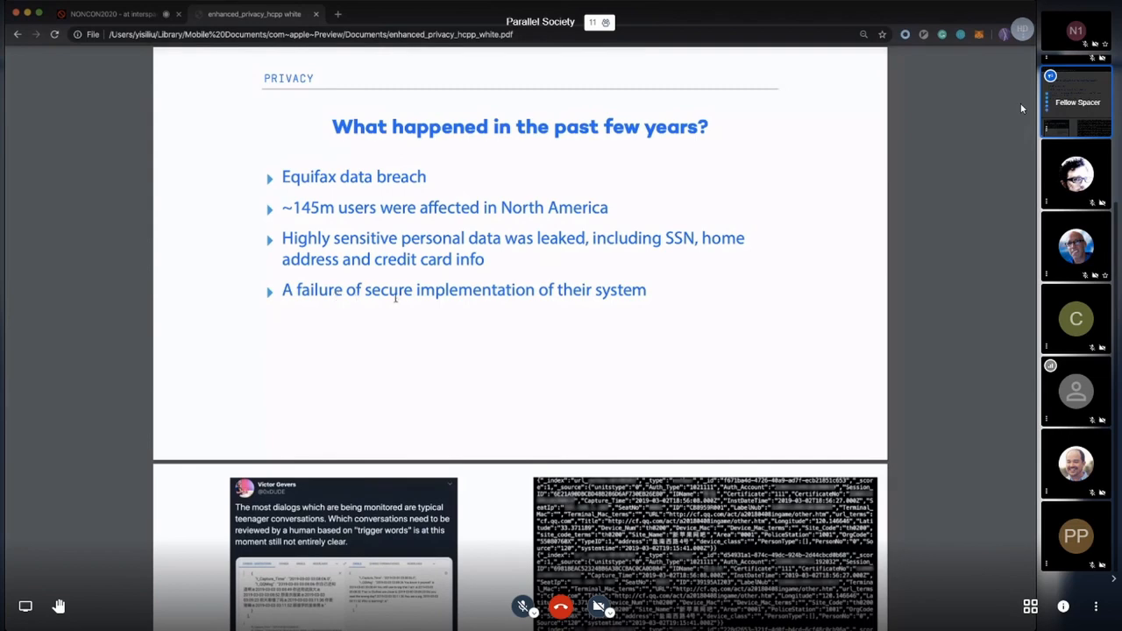
{"action": "mouse_move", "coordinate": [495, 330]}
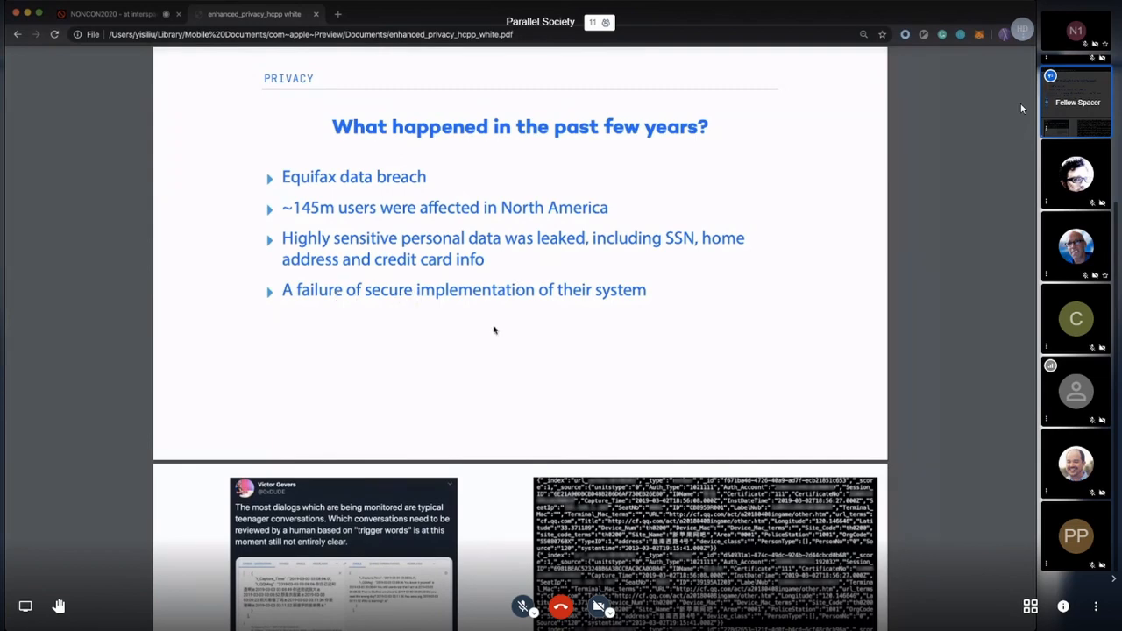
{"action": "scroll", "scroll_direction": "down", "scroll_amount": 3}
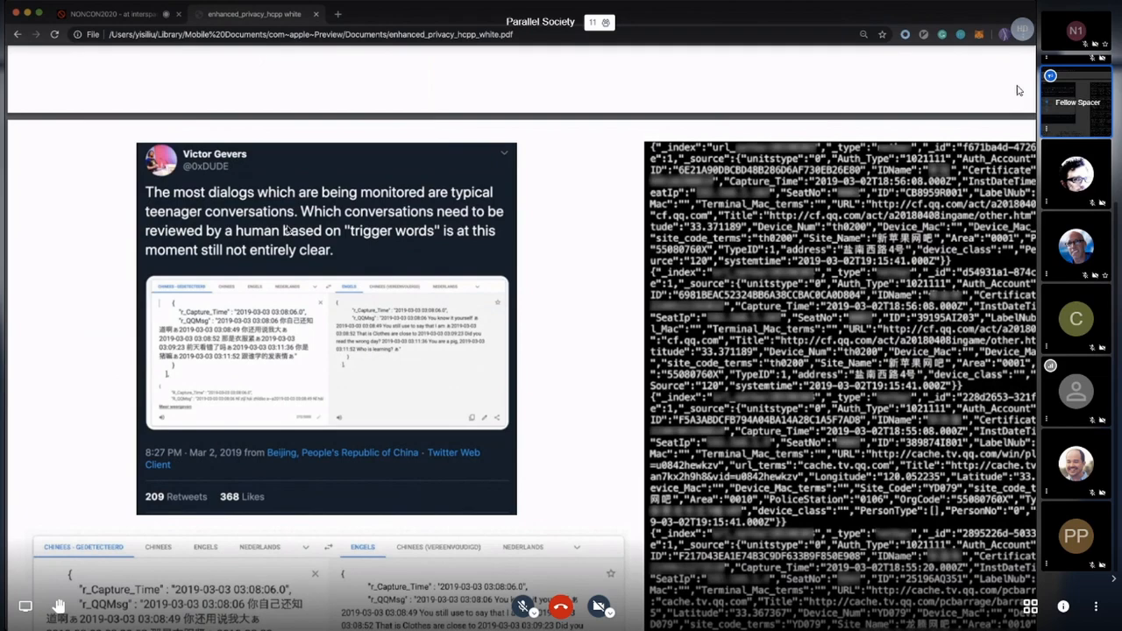
- Scroll the shared PDF down to the Victor Gevers tweet and leaked database screenshot slide
{"action": "scroll", "scroll_direction": "down", "scroll_amount": 3}
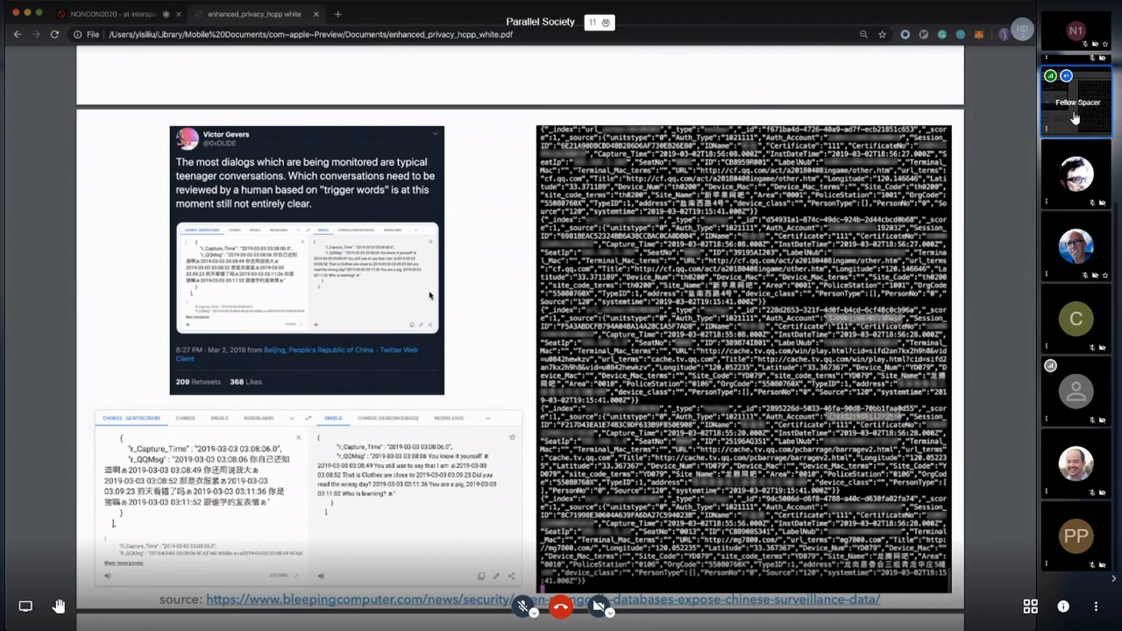
{"action": "scroll", "scroll_direction": "down", "scroll_amount": 3}
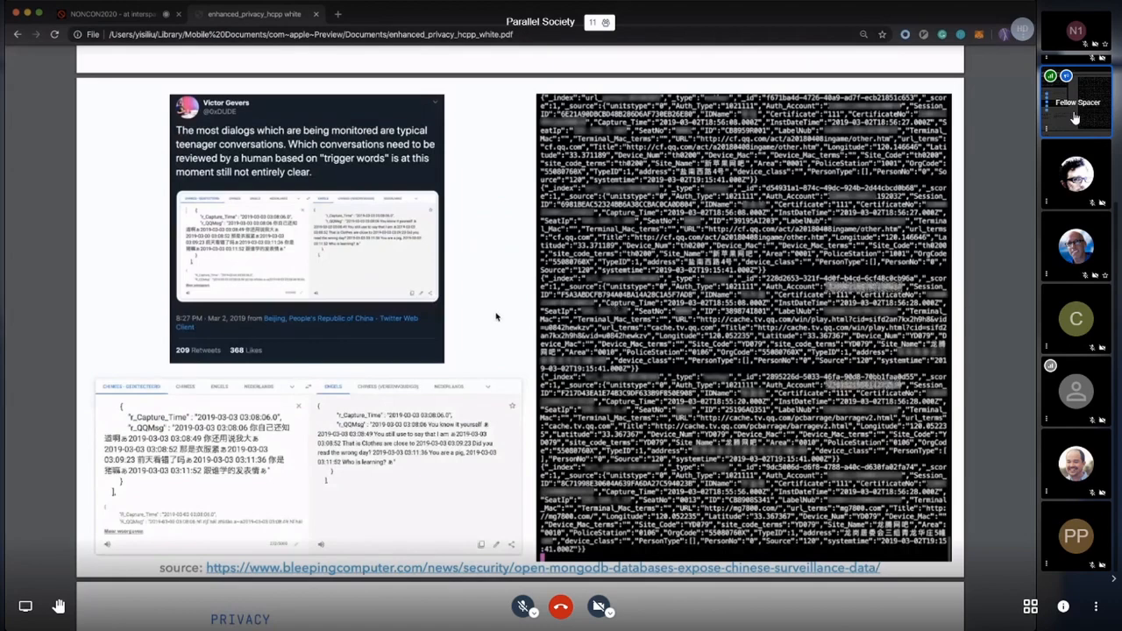
{"action": "scroll", "scroll_direction": "down", "scroll_amount": 3}
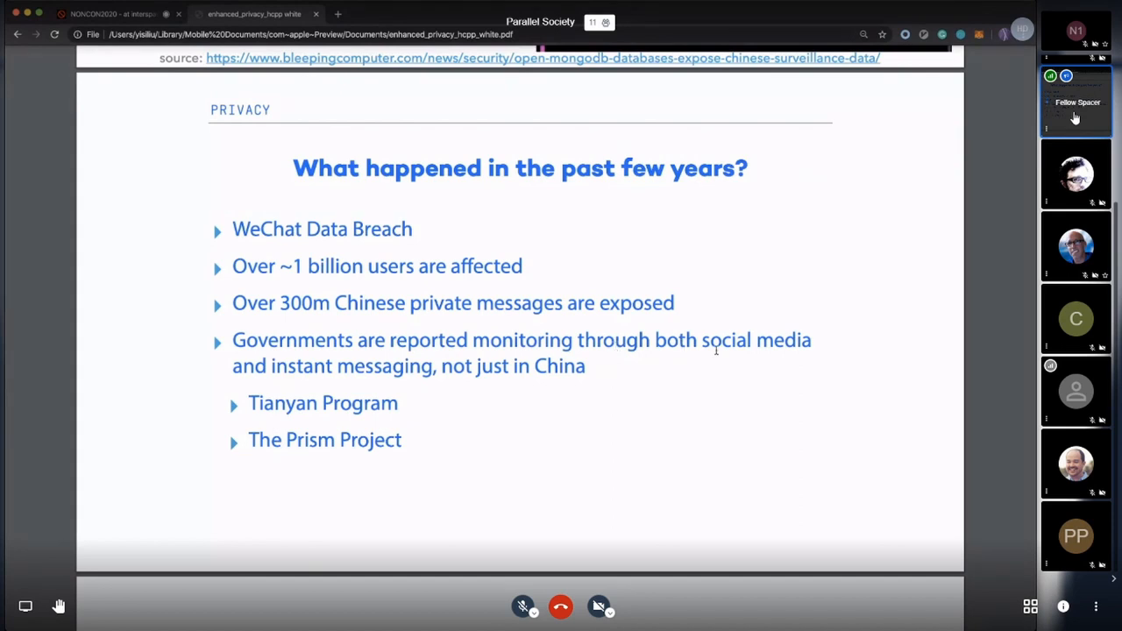
{"action": "mouse_move", "coordinate": [698, 374]}
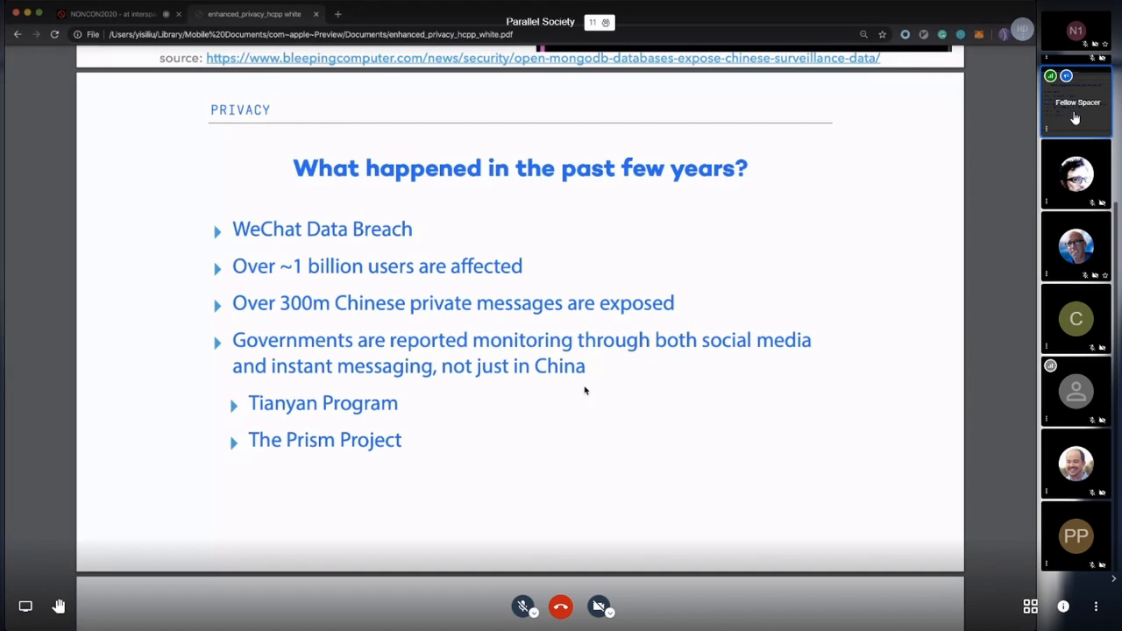
- Scroll the shared PDF onto the WeChat breach slide and onward toward 'Why is this important?'
{"action": "double_click", "coordinate": [287, 403]}
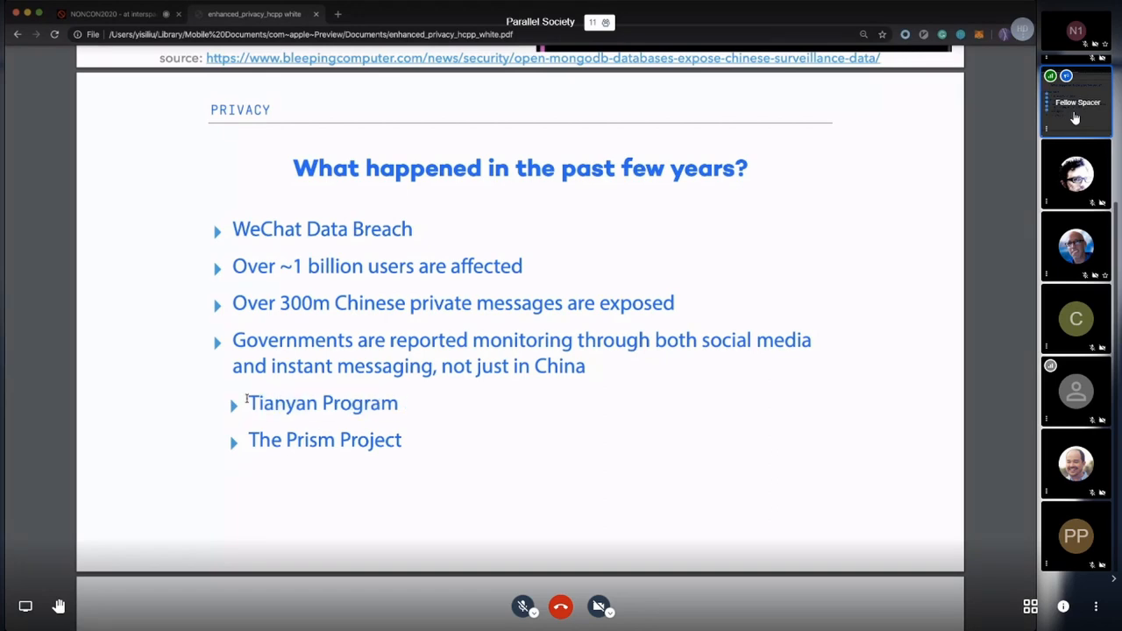
{"action": "double_click", "coordinate": [282, 402]}
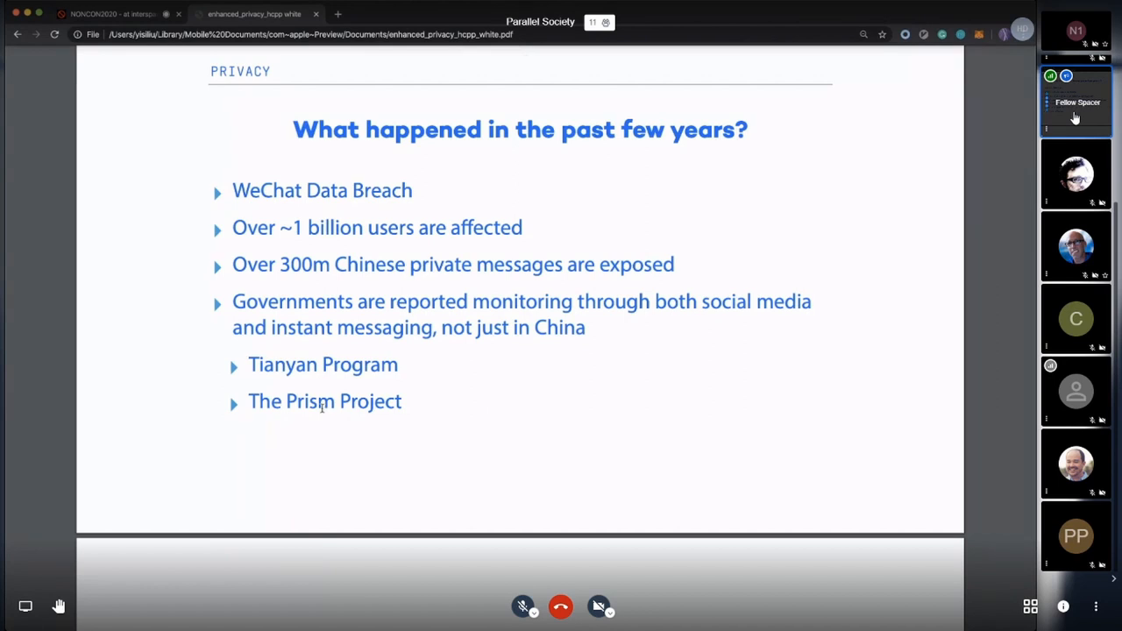
{"action": "mouse_move", "coordinate": [445, 414]}
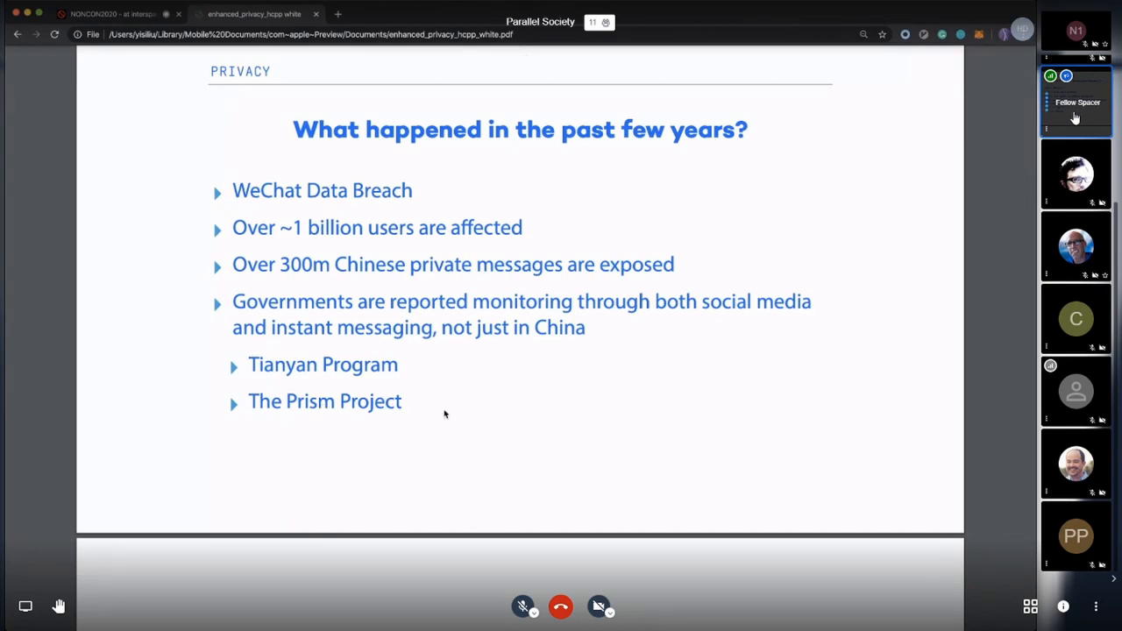
{"action": "mouse_move", "coordinate": [495, 412]}
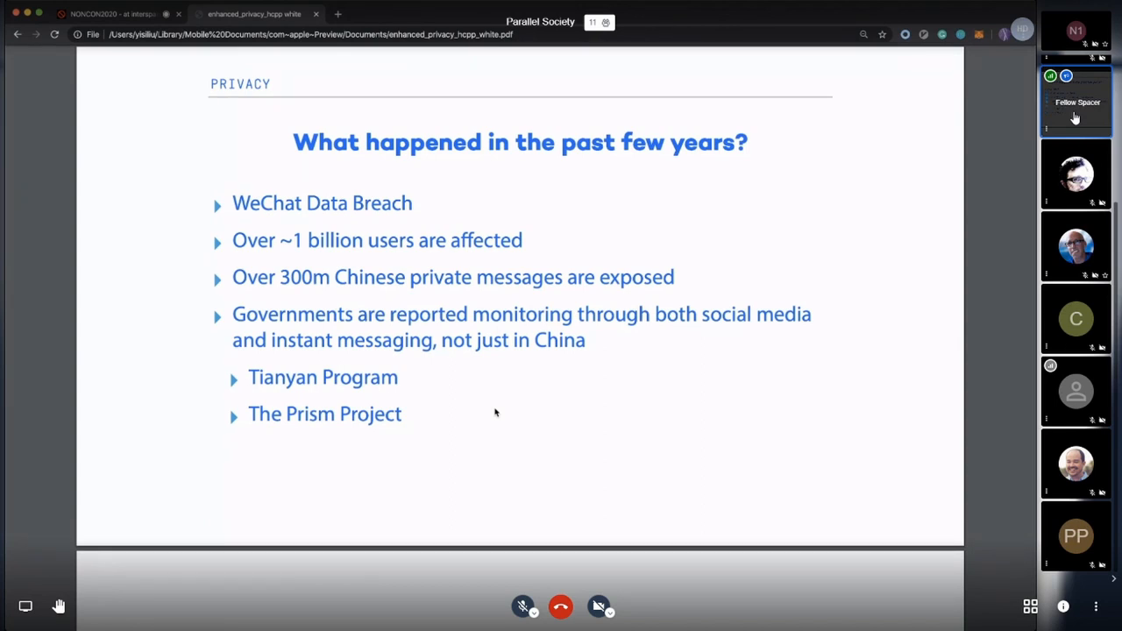
{"action": "scroll", "scroll_direction": "down", "scroll_amount": 3}
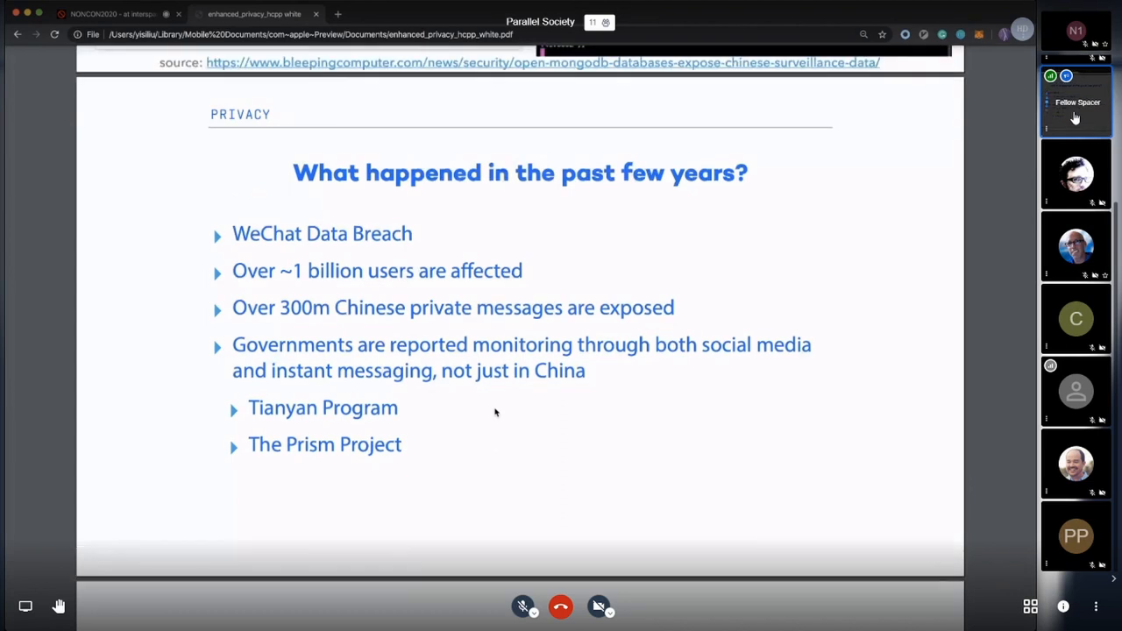
{"action": "mouse_move", "coordinate": [524, 426]}
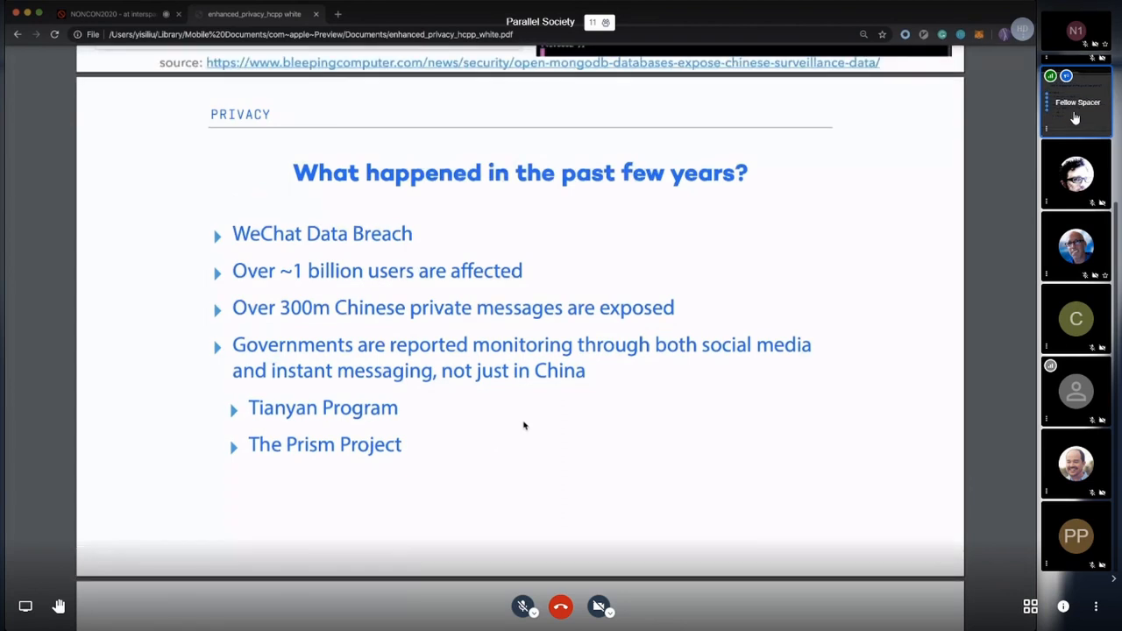
{"action": "scroll", "scroll_direction": "down", "scroll_amount": 3}
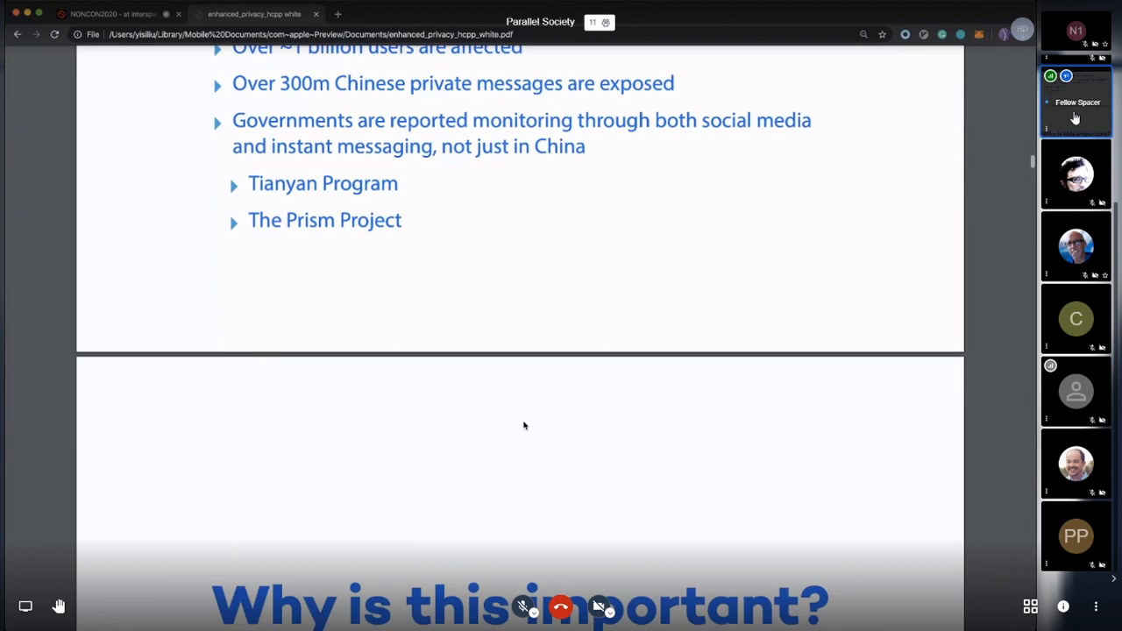
- Scroll the shared PDF past the Rich Rogers Alexa/Siri tweet slide to the Baidu CEO photo slide
{"action": "scroll", "scroll_direction": "down", "scroll_amount": 3}
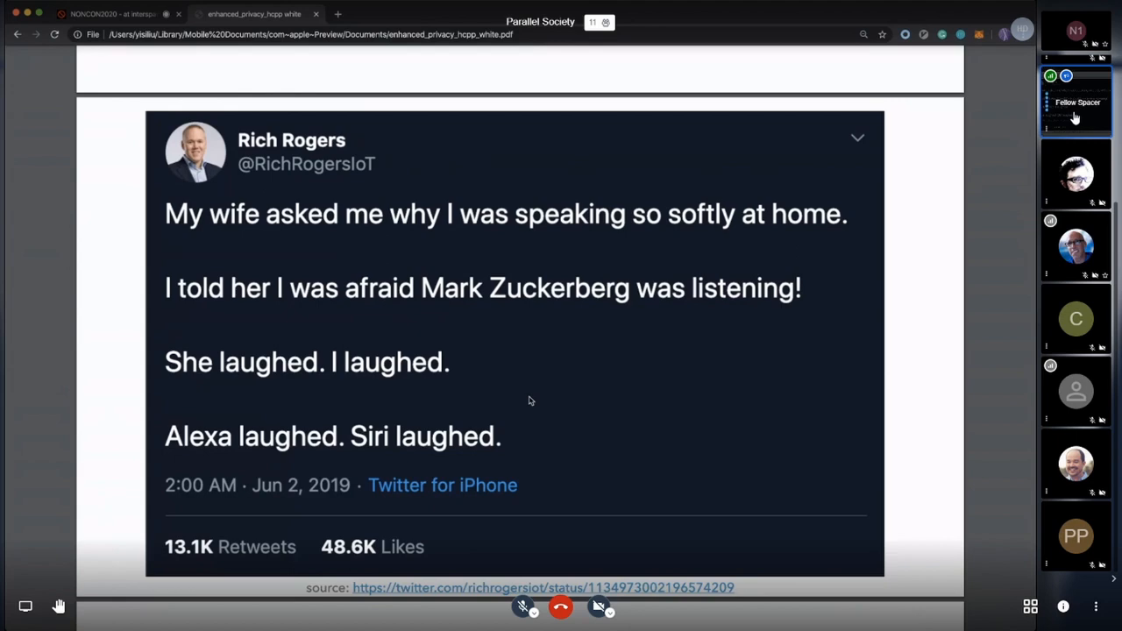
{"action": "scroll", "scroll_direction": "down", "scroll_amount": 3}
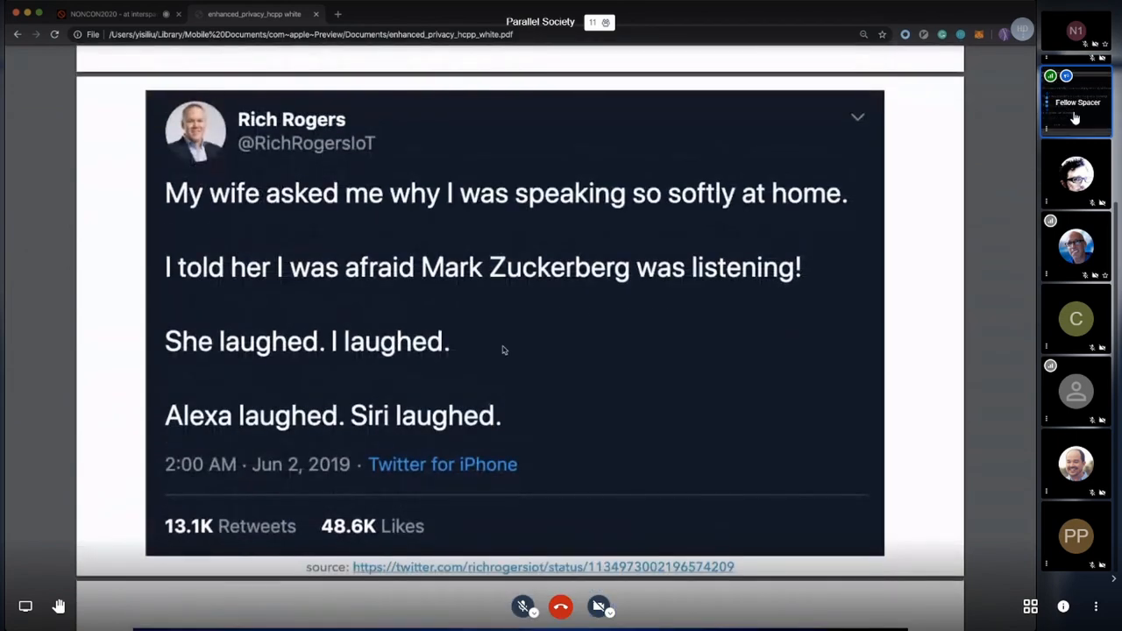
{"action": "mouse_move", "coordinate": [582, 333]}
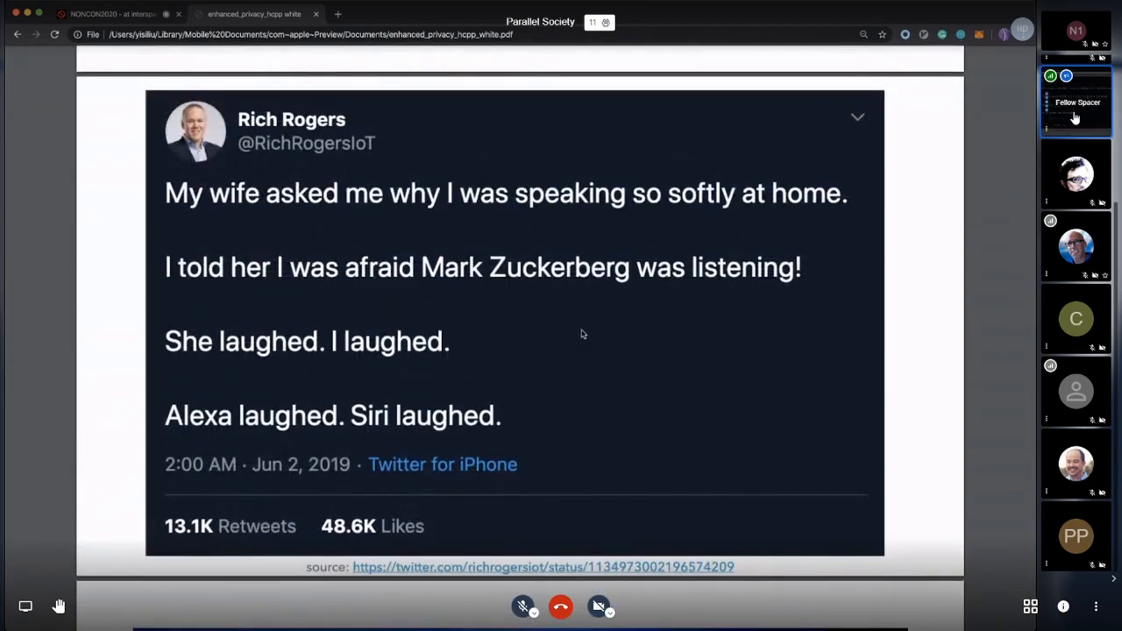
{"action": "scroll", "scroll_direction": "down", "scroll_amount": 3}
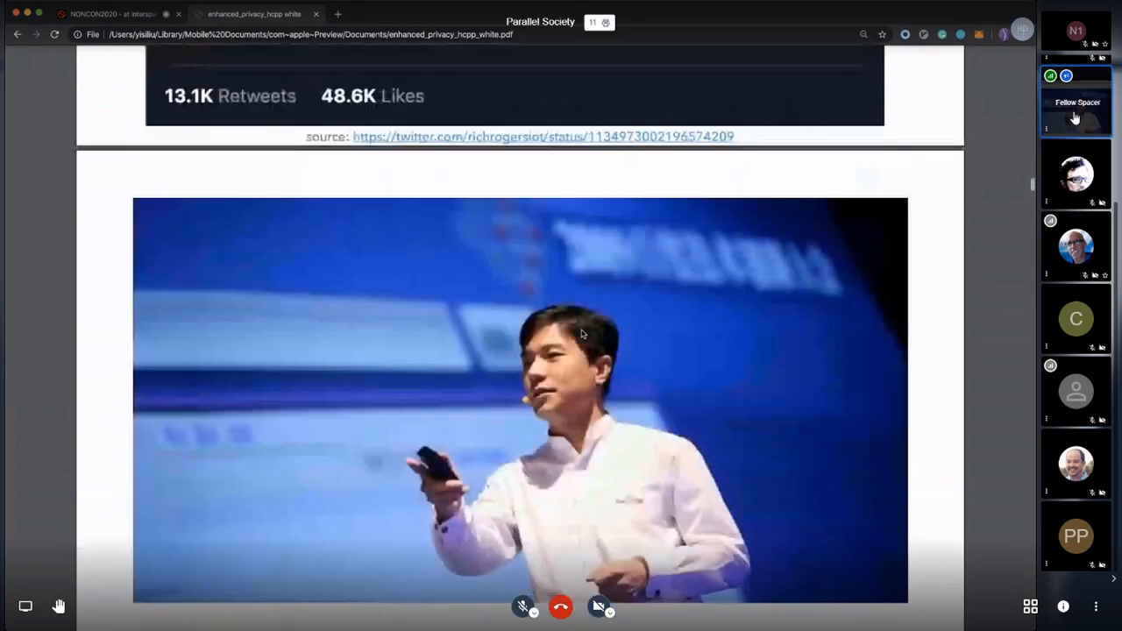
- Scroll the shared PDF to the ride-hailing and hotel app price screenshots slide and hold there
{"action": "scroll", "scroll_direction": "down", "scroll_amount": 3}
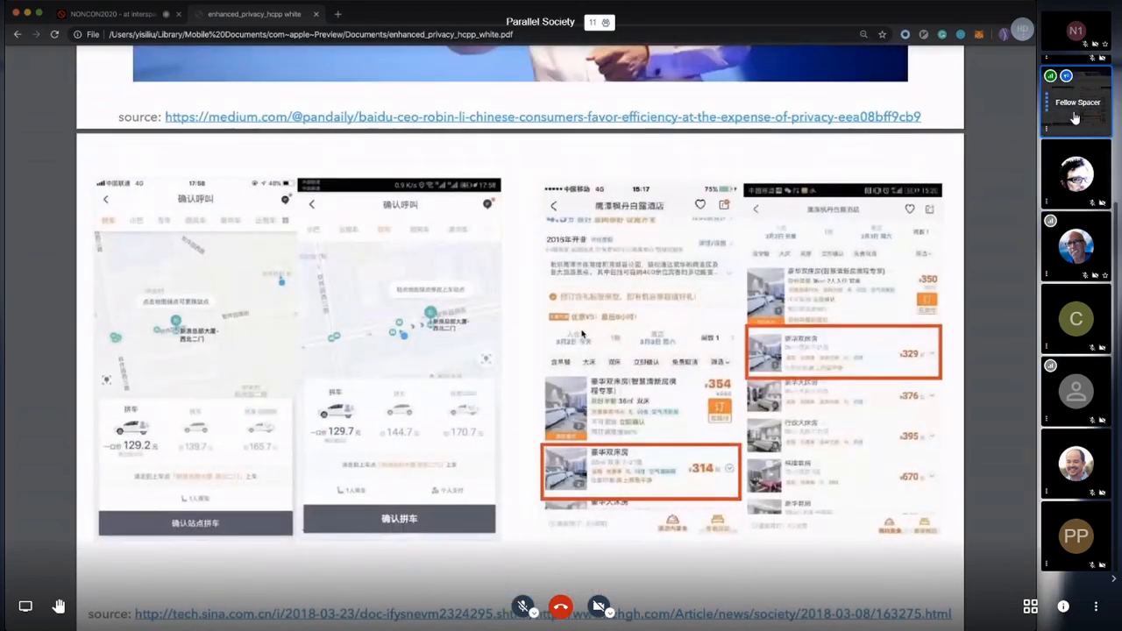
{"action": "scroll", "scroll_direction": "up", "scroll_amount": 3}
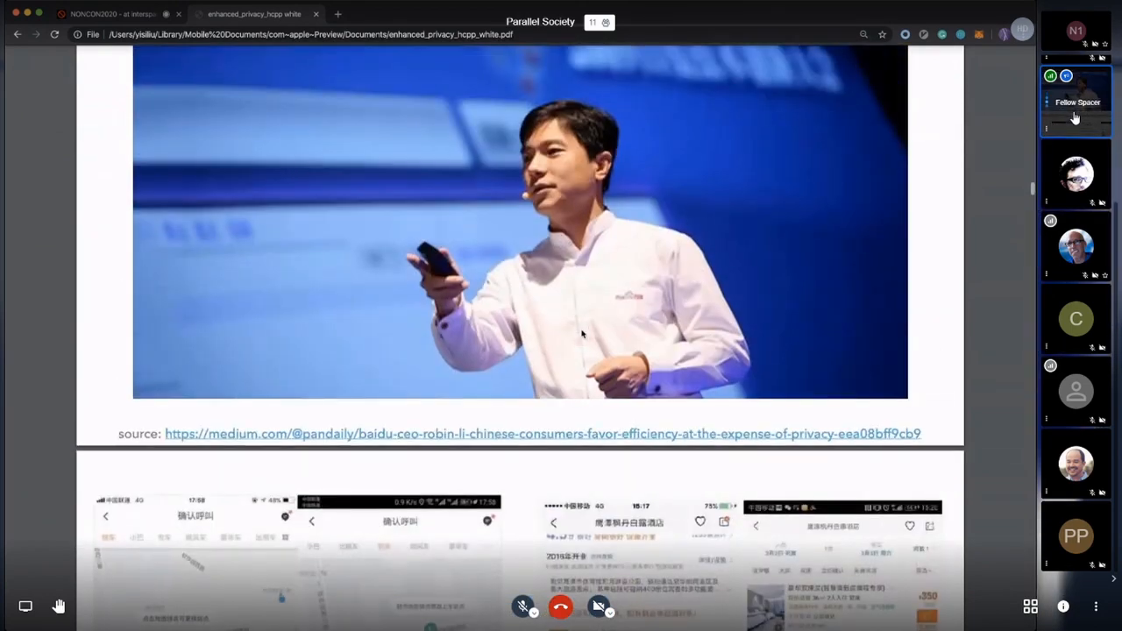
{"action": "scroll", "scroll_direction": "down", "scroll_amount": 3}
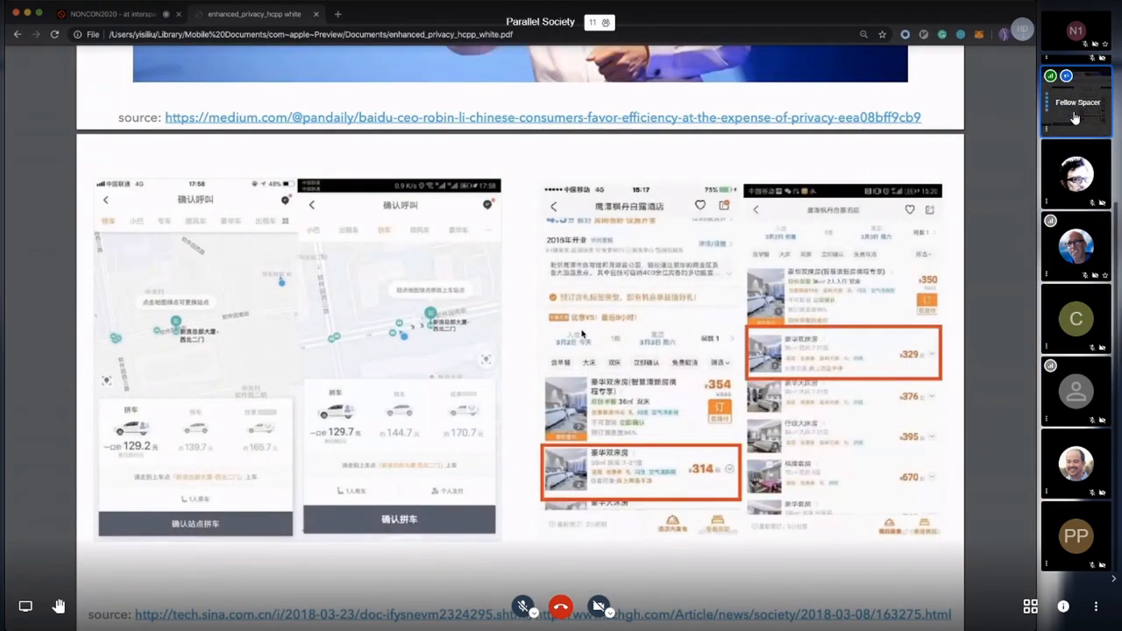
{"action": "scroll", "scroll_direction": "down", "scroll_amount": 3}
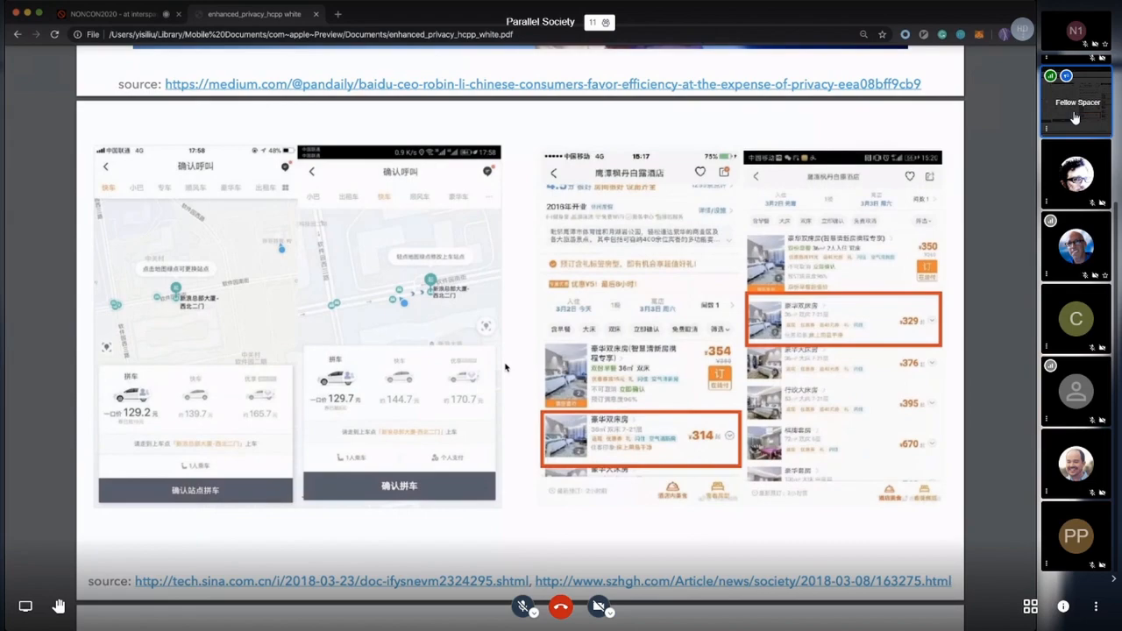
{"action": "mouse_move", "coordinate": [519, 361]}
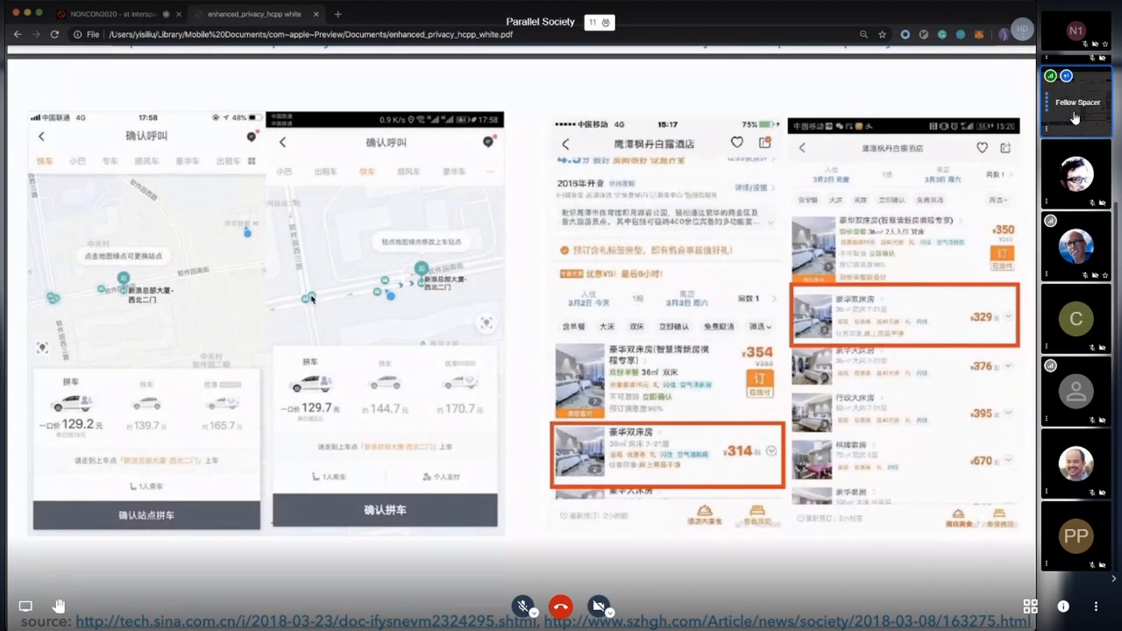
{"action": "mouse_move", "coordinate": [123, 274]}
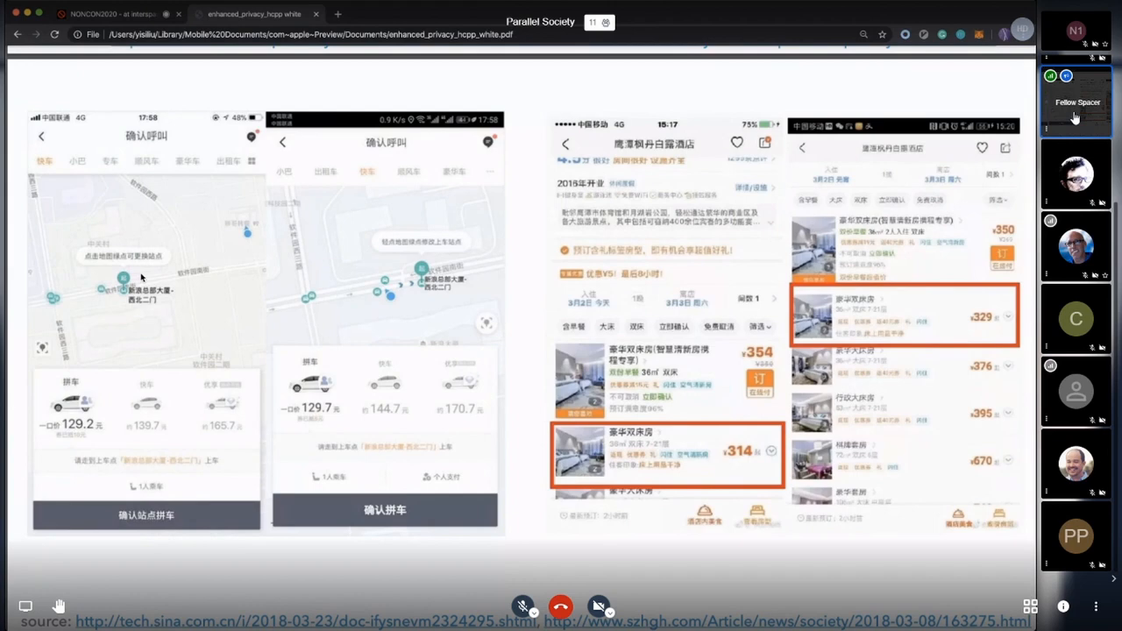
{"action": "mouse_move", "coordinate": [66, 419]}
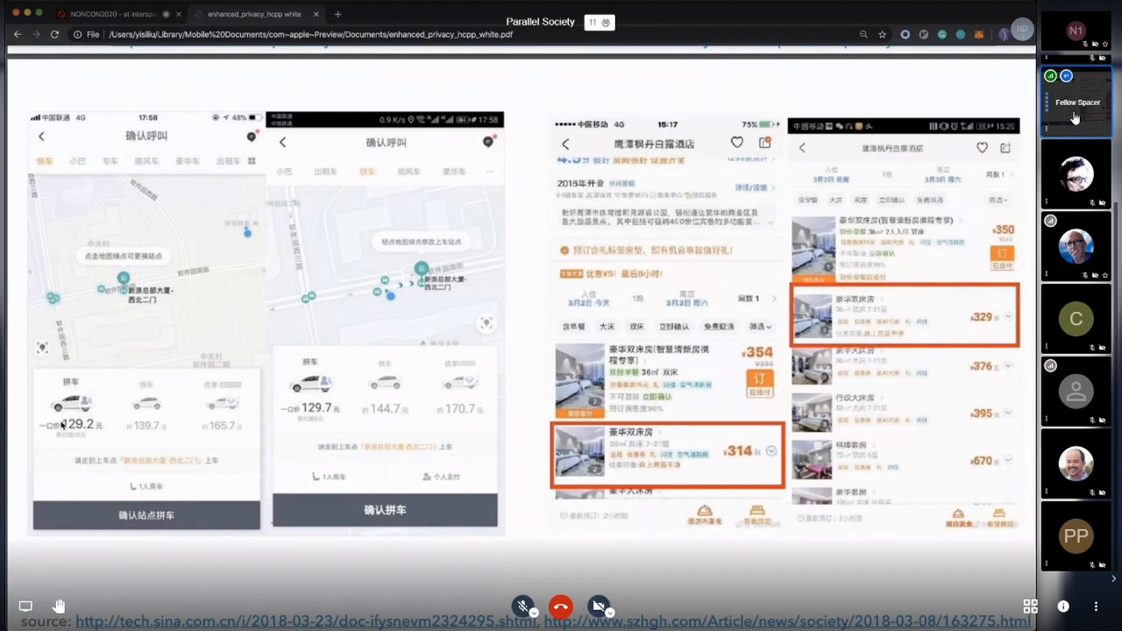
{"action": "mouse_move", "coordinate": [77, 435]}
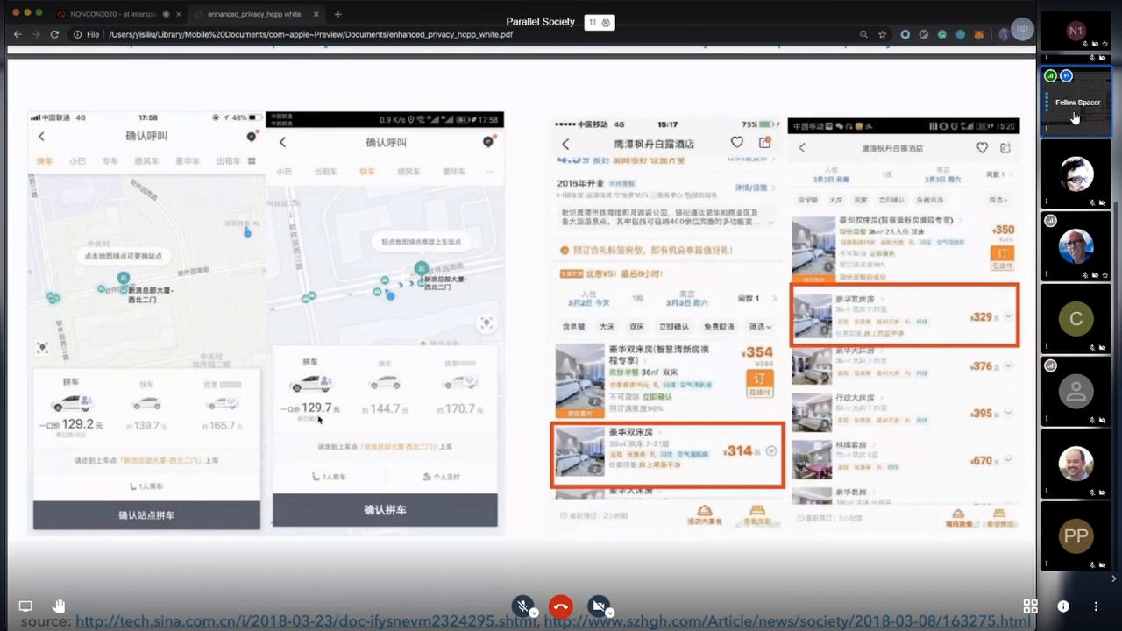
{"action": "mouse_move", "coordinate": [565, 344]}
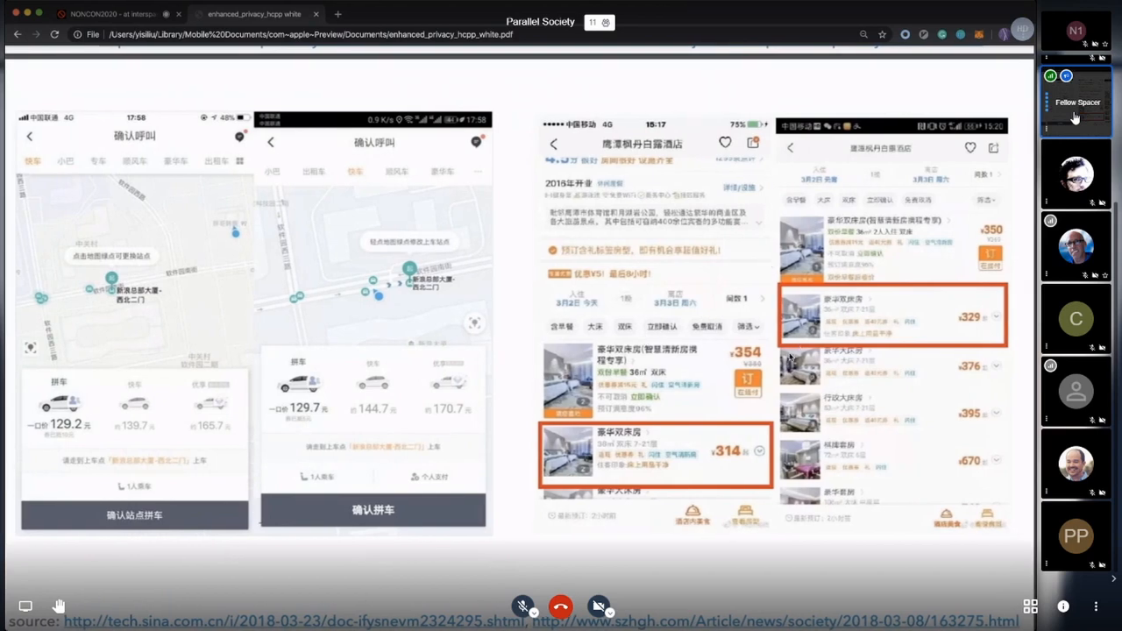
{"action": "mouse_move", "coordinate": [779, 537]}
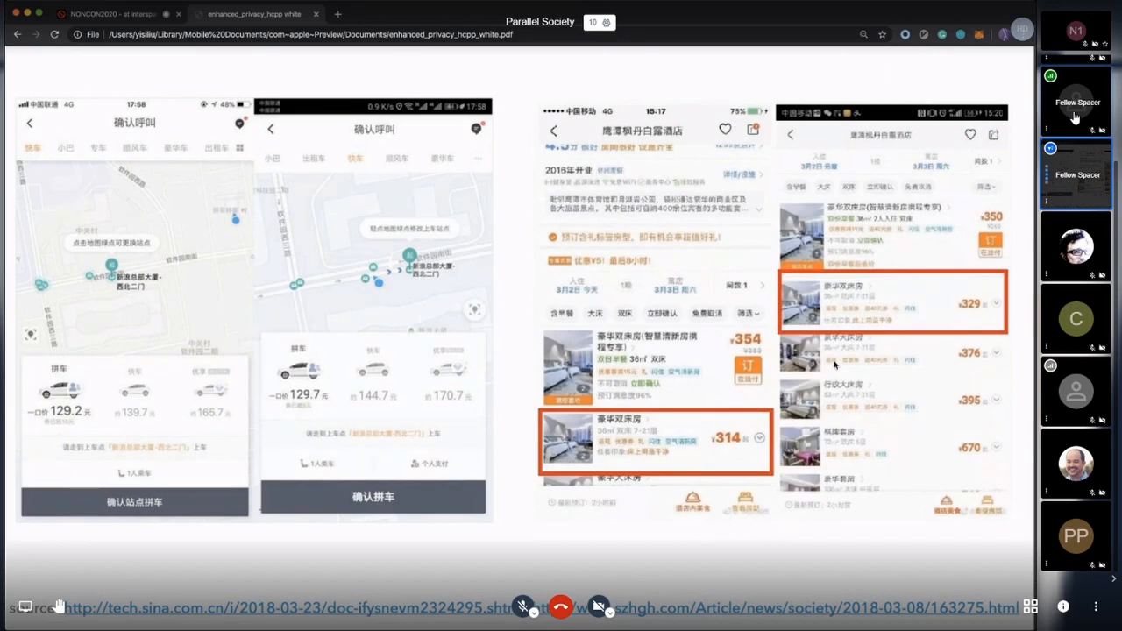
{"action": "mouse_move", "coordinate": [707, 453]}
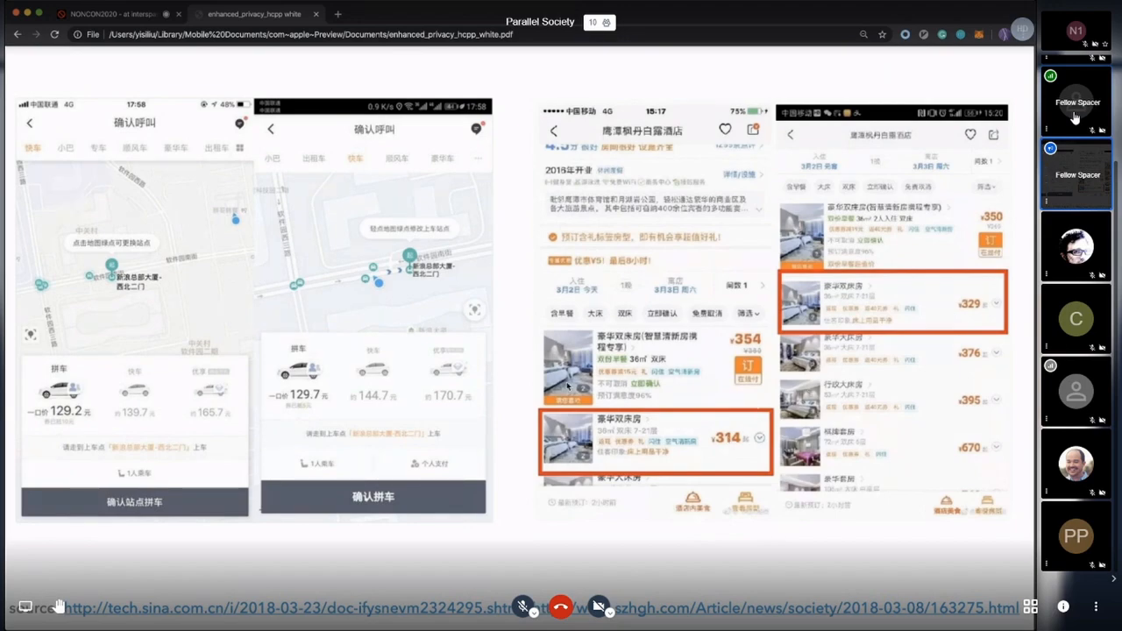
{"action": "scroll", "scroll_direction": "down", "scroll_amount": 3}
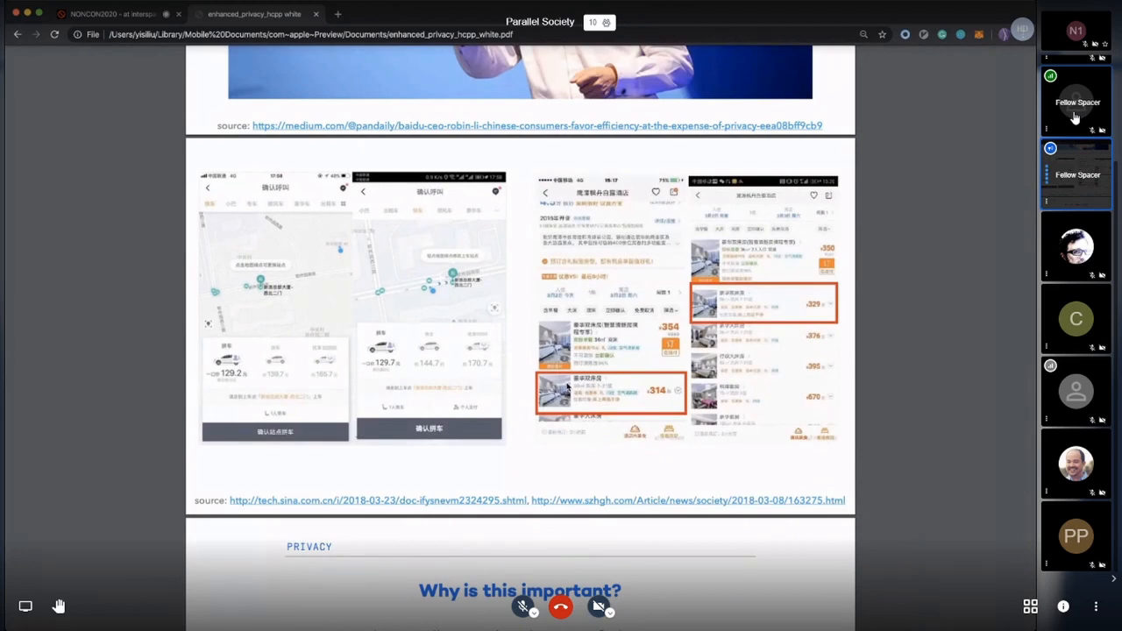
- Scroll the shared PDF past 'What has been done?' and the GDPR fines table to the Social identity slide
{"action": "scroll", "scroll_direction": "down", "scroll_amount": 3}
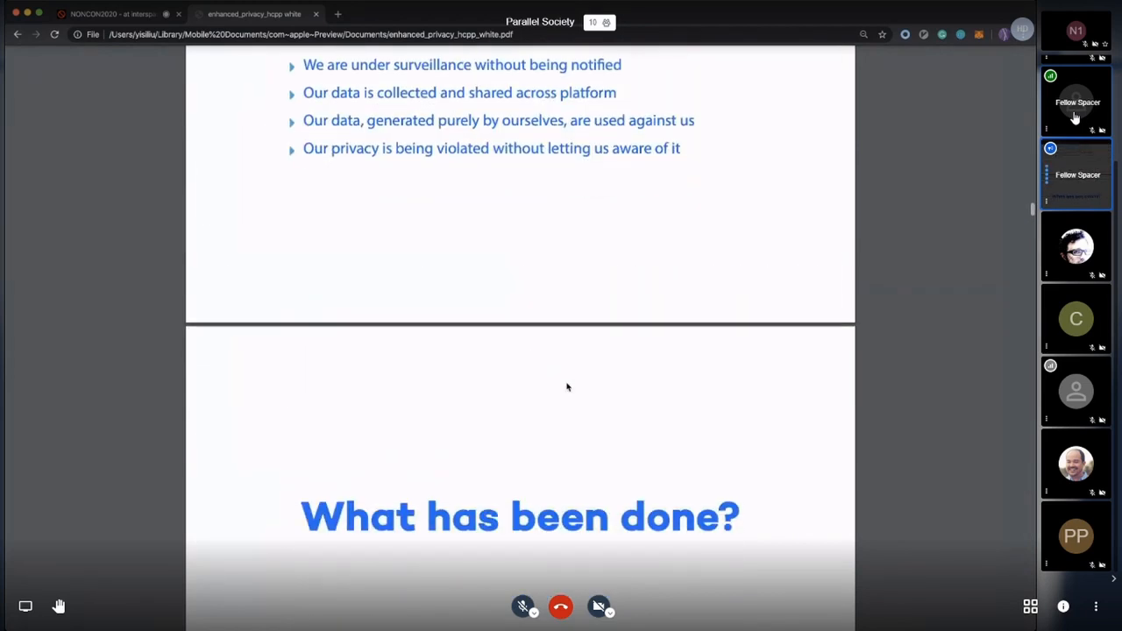
{"action": "scroll", "scroll_direction": "down", "scroll_amount": 3}
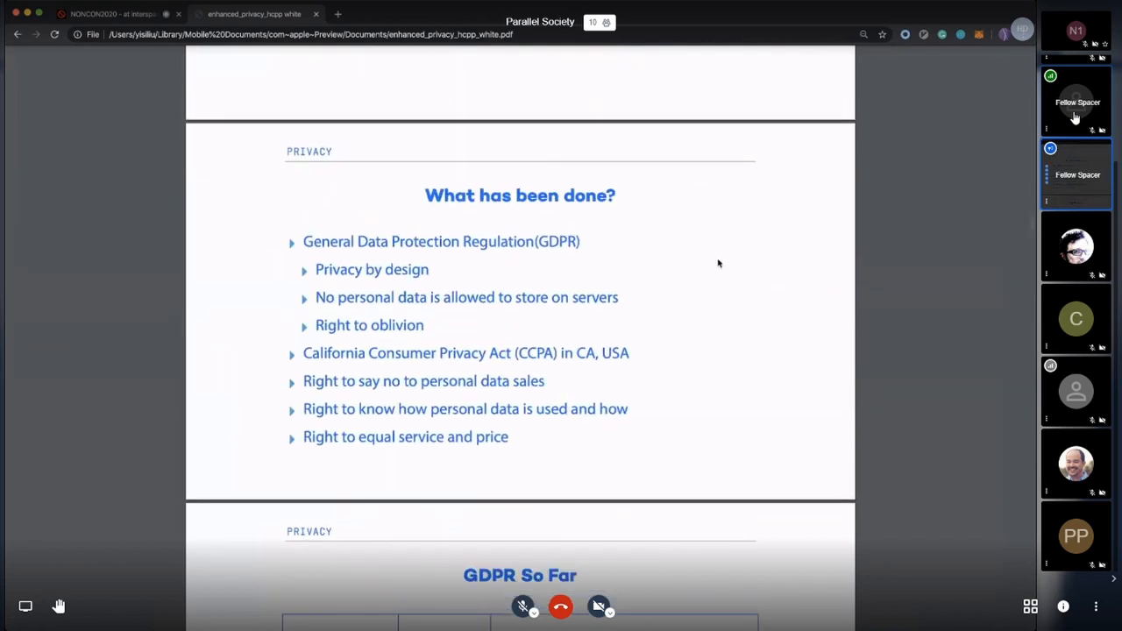
{"action": "mouse_move", "coordinate": [622, 249]}
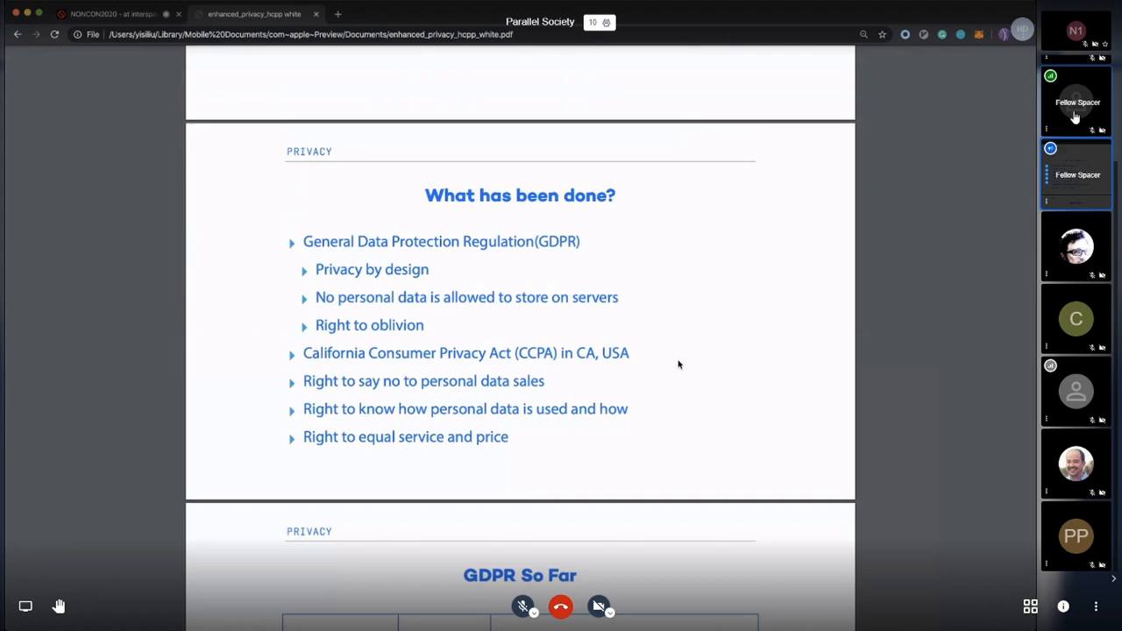
{"action": "scroll", "scroll_direction": "down", "scroll_amount": 3}
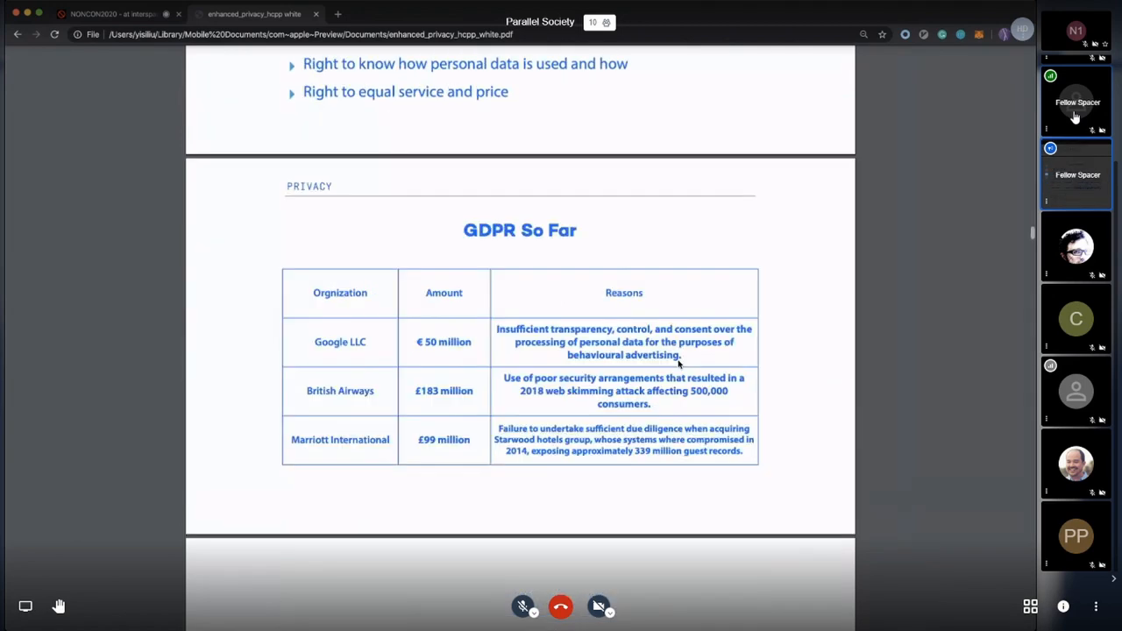
{"action": "scroll", "scroll_direction": "down", "scroll_amount": 3}
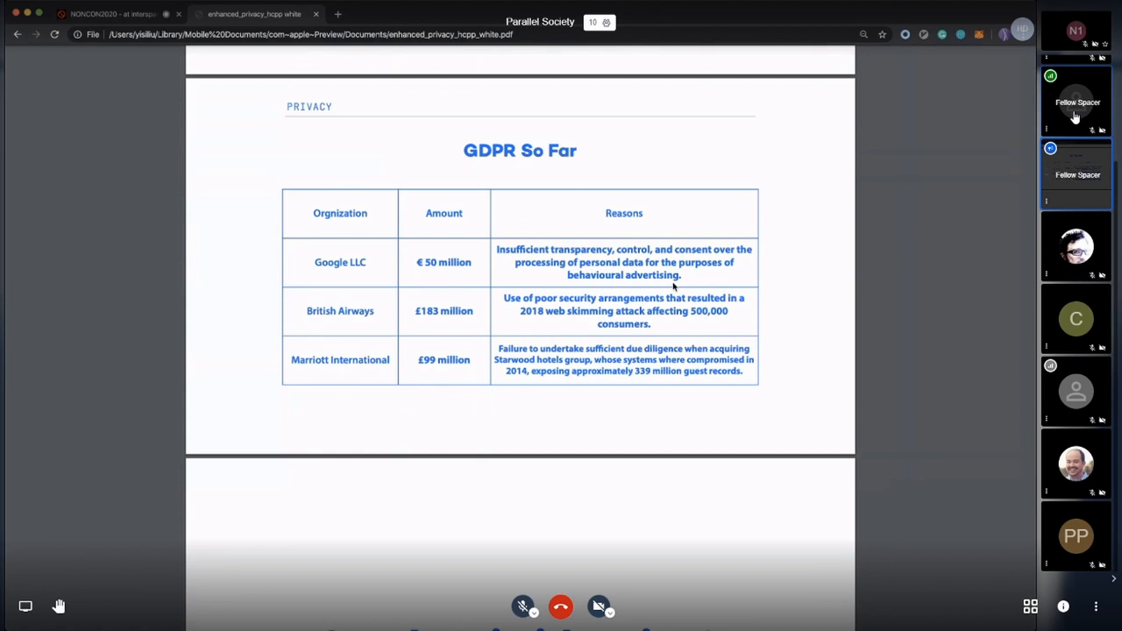
{"action": "scroll", "scroll_direction": "down", "scroll_amount": 3}
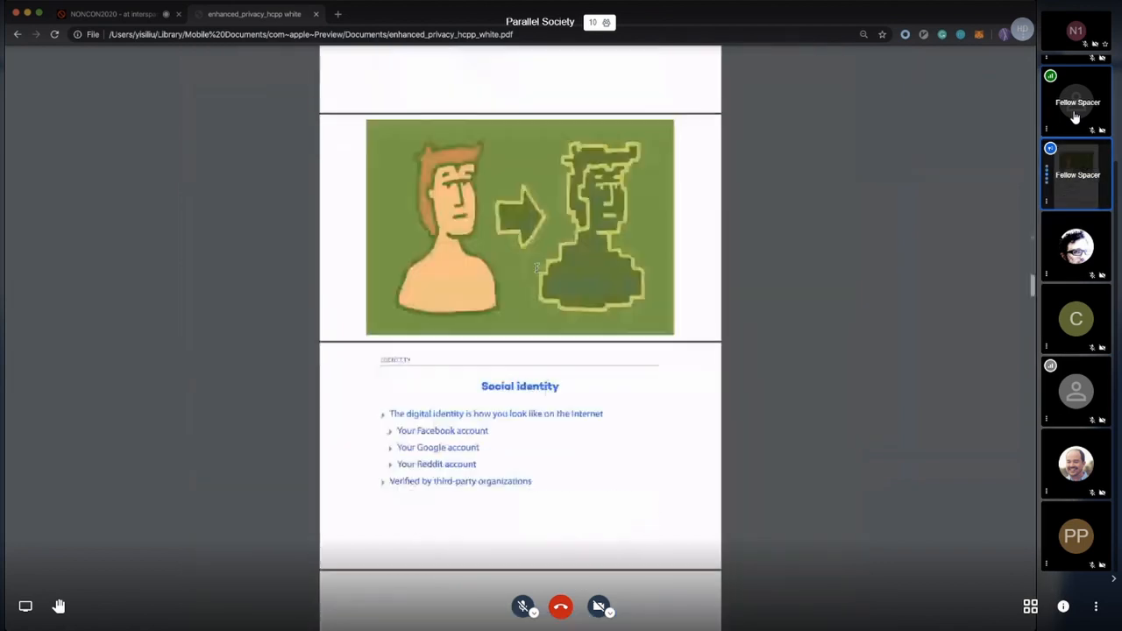
- Scroll the shared PDF past the identity problem slides to the 1Password screenshot and one-to-many mapping slide
{"action": "scroll", "scroll_direction": "down", "scroll_amount": 3}
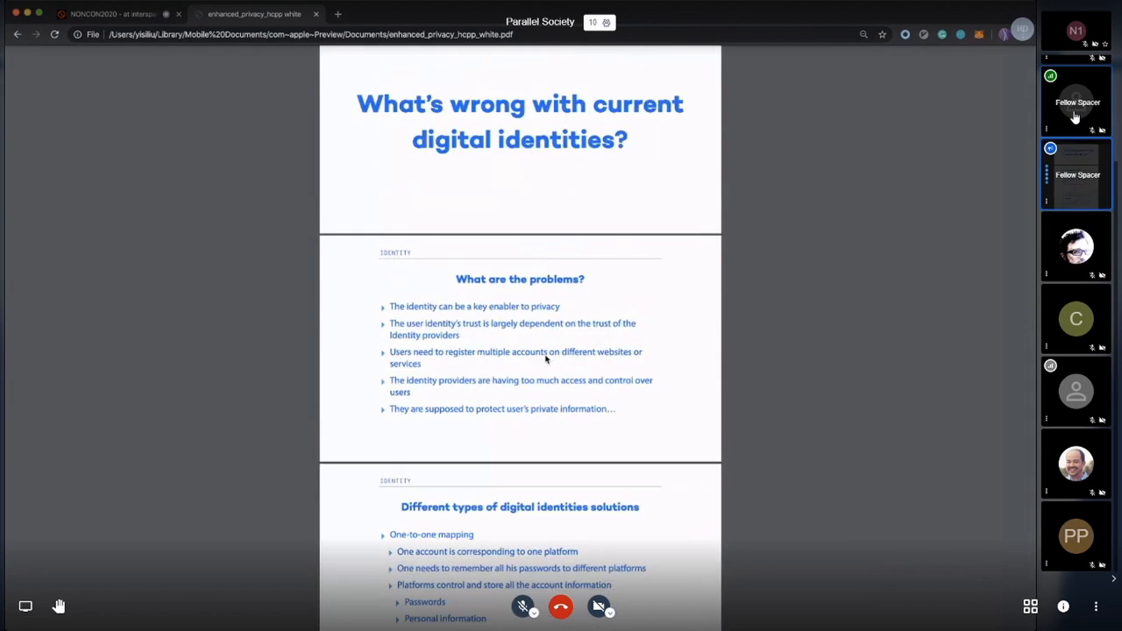
{"action": "scroll", "scroll_direction": "down", "scroll_amount": 3}
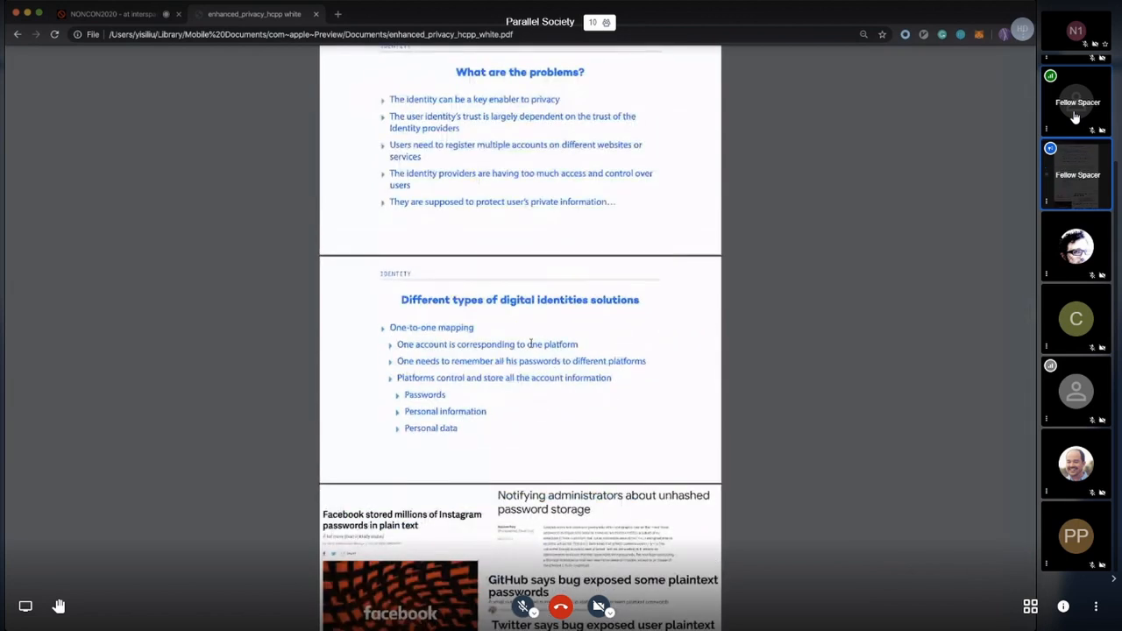
{"action": "mouse_move", "coordinate": [506, 328]}
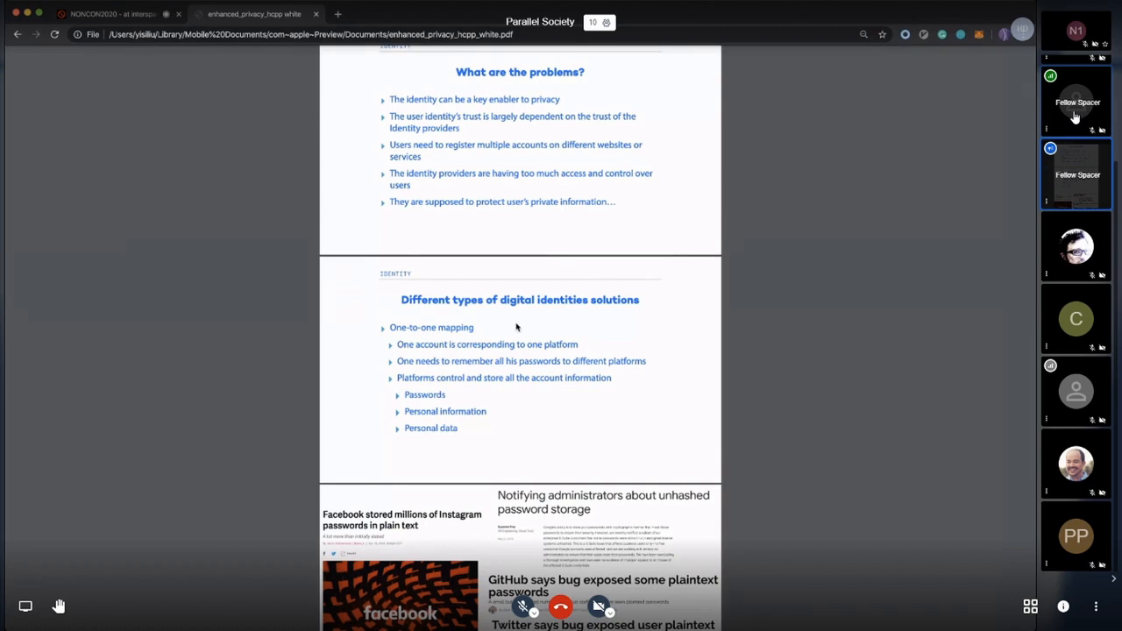
{"action": "scroll", "scroll_direction": "down", "scroll_amount": 3}
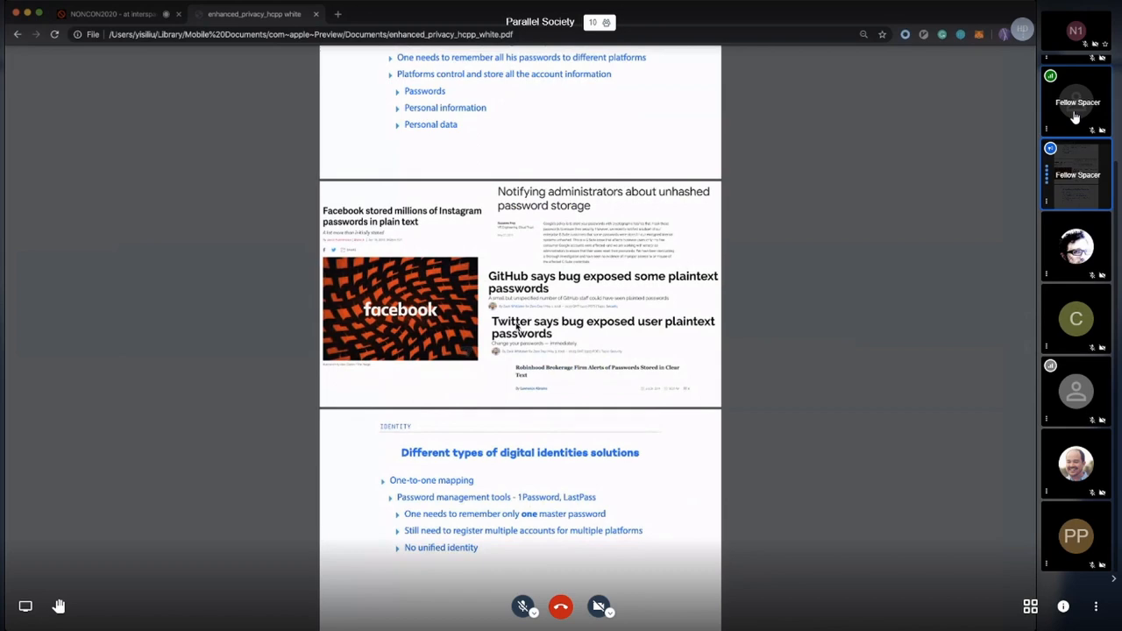
{"action": "scroll", "scroll_direction": "down", "scroll_amount": 3}
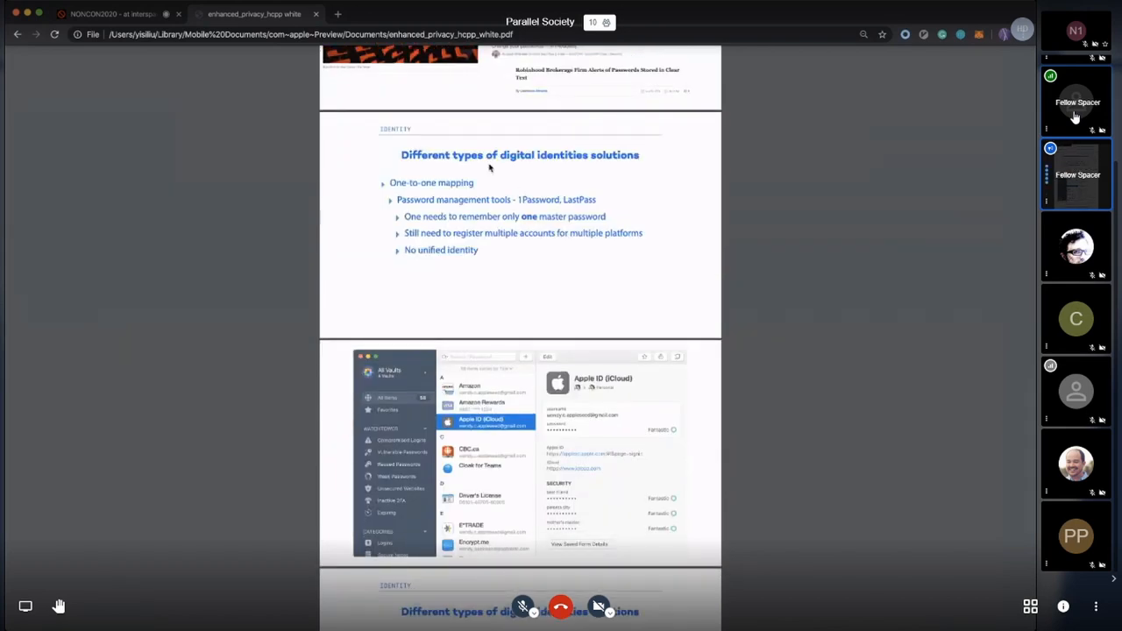
{"action": "scroll", "scroll_direction": "down", "scroll_amount": 3}
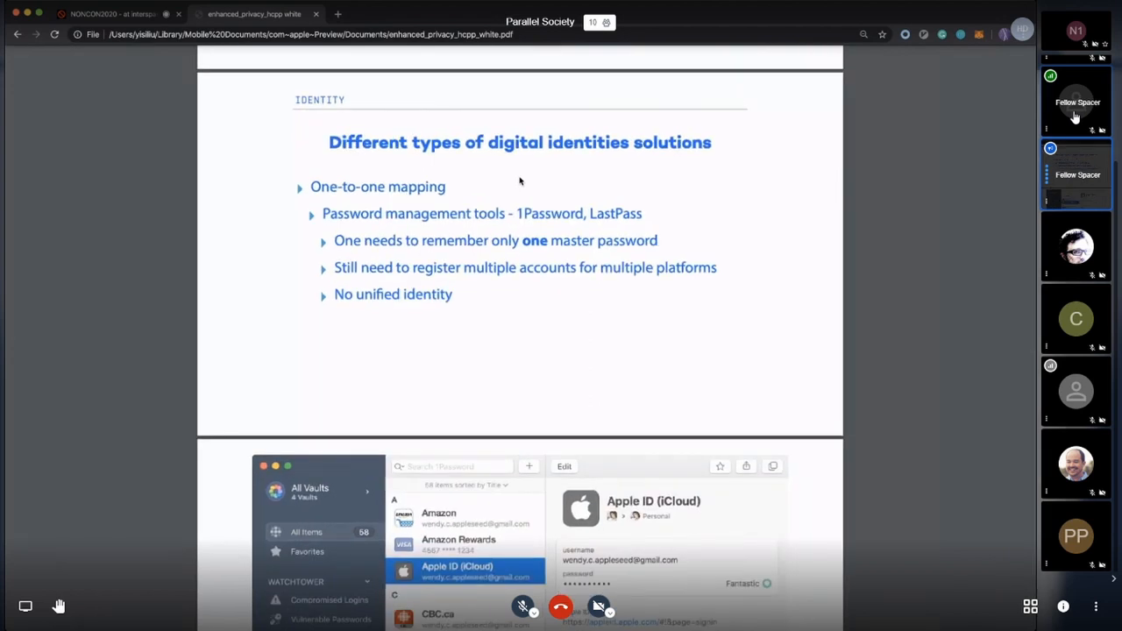
{"action": "mouse_move", "coordinate": [456, 196]}
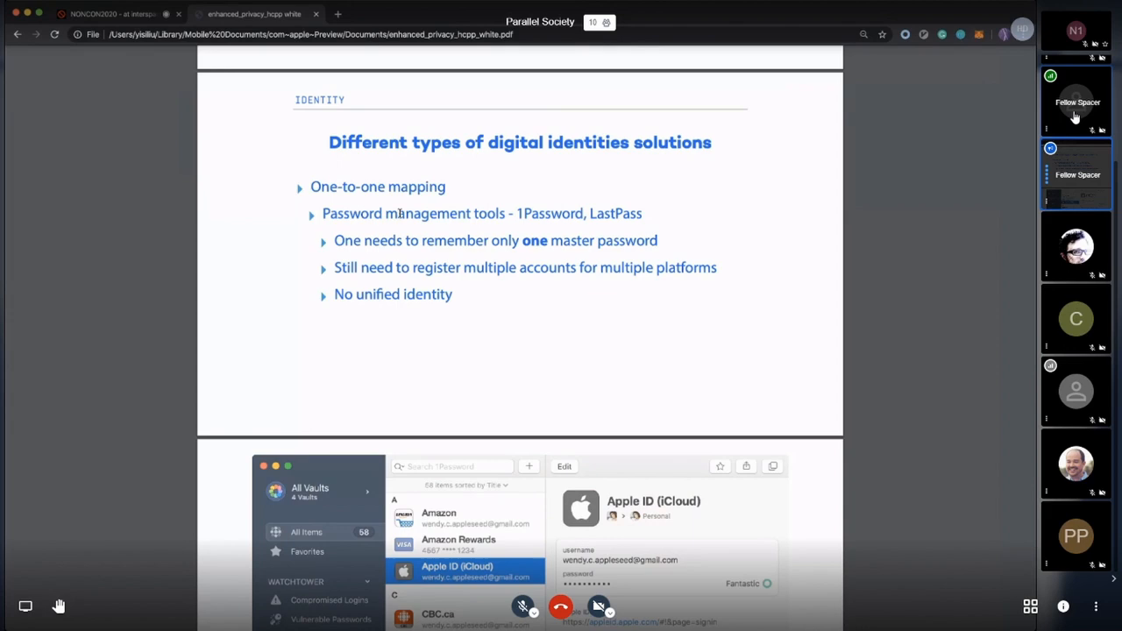
{"action": "scroll", "scroll_direction": "down", "scroll_amount": 3}
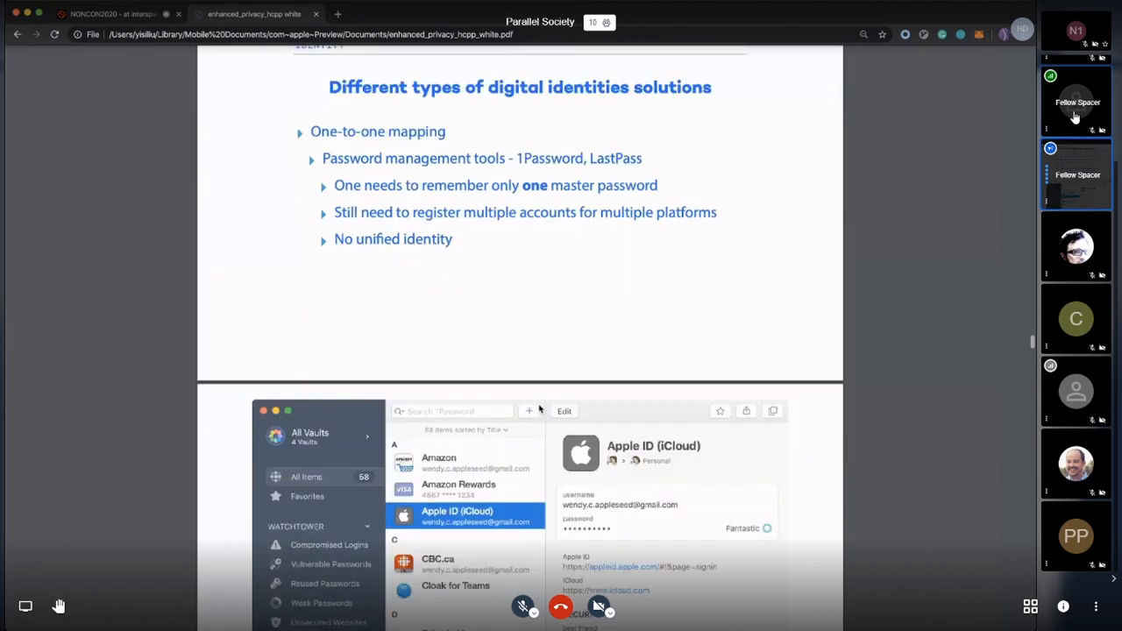
{"action": "scroll", "scroll_direction": "down", "scroll_amount": 3}
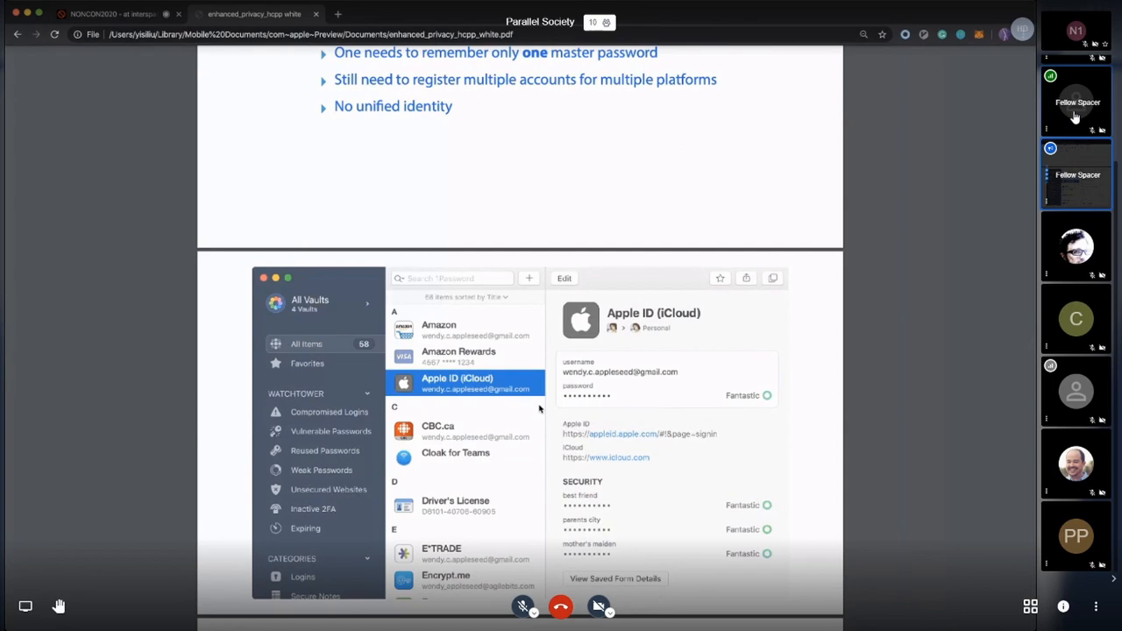
{"action": "scroll", "scroll_direction": "down", "scroll_amount": 3}
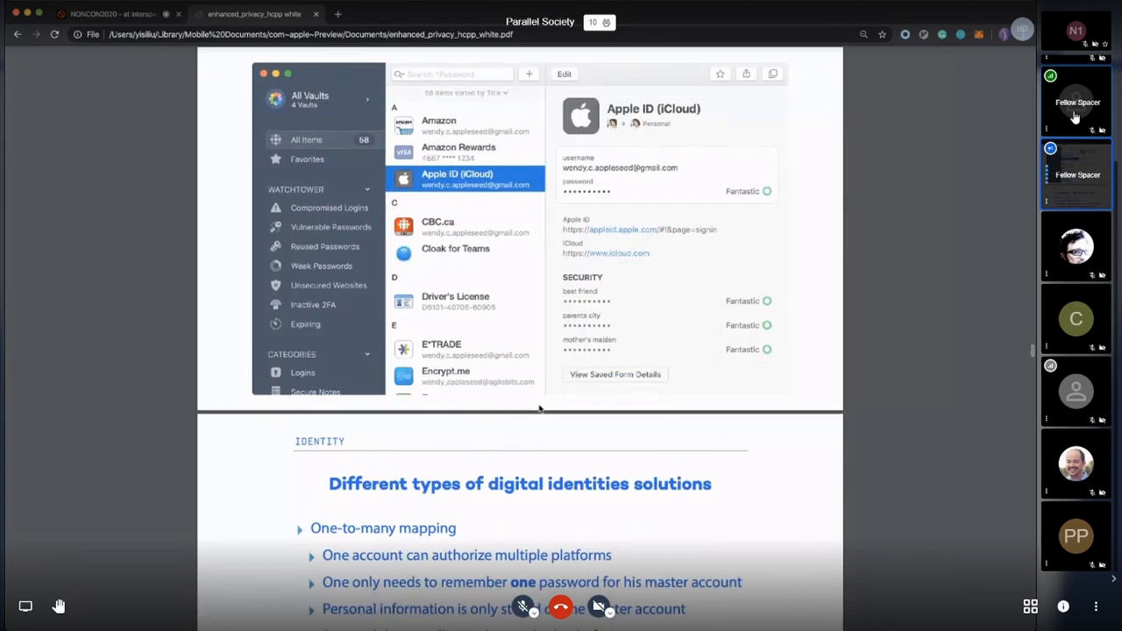
{"action": "scroll", "scroll_direction": "down", "scroll_amount": 3}
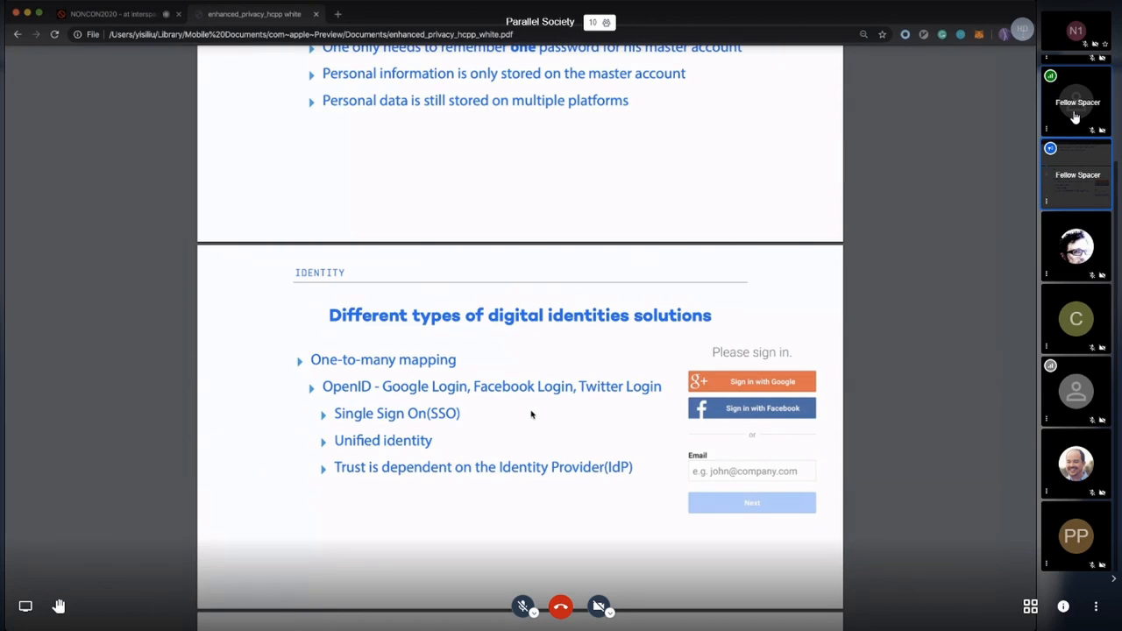
- Scroll the shared PDF past the OpenID single sign-on slide toward 'What's lost here?'
{"action": "double_click", "coordinate": [407, 386]}
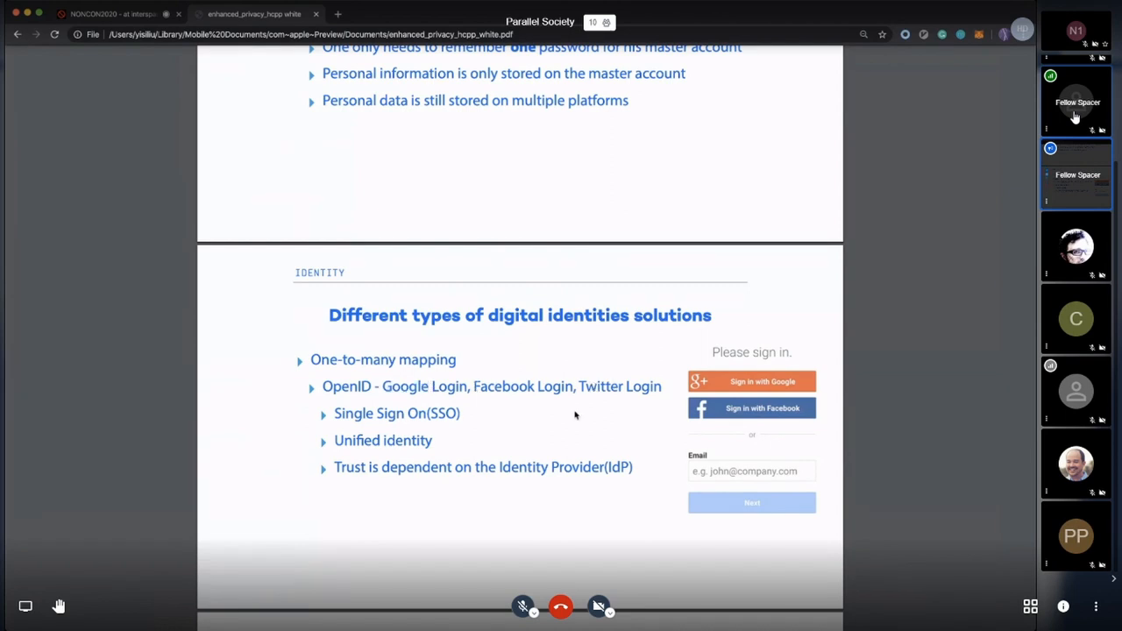
{"action": "mouse_move", "coordinate": [600, 383]}
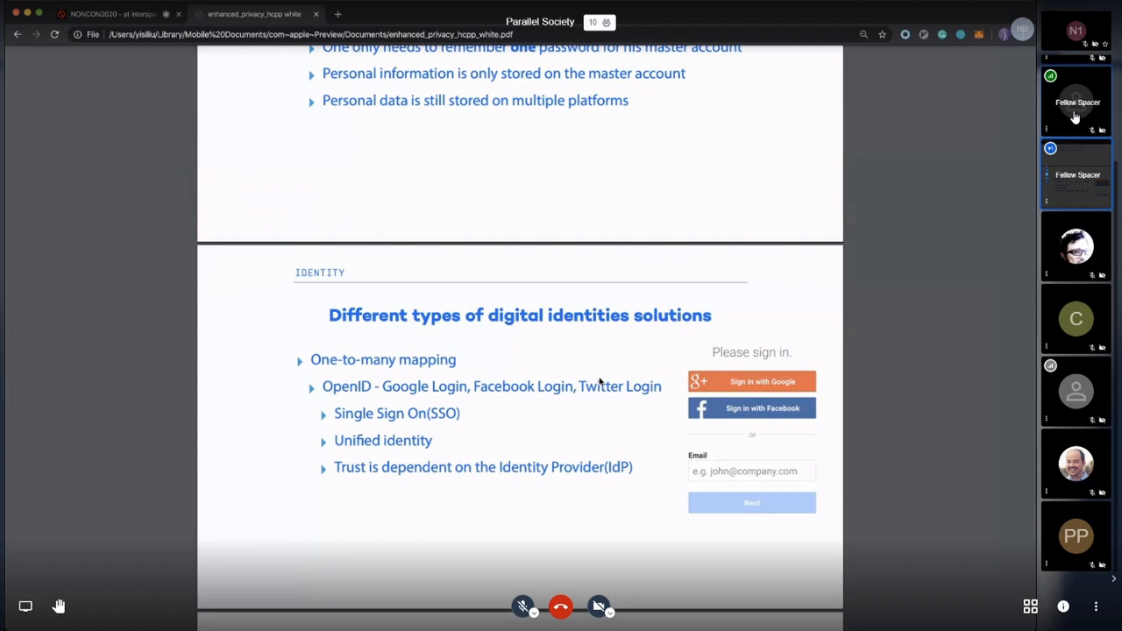
{"action": "mouse_move", "coordinate": [577, 414]}
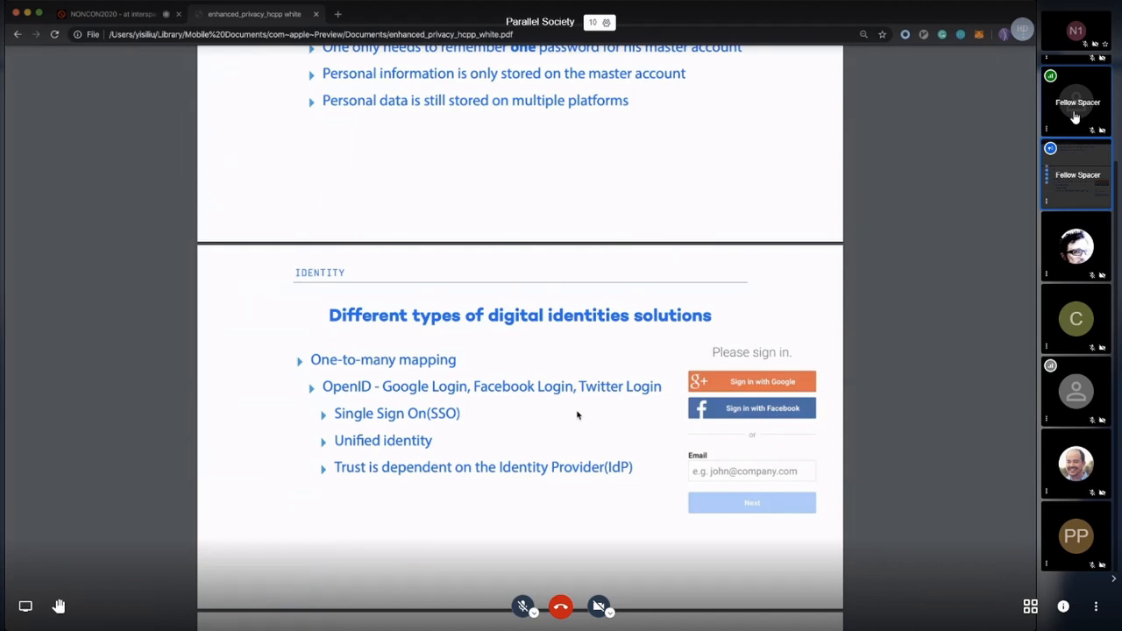
{"action": "scroll", "scroll_direction": "down", "scroll_amount": 3}
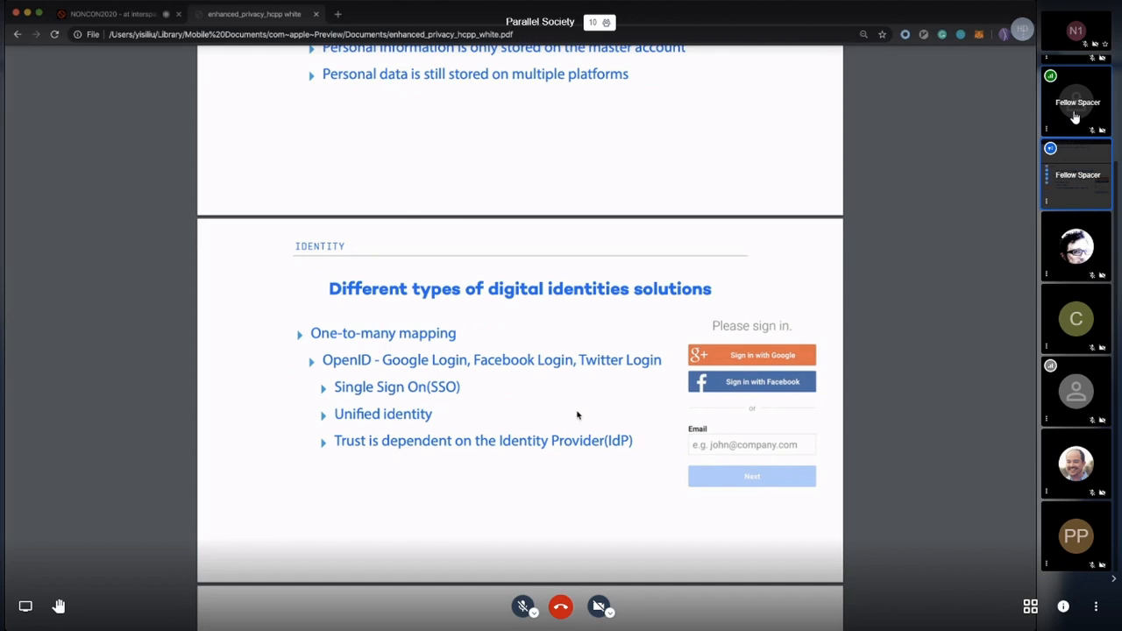
{"action": "scroll", "scroll_direction": "down", "scroll_amount": 3}
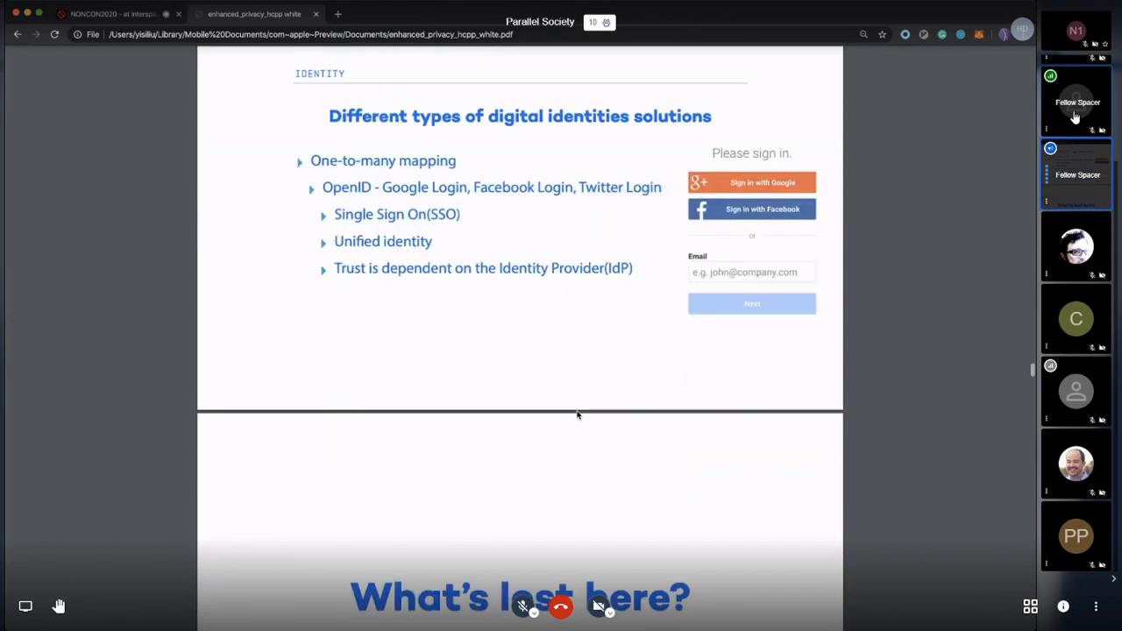
- Scroll past the many-to-many mapping, DIDs and 'Where's the trust?' slides to 'We can, but not everyone'
{"action": "scroll", "scroll_direction": "down", "scroll_amount": 3}
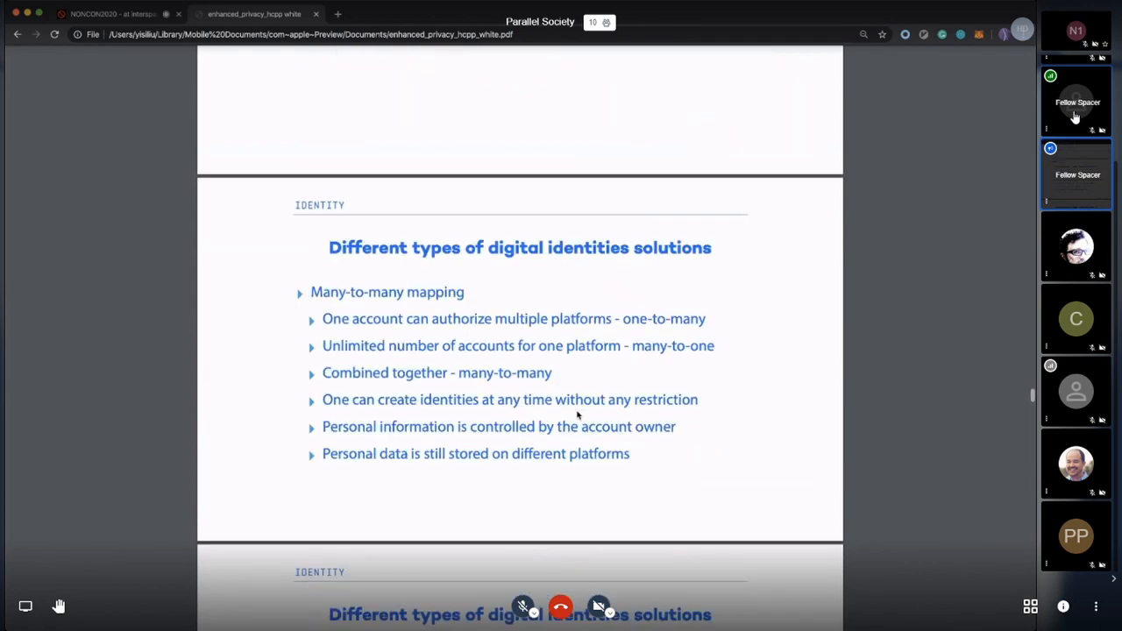
{"action": "scroll", "scroll_direction": "down", "scroll_amount": 3}
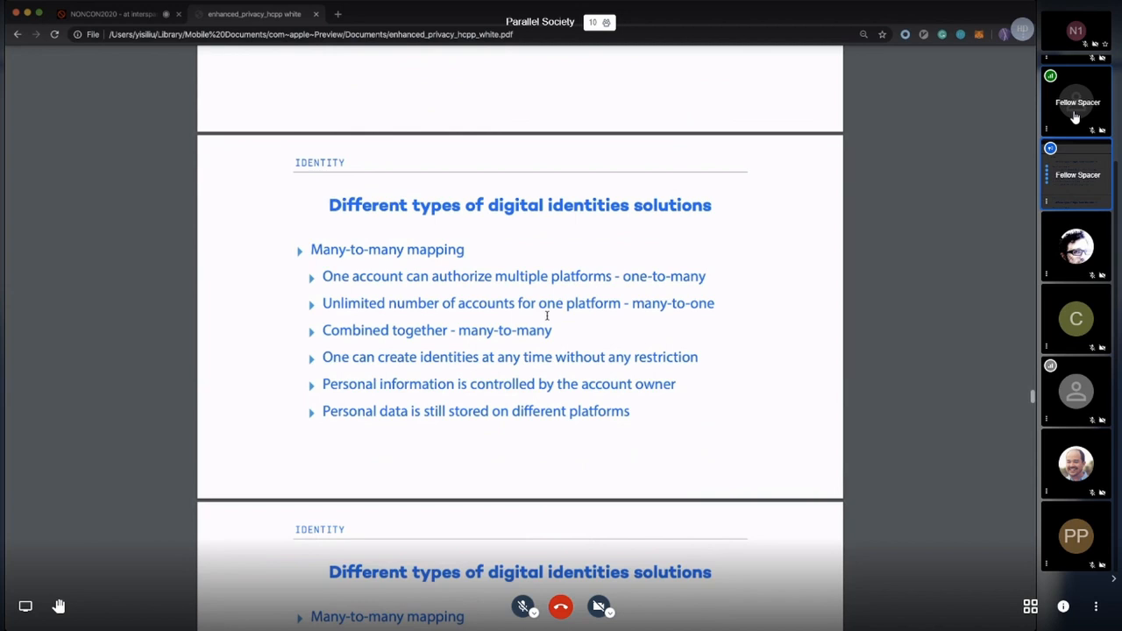
{"action": "double_click", "coordinate": [435, 249]}
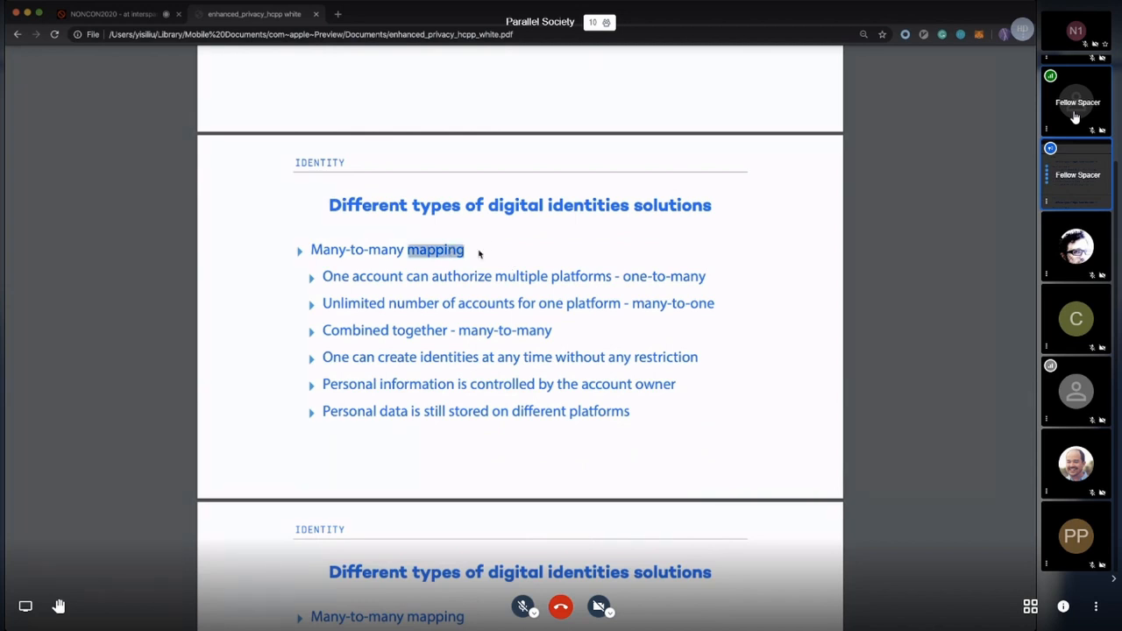
{"action": "left_click", "coordinate": [478, 252]}
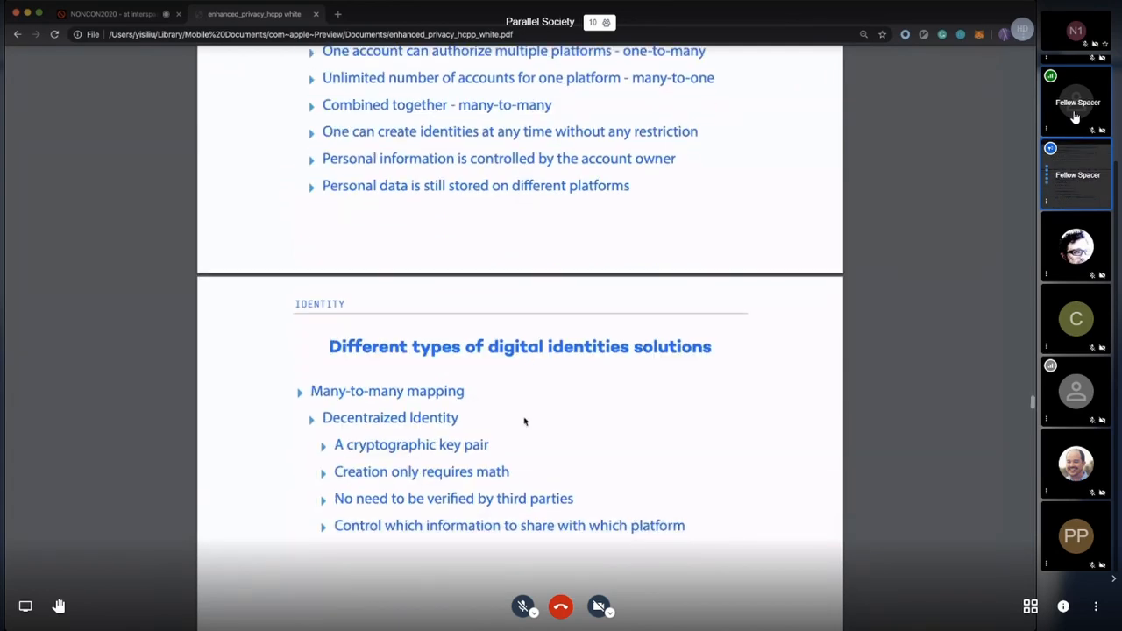
{"action": "scroll", "scroll_direction": "down", "scroll_amount": 3}
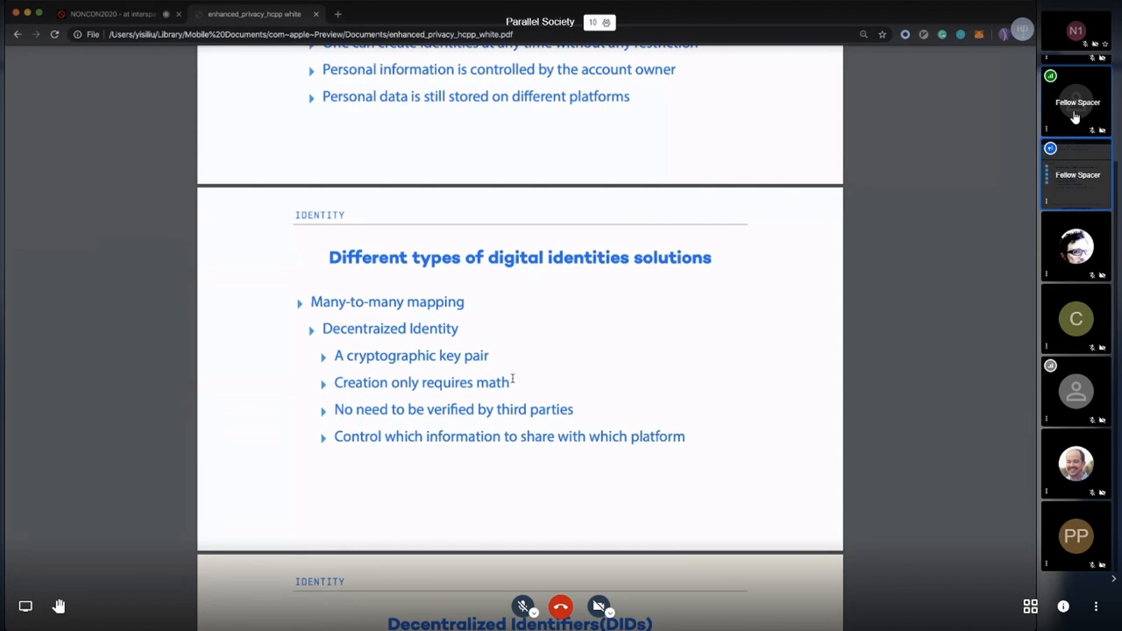
{"action": "scroll", "scroll_direction": "down", "scroll_amount": 3}
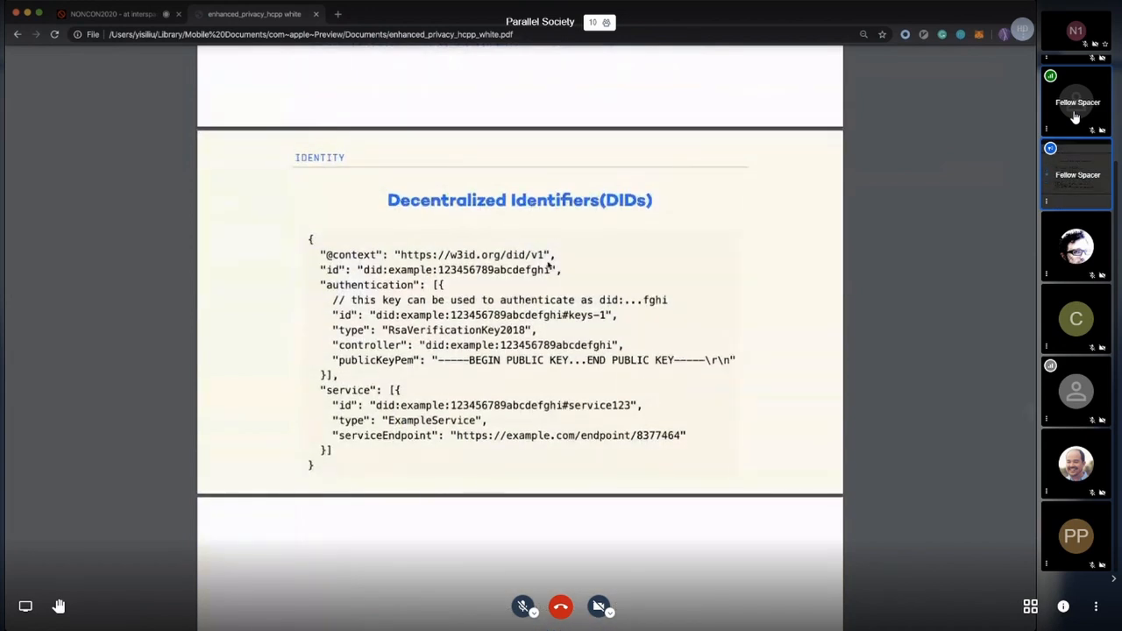
{"action": "mouse_move", "coordinate": [542, 284]}
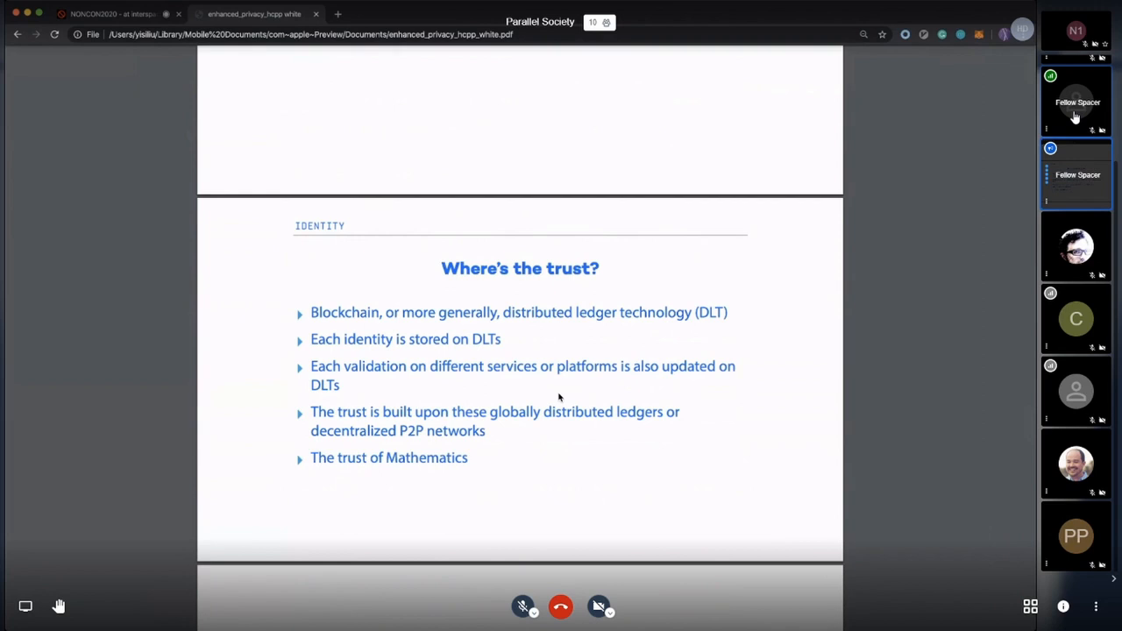
{"action": "scroll", "scroll_direction": "down", "scroll_amount": 3}
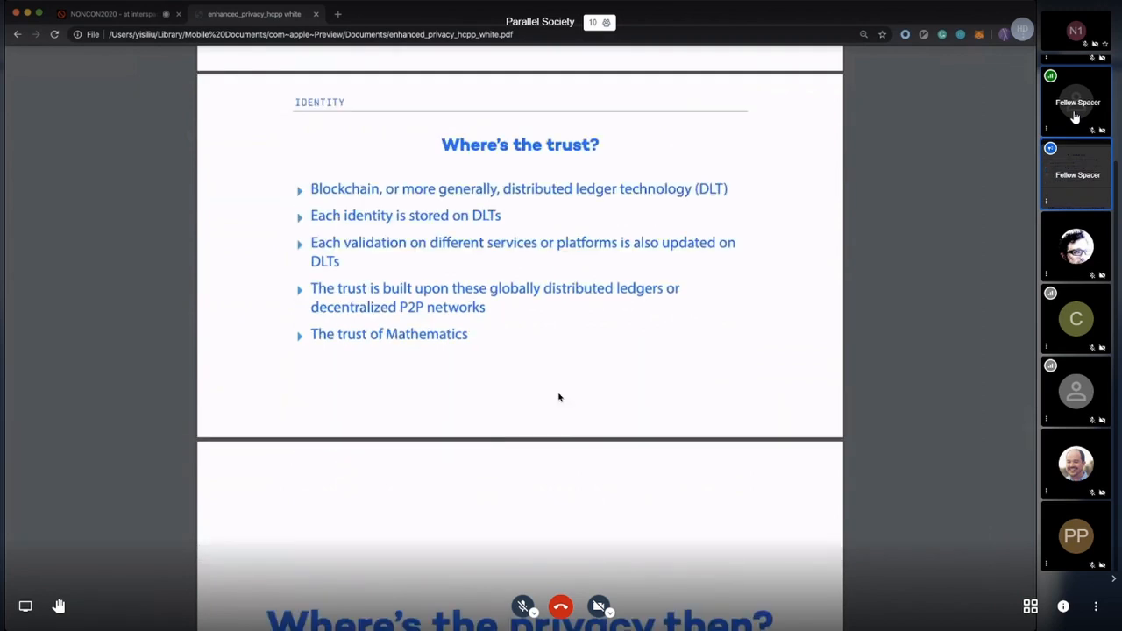
{"action": "scroll", "scroll_direction": "down", "scroll_amount": 3}
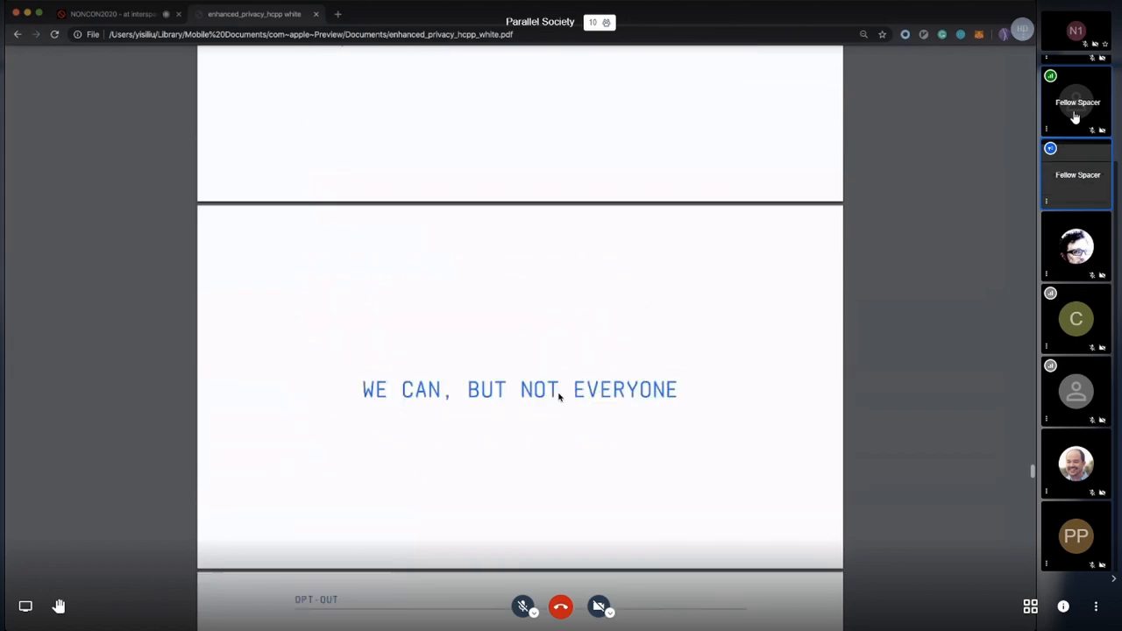
- Scroll down to the Opt-out 'Maskbook' slide describing the encrypted-posts extension
{"action": "scroll", "scroll_direction": "down", "scroll_amount": 3}
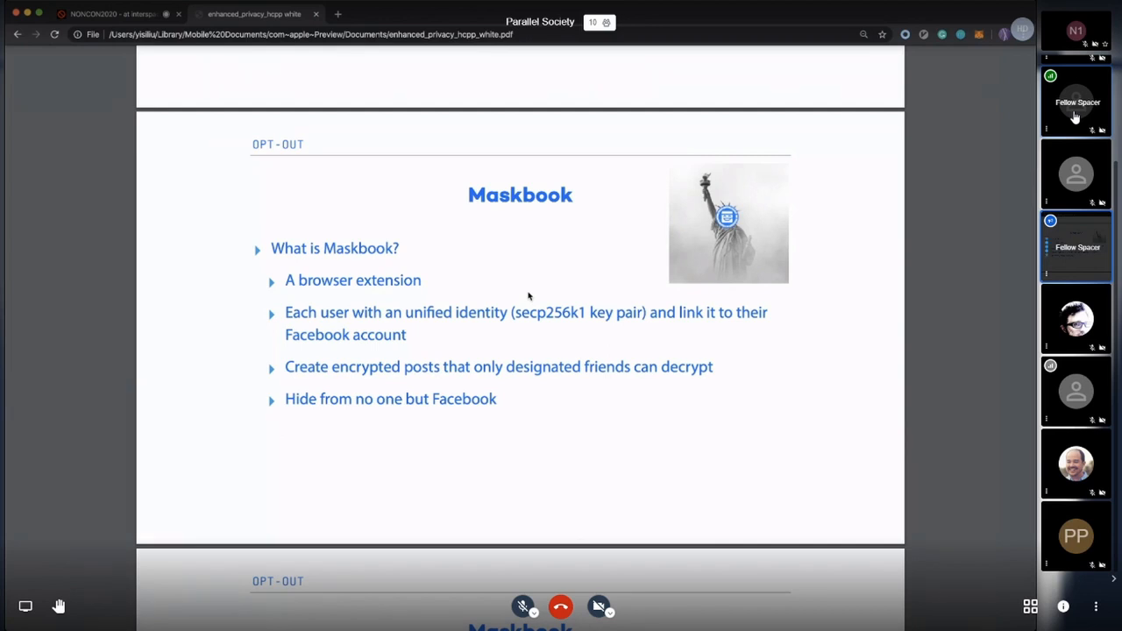
{"action": "mouse_move", "coordinate": [512, 400]}
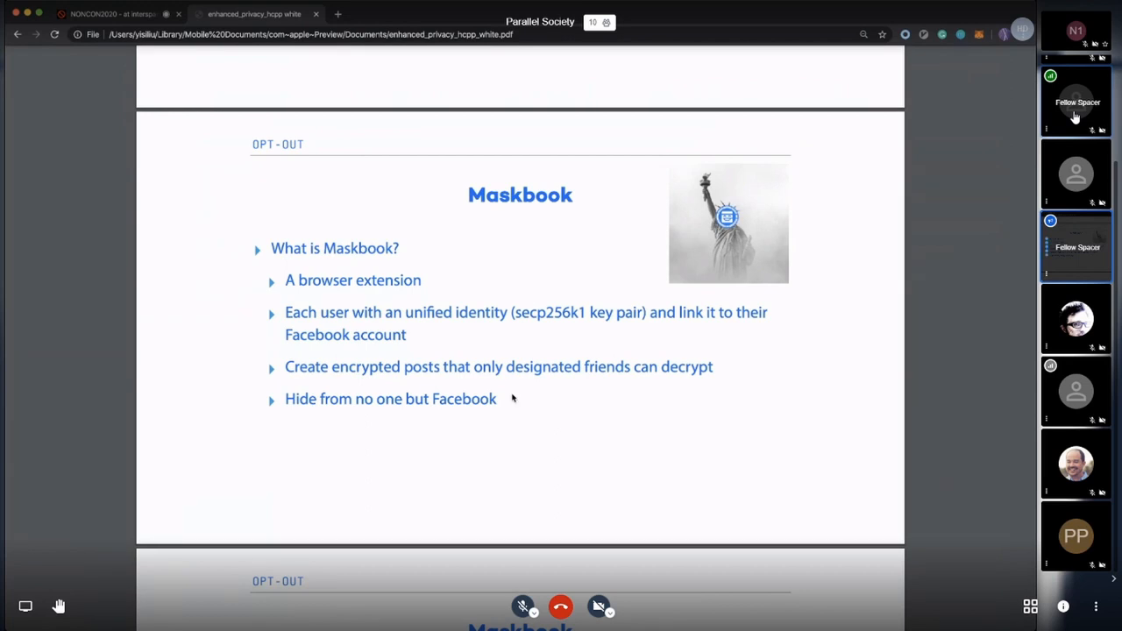
- Scroll past the Facebook profile and Maskbook post screenshots to the blue encryption flow diagram
{"action": "scroll", "scroll_direction": "down", "scroll_amount": 3}
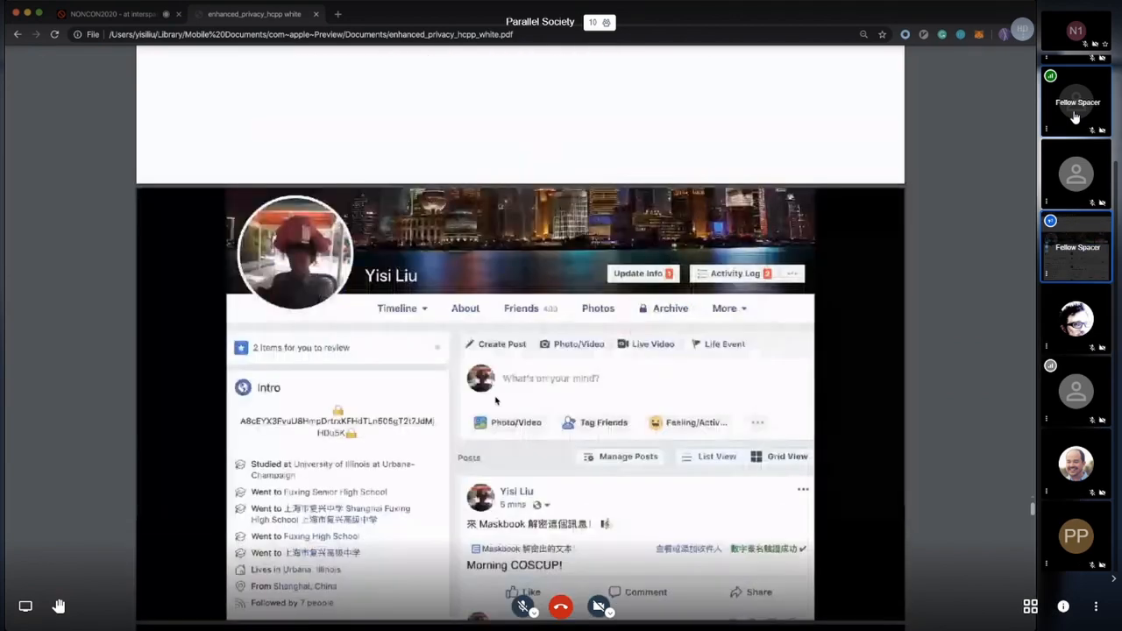
{"action": "scroll", "scroll_direction": "down", "scroll_amount": 3}
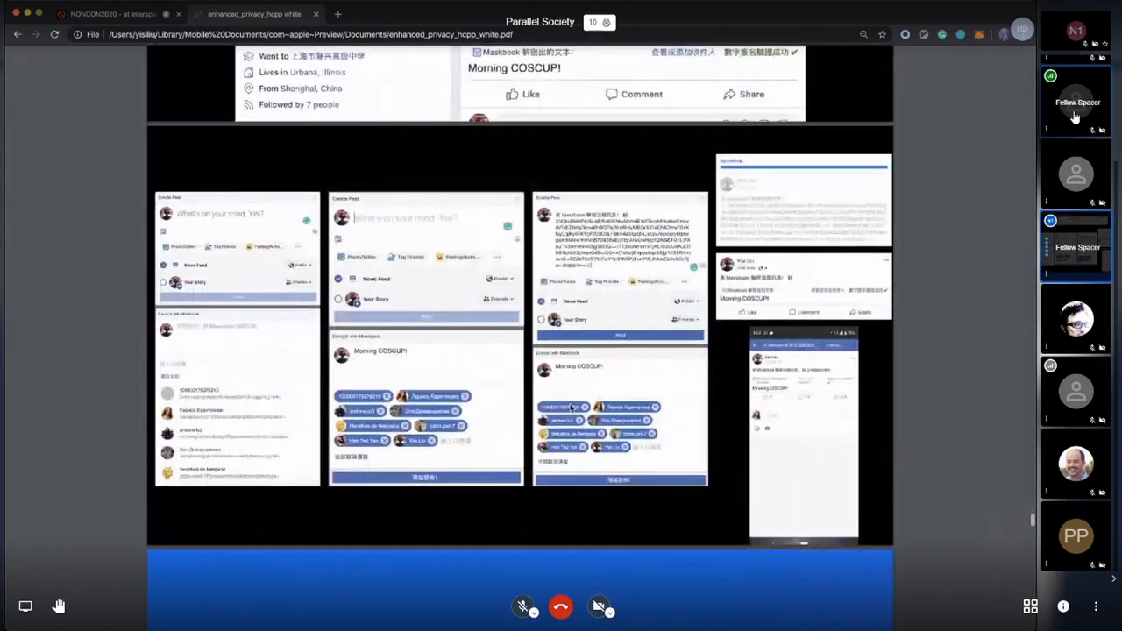
{"action": "scroll", "scroll_direction": "down", "scroll_amount": 3}
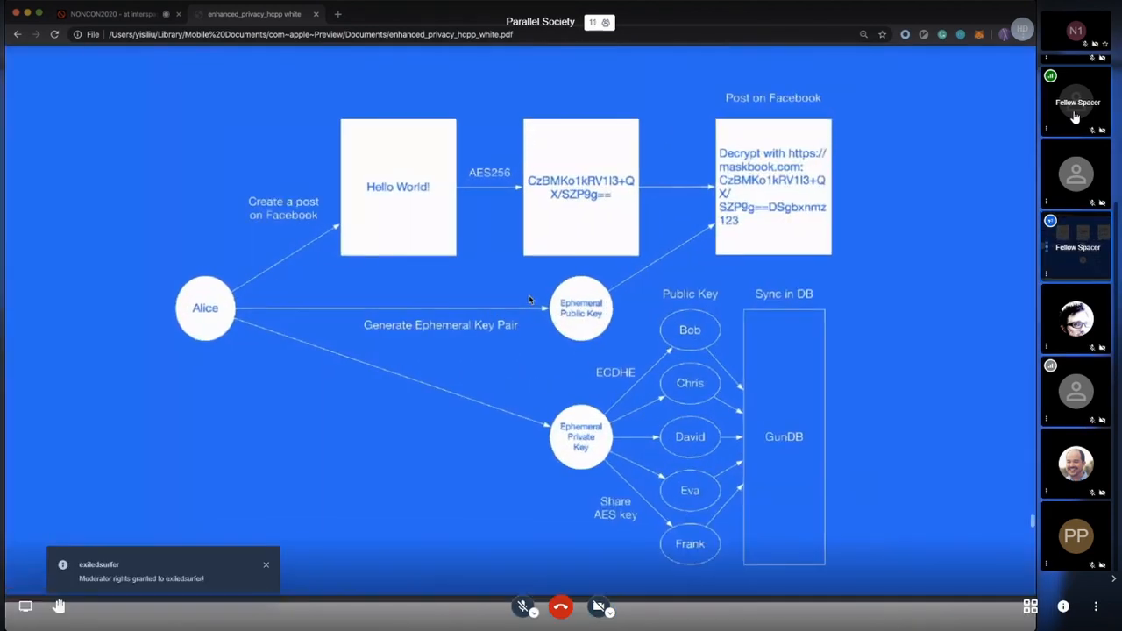
- Scroll the encryption flow diagram of Alice's AES-encrypted post fully into view
{"action": "scroll", "scroll_direction": "down", "scroll_amount": 3}
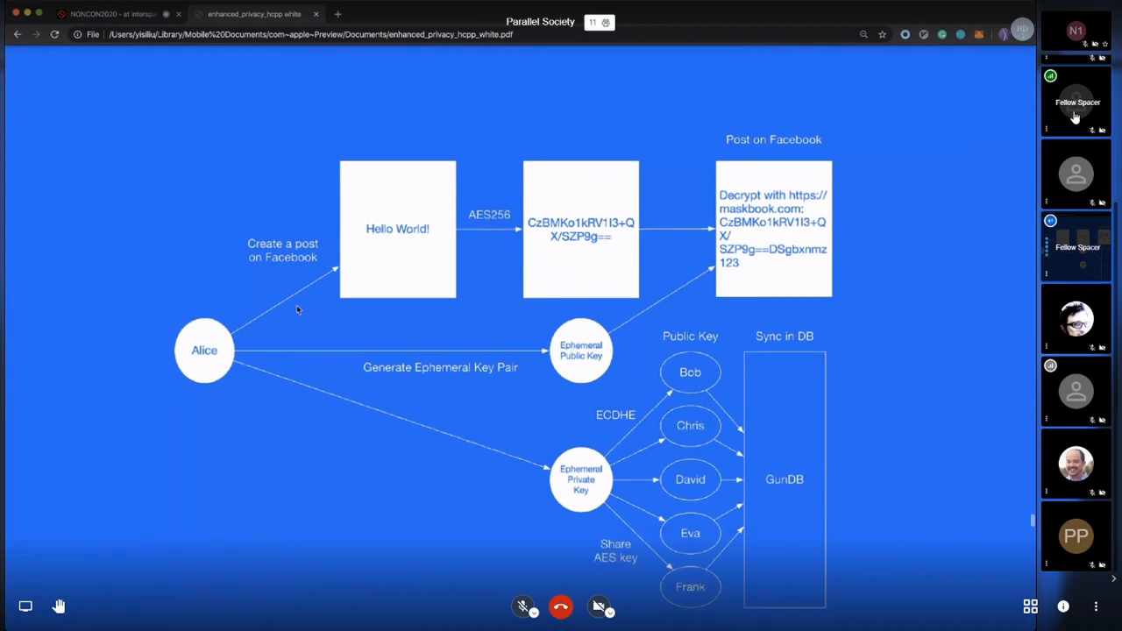
{"action": "mouse_move", "coordinate": [442, 266]}
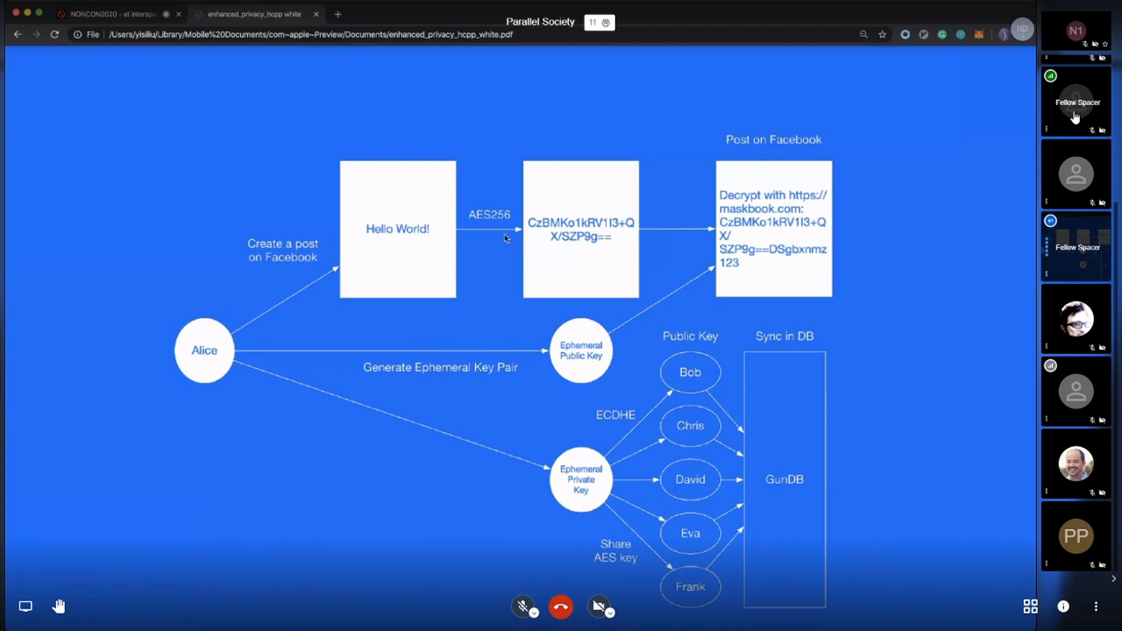
{"action": "mouse_move", "coordinate": [551, 239]}
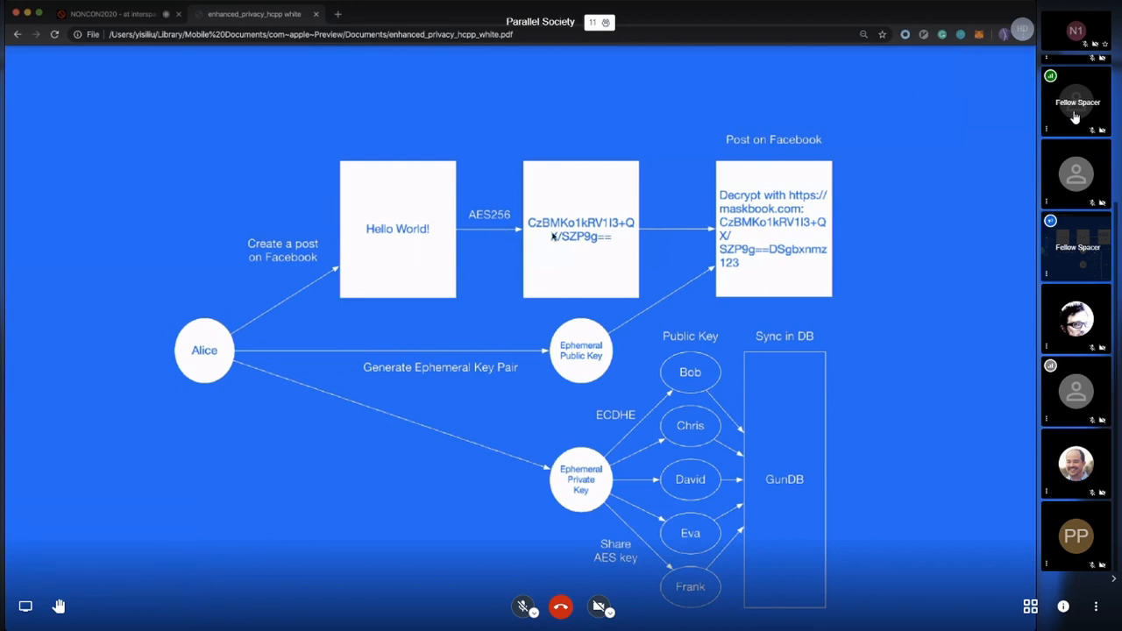
{"action": "mouse_move", "coordinate": [586, 197]}
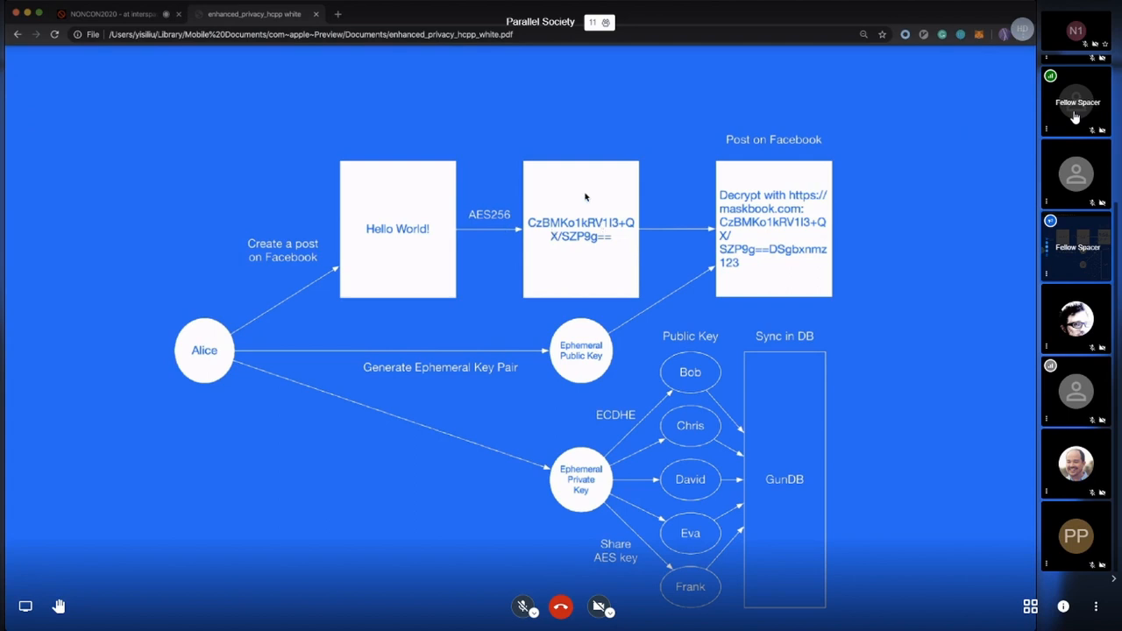
{"action": "mouse_move", "coordinate": [574, 223]}
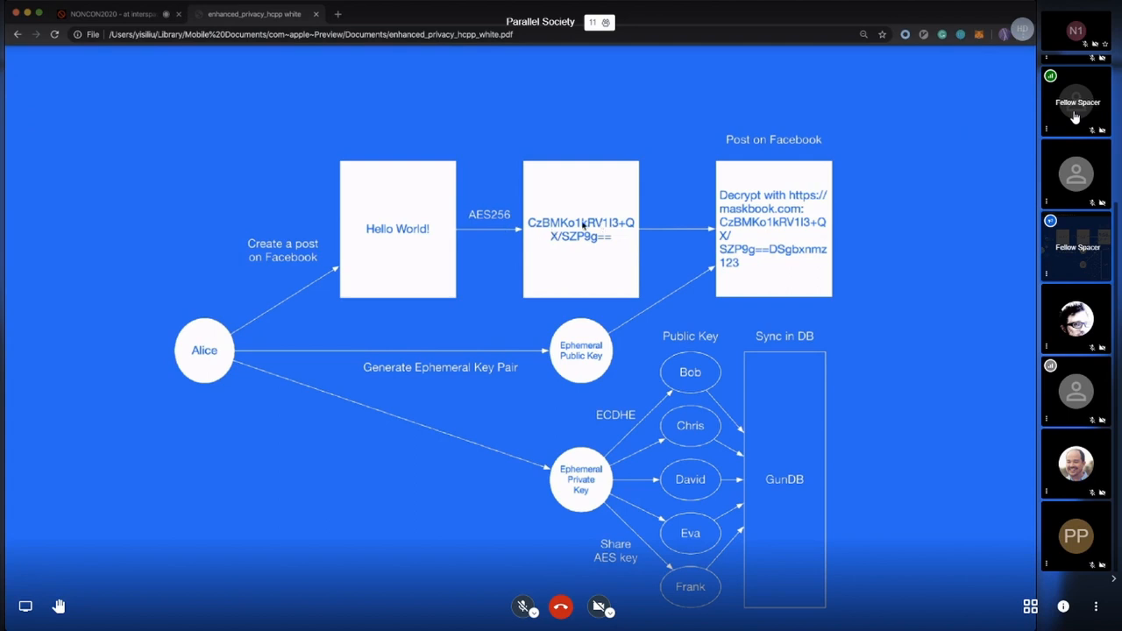
{"action": "mouse_move", "coordinate": [384, 342]}
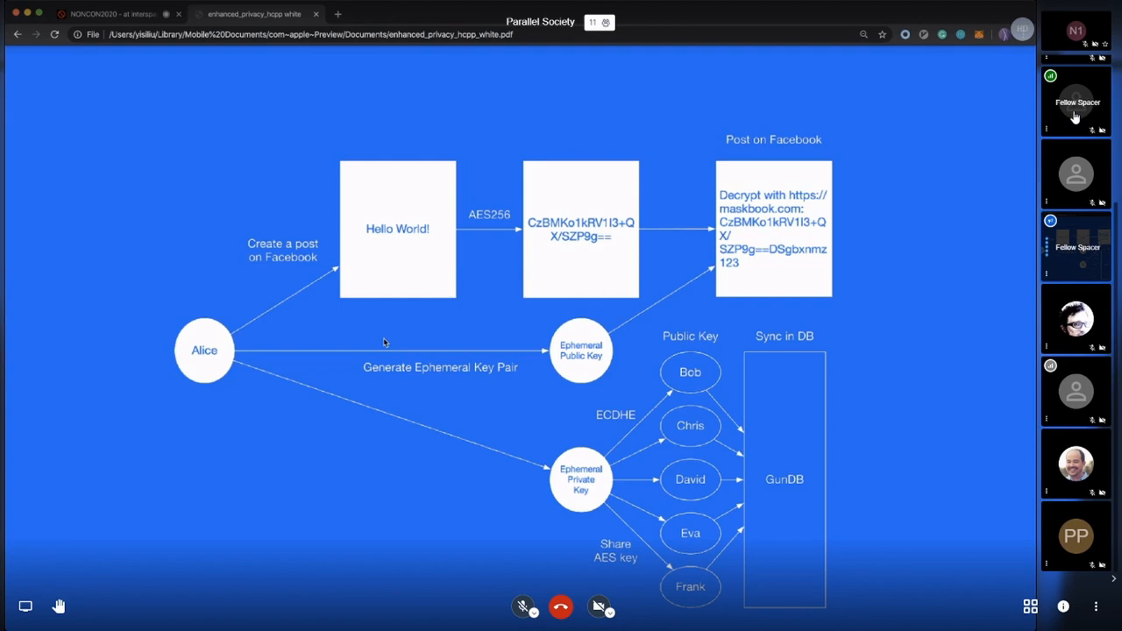
{"action": "mouse_move", "coordinate": [440, 377]}
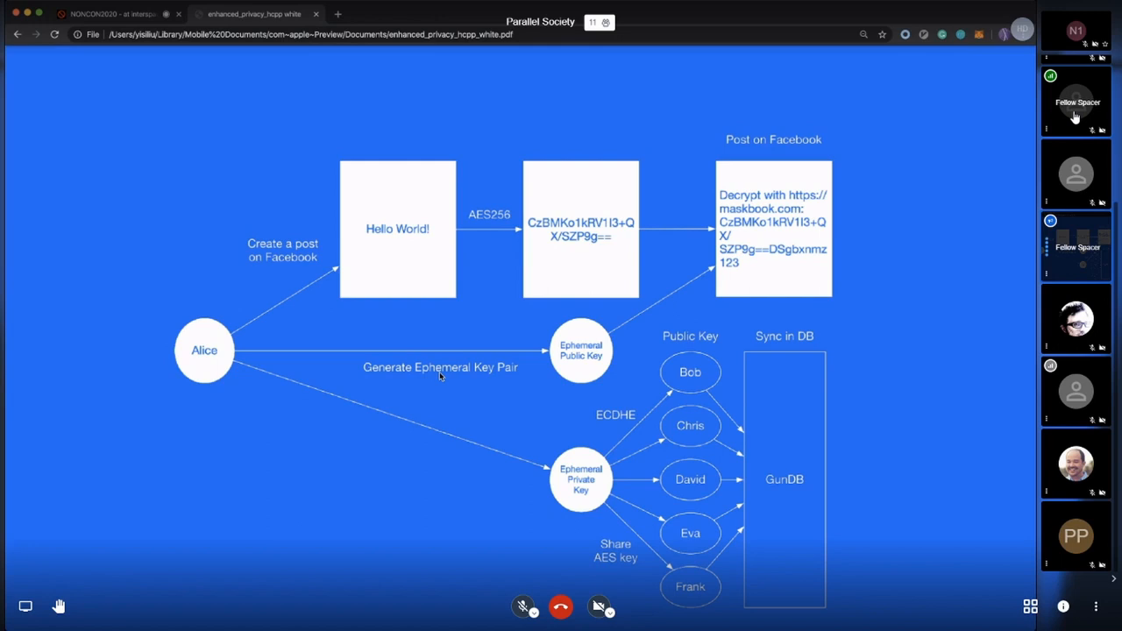
{"action": "mouse_move", "coordinate": [583, 341]}
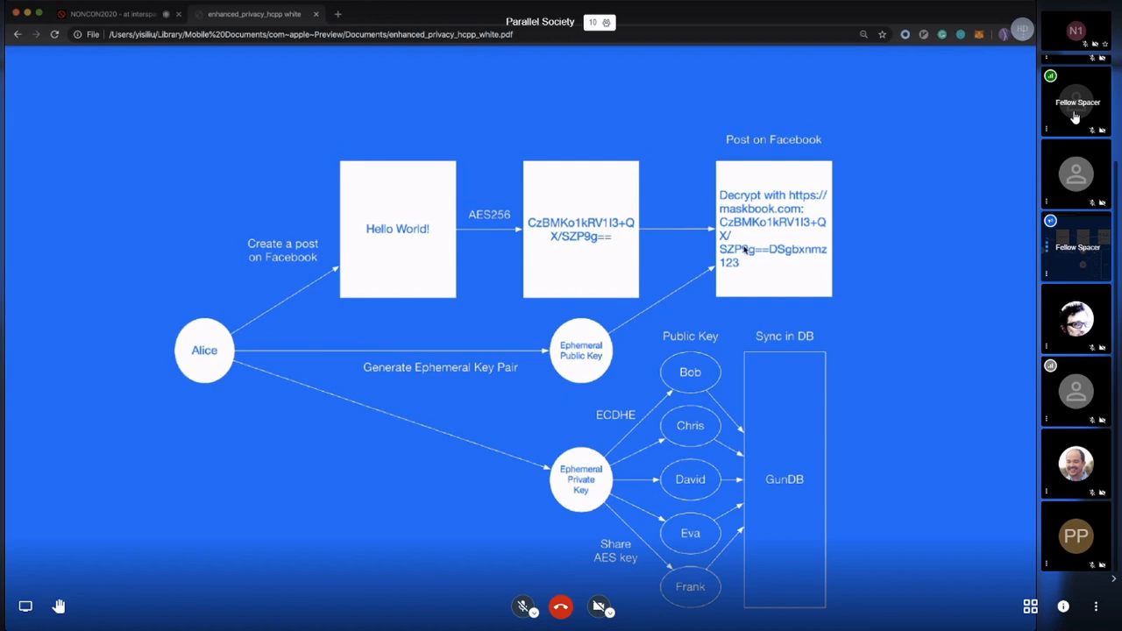
{"action": "mouse_move", "coordinate": [807, 256]}
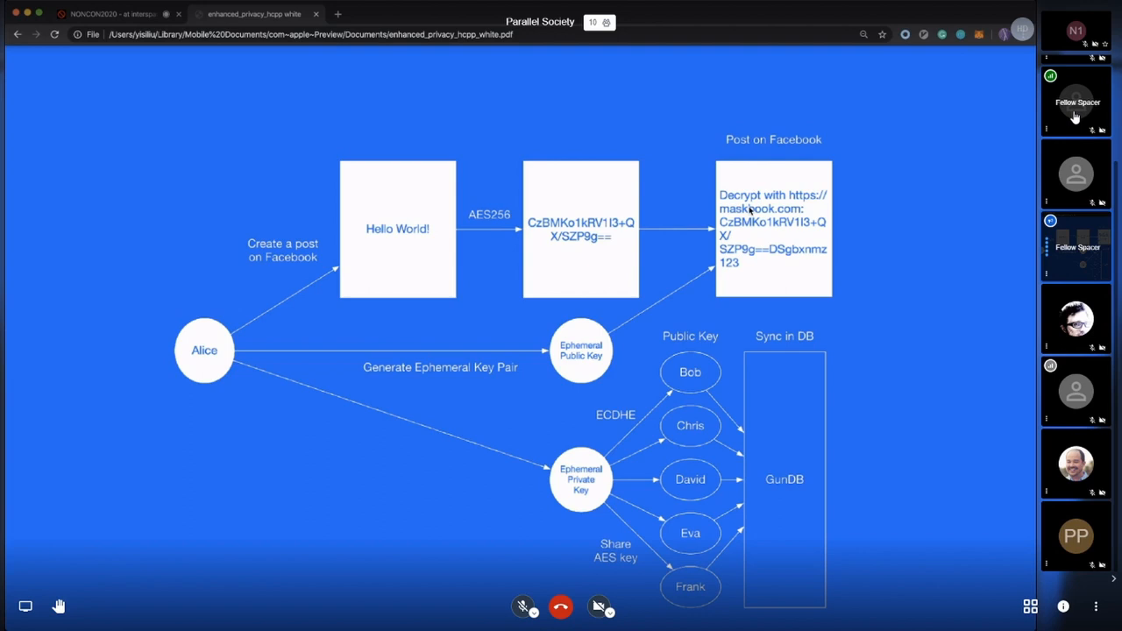
{"action": "mouse_move", "coordinate": [751, 242]}
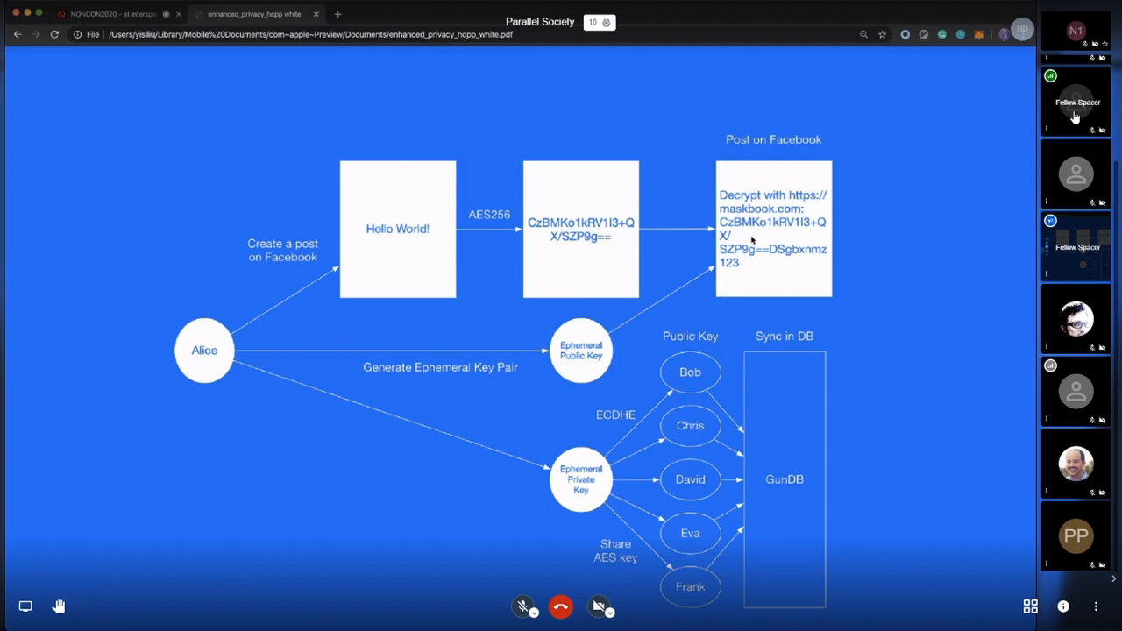
{"action": "mouse_move", "coordinate": [780, 221]}
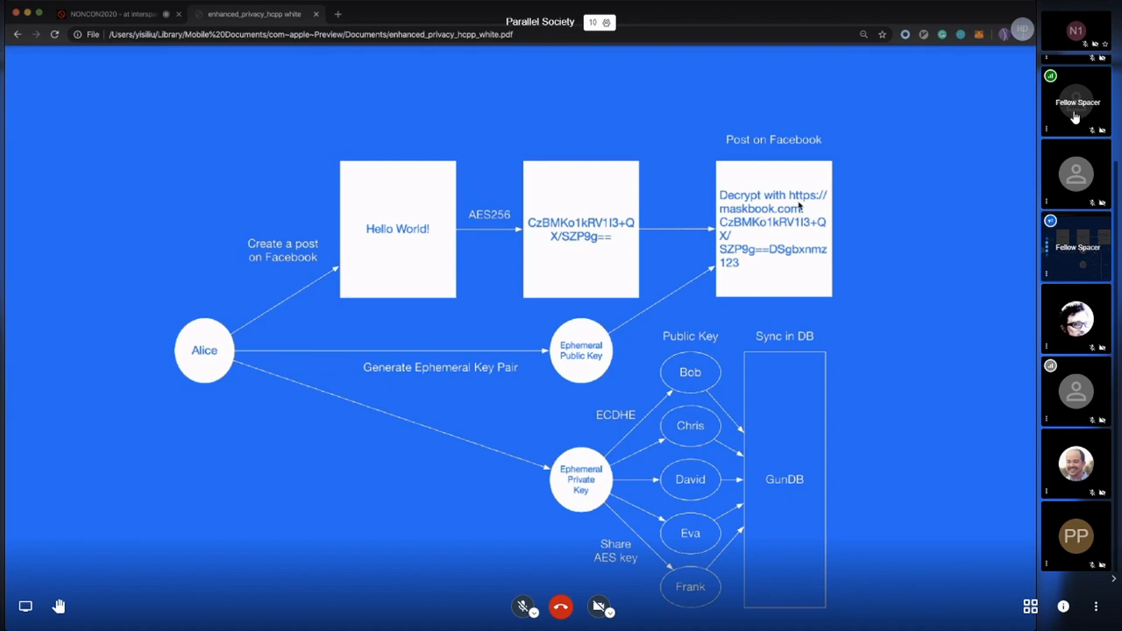
{"action": "mouse_move", "coordinate": [793, 234]}
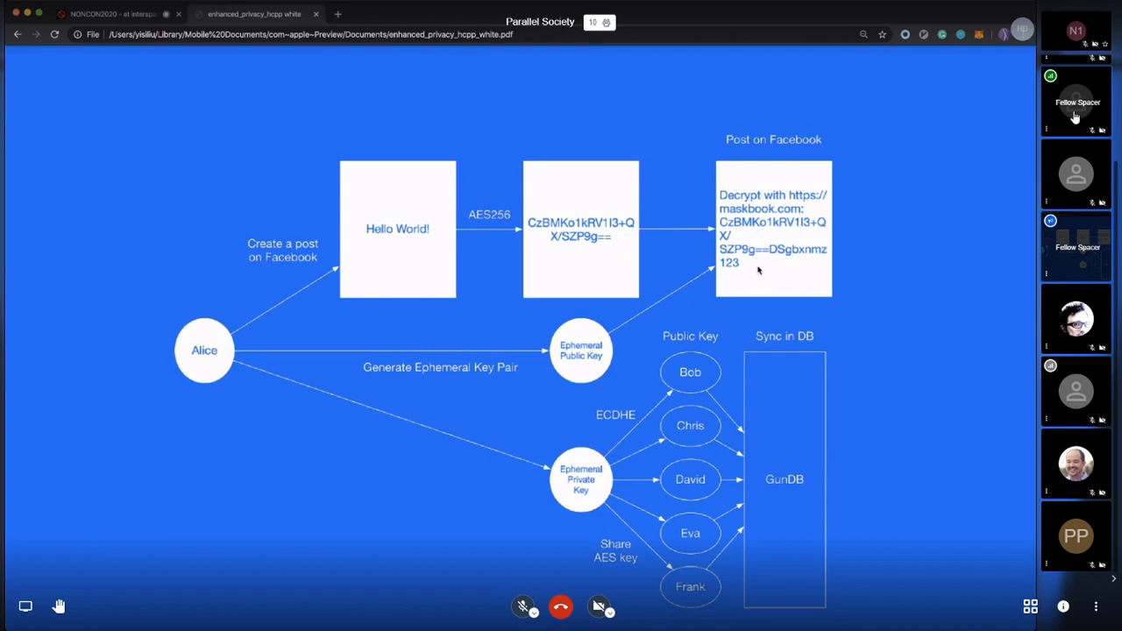
{"action": "mouse_move", "coordinate": [761, 240]}
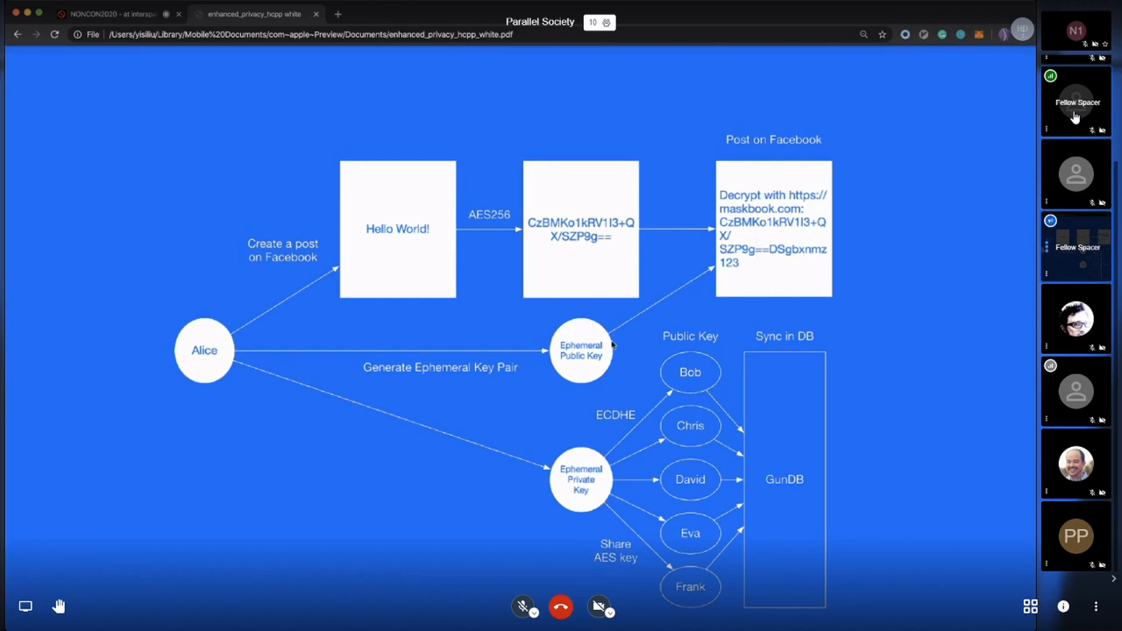
{"action": "mouse_move", "coordinate": [785, 263]}
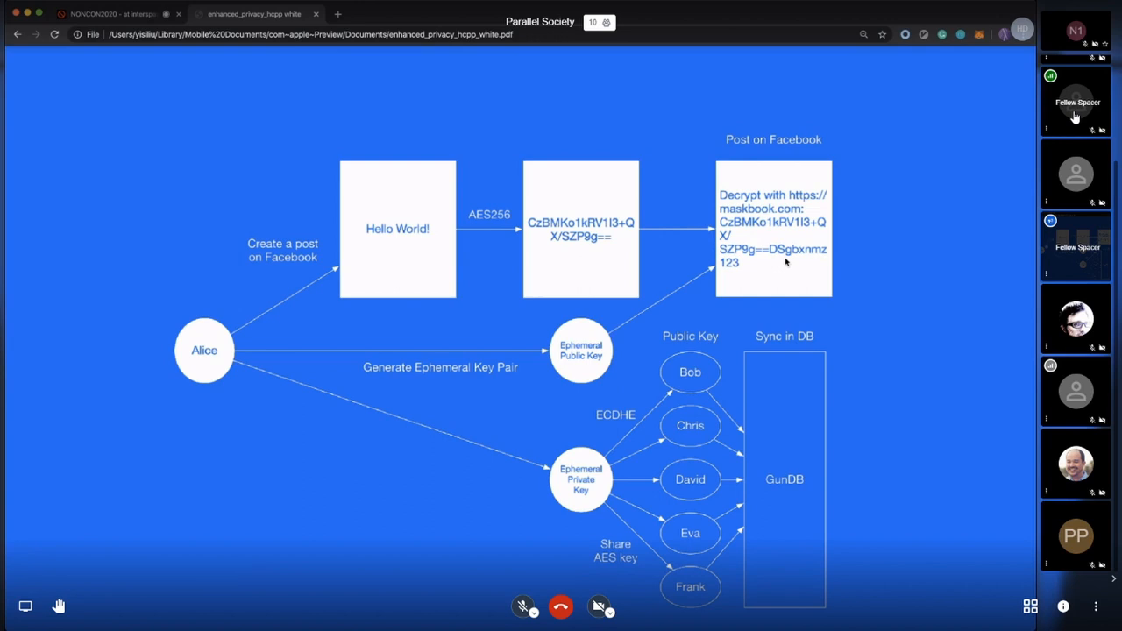
{"action": "mouse_move", "coordinate": [610, 416]}
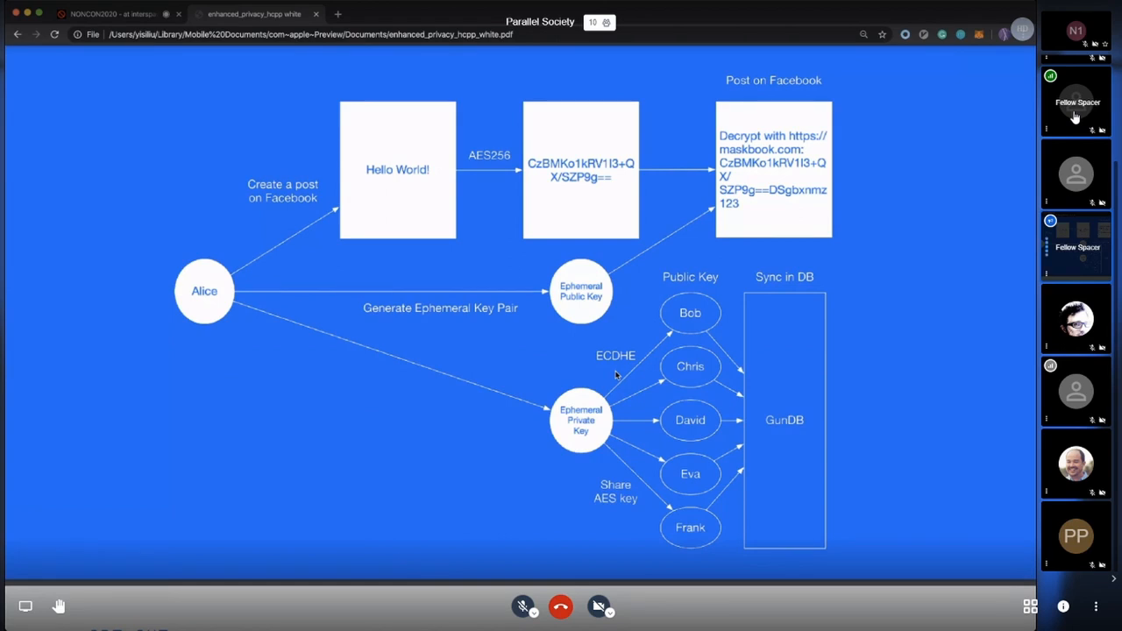
{"action": "mouse_move", "coordinate": [715, 298]}
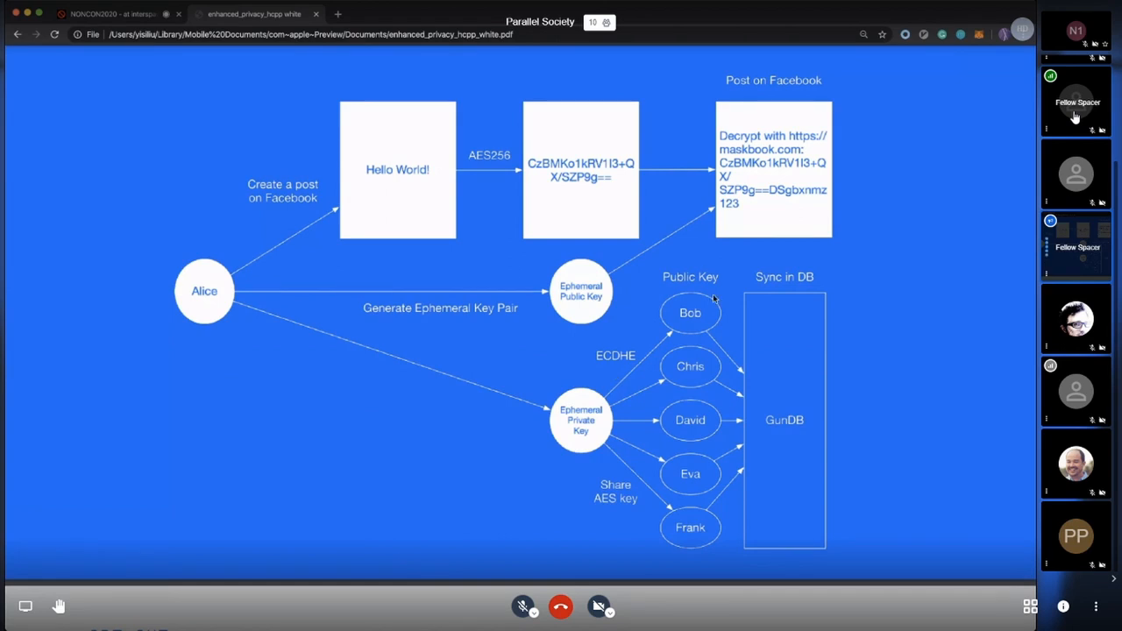
{"action": "mouse_move", "coordinate": [698, 537]}
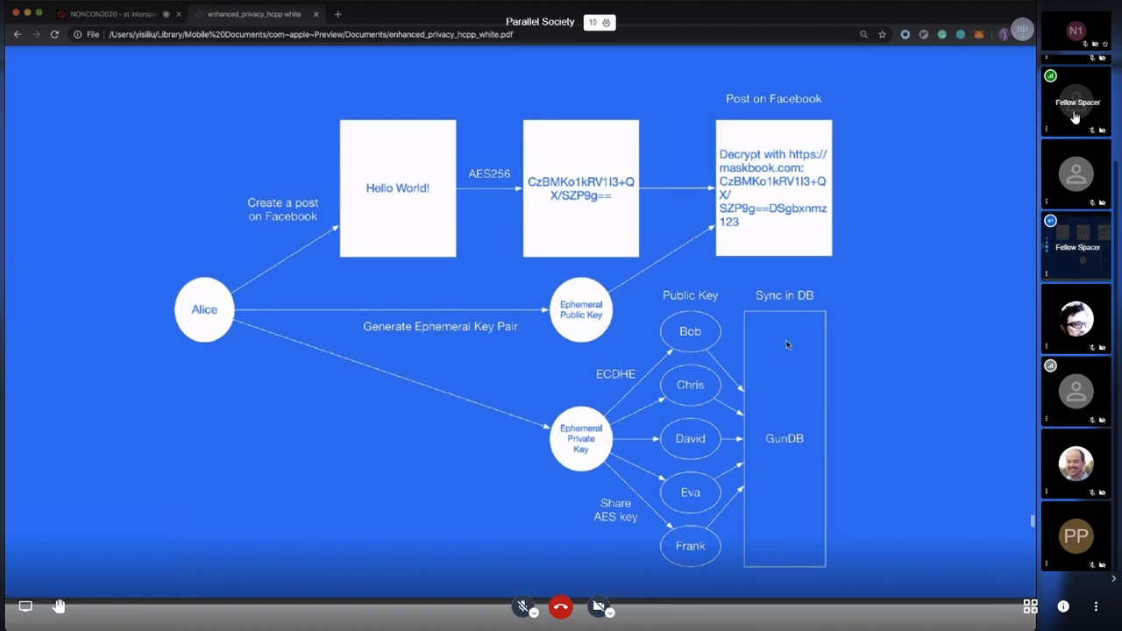
{"action": "mouse_move", "coordinate": [796, 328]}
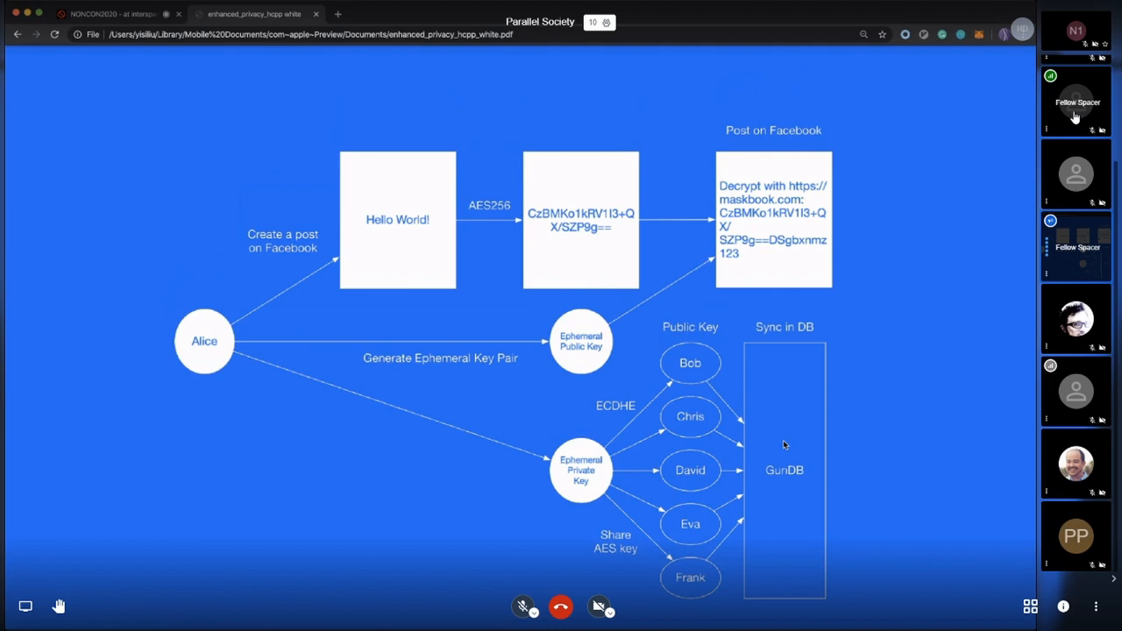
{"action": "mouse_move", "coordinate": [814, 458]}
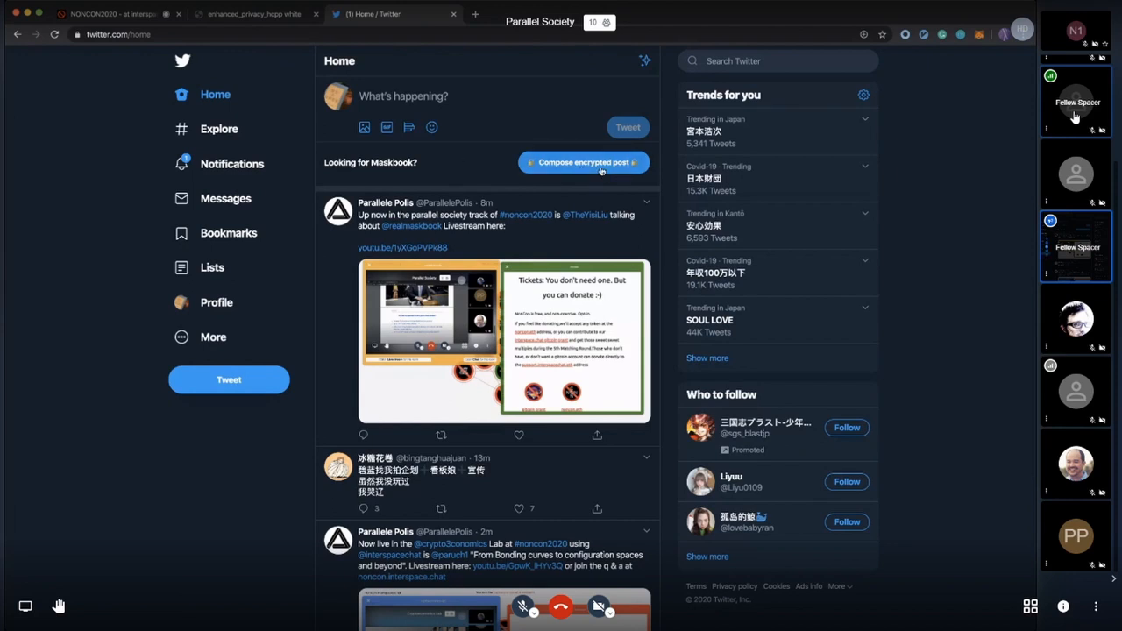
- Compose a Maskbook encrypted post reading 'Hey Noncon' shared with Everyone and finish it
{"action": "left_click", "coordinate": [584, 162]}
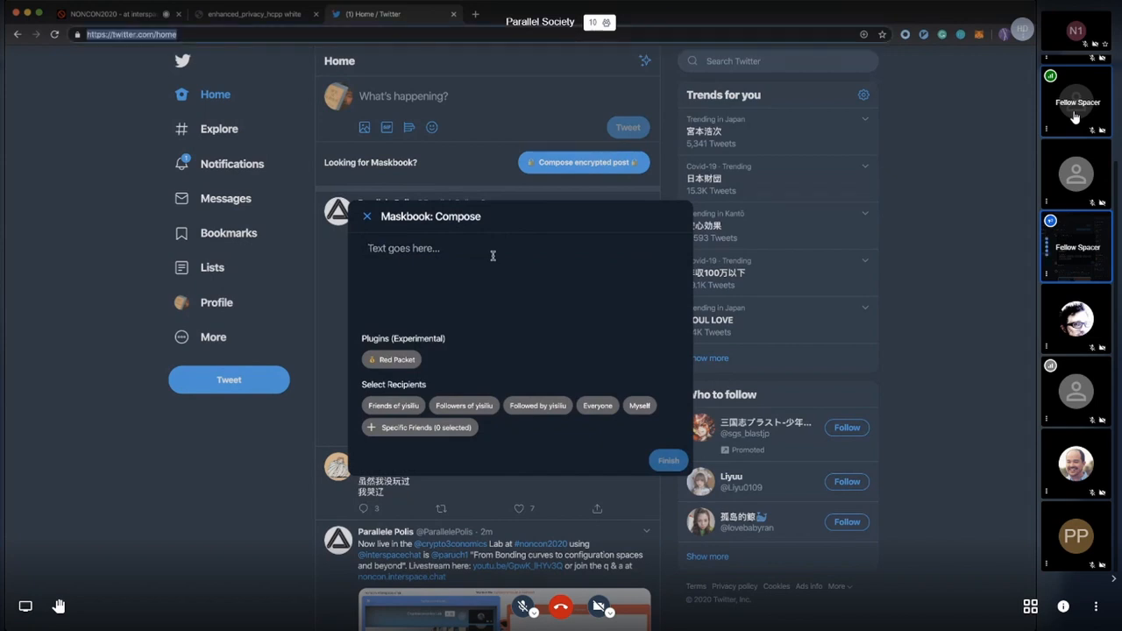
{"action": "type", "text": "Hey Nonon"}
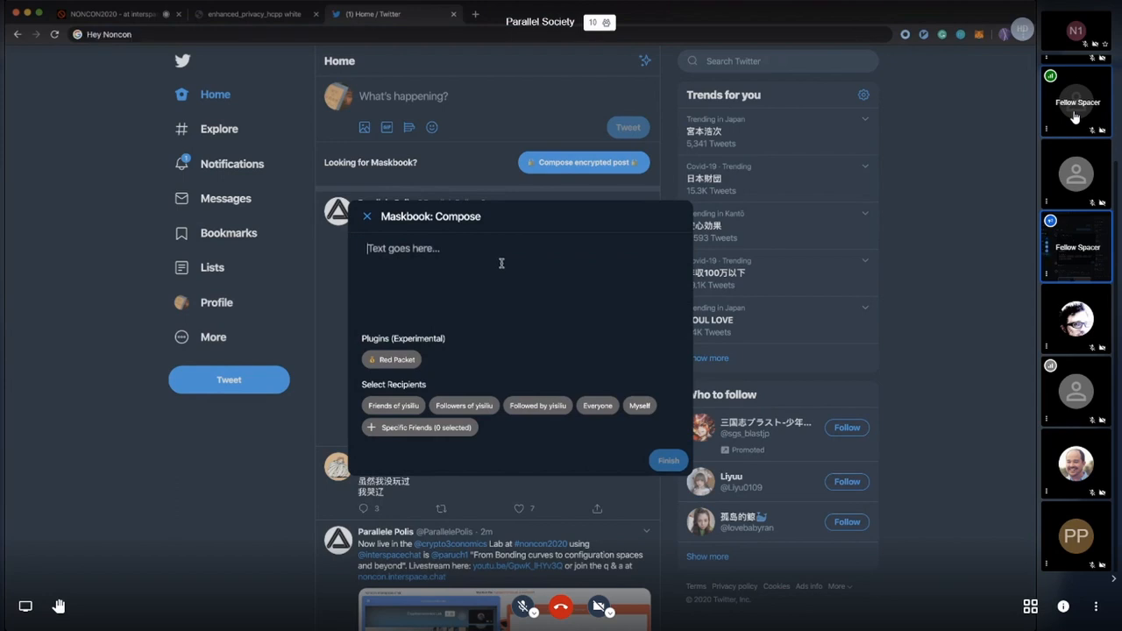
{"action": "type", "text": "Hey Noncon"}
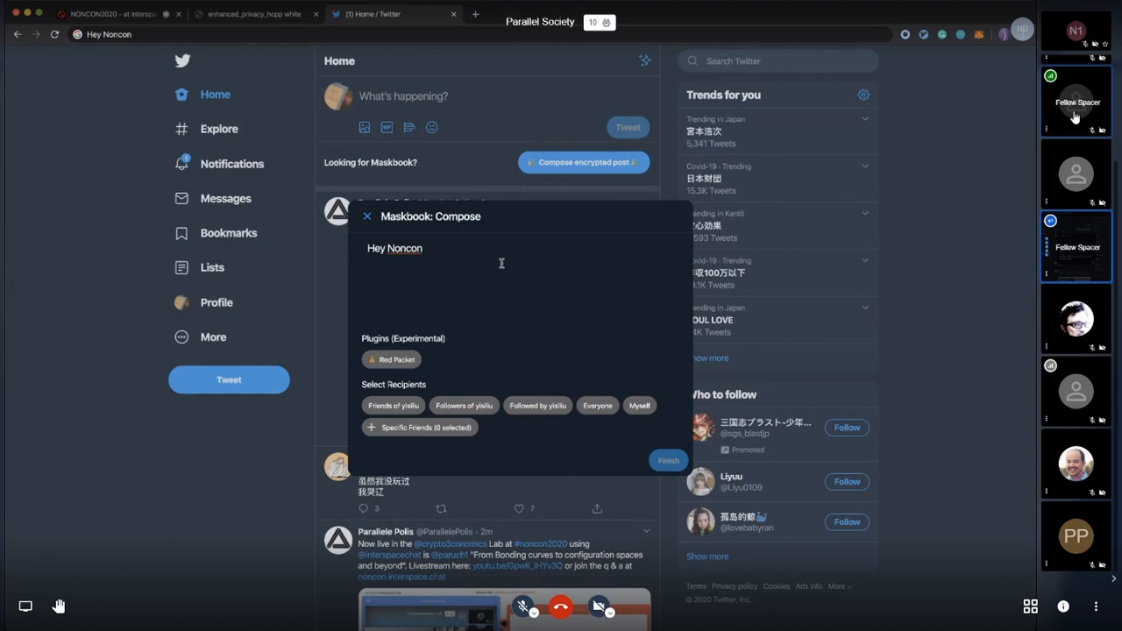
{"action": "mouse_move", "coordinate": [561, 340]}
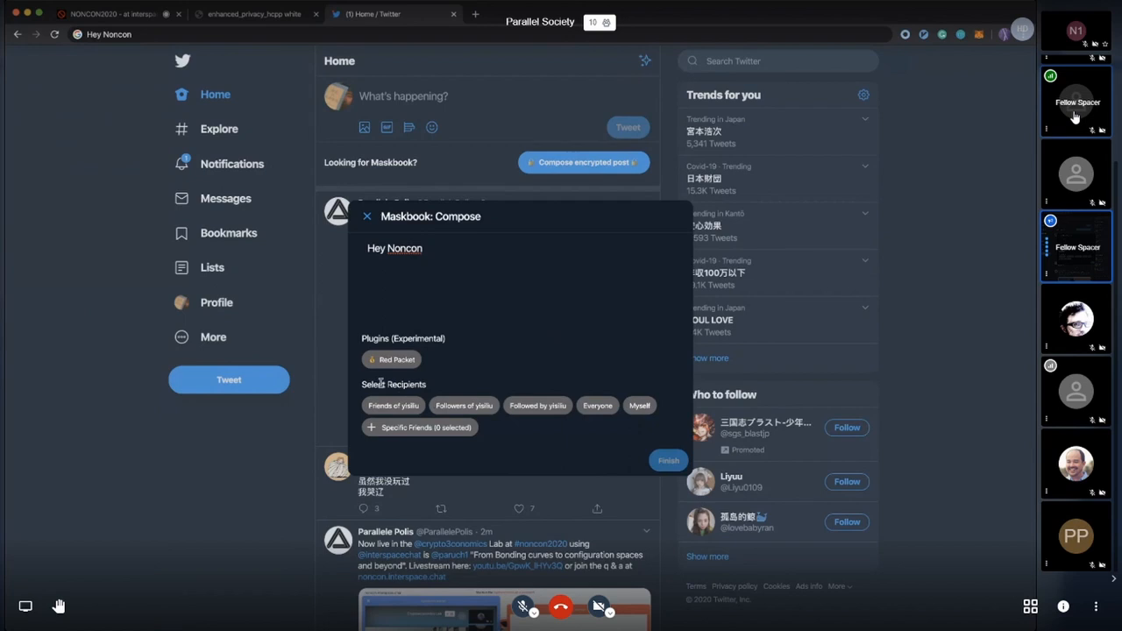
{"action": "mouse_move", "coordinate": [431, 389]}
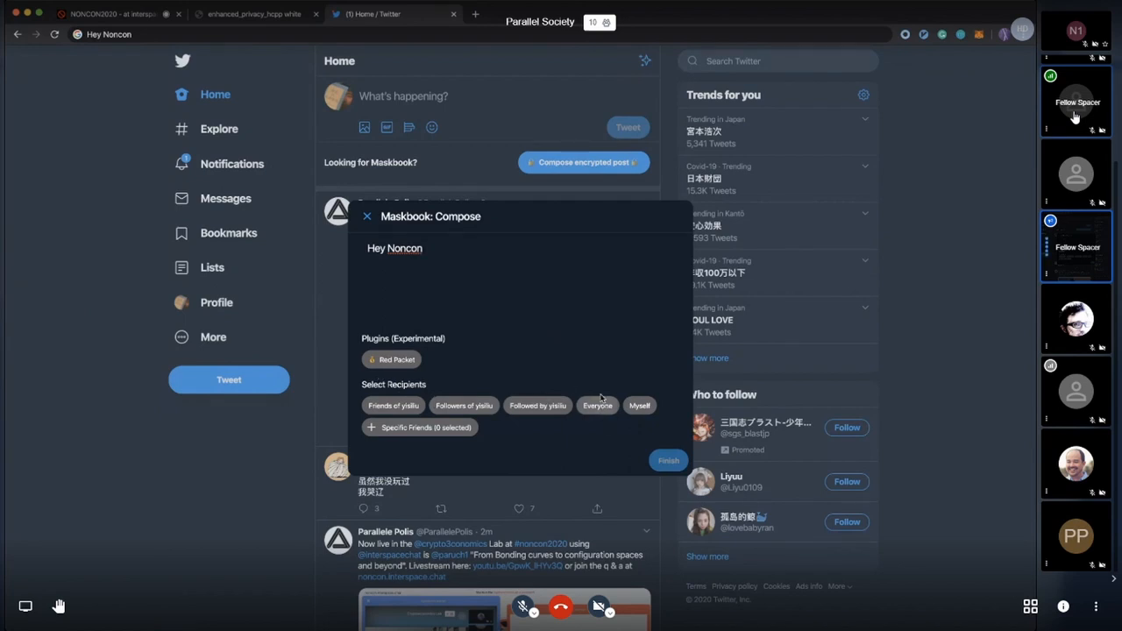
{"action": "mouse_move", "coordinate": [598, 410]}
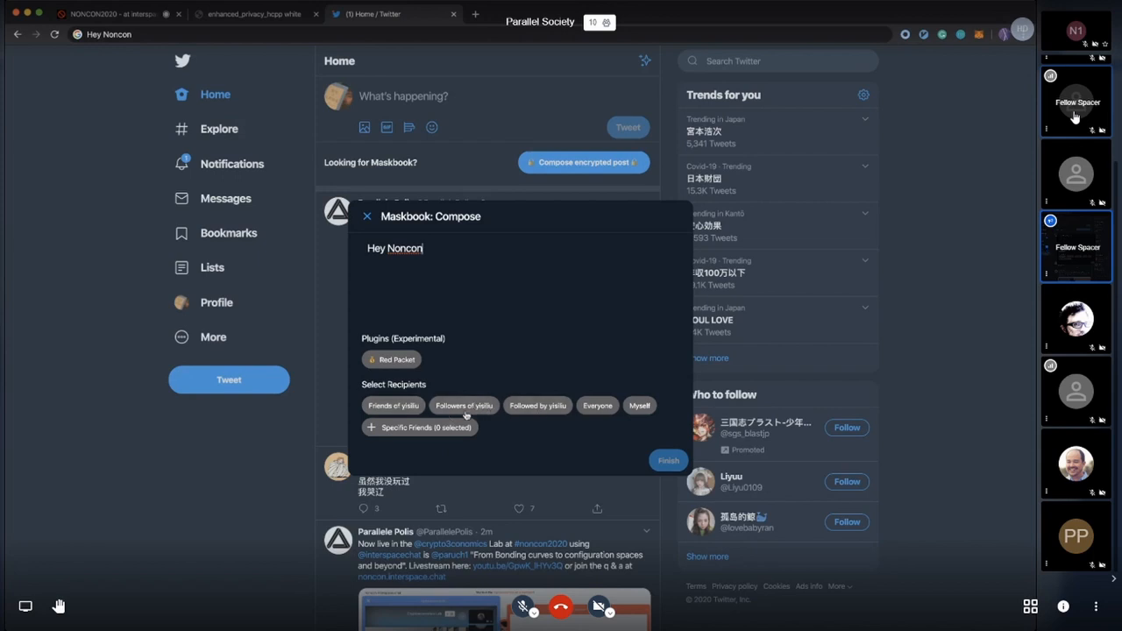
{"action": "mouse_move", "coordinate": [537, 407]}
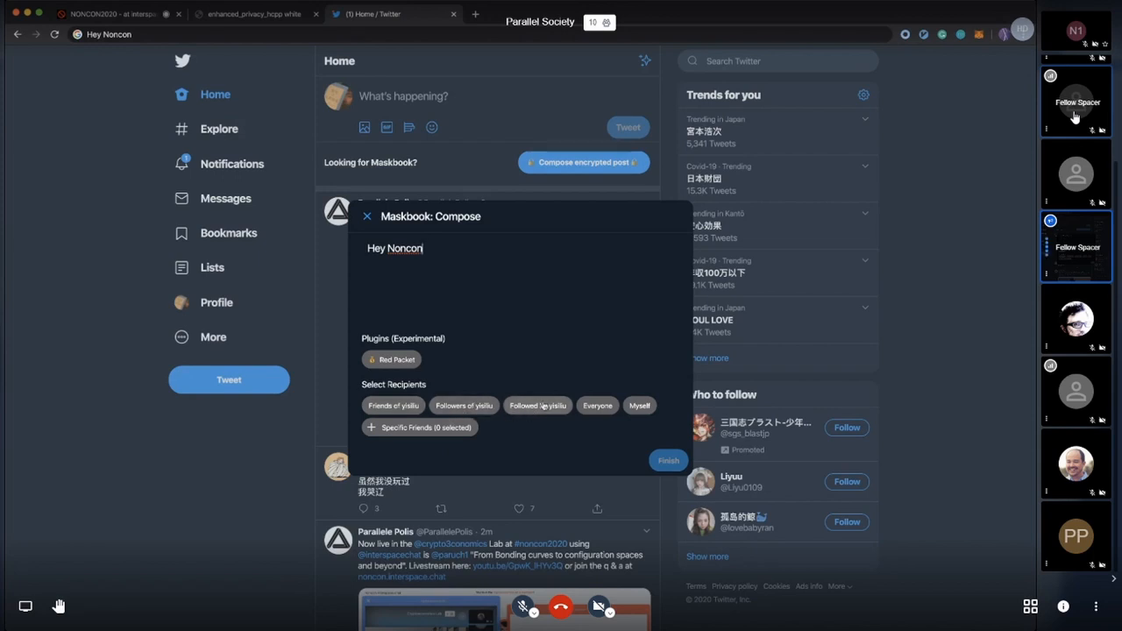
{"action": "left_click", "coordinate": [603, 405]}
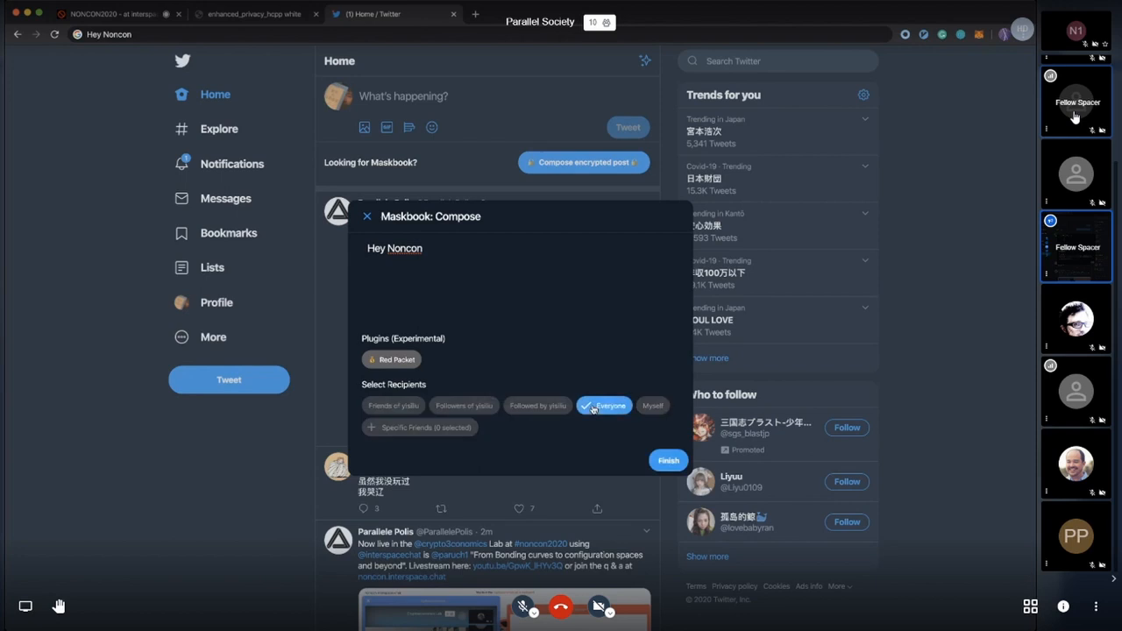
{"action": "left_click", "coordinate": [668, 459]}
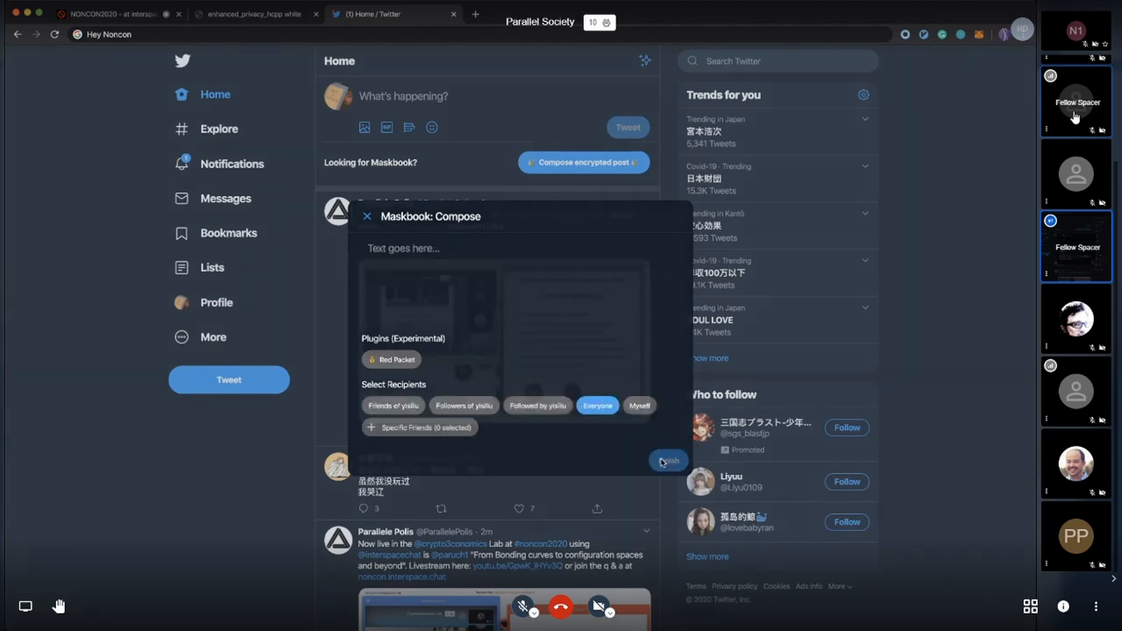
- Tweet the encrypted image post, see it decrypt as 'Hey Noncon', and open the tweet's own page
{"action": "left_click", "coordinate": [667, 459]}
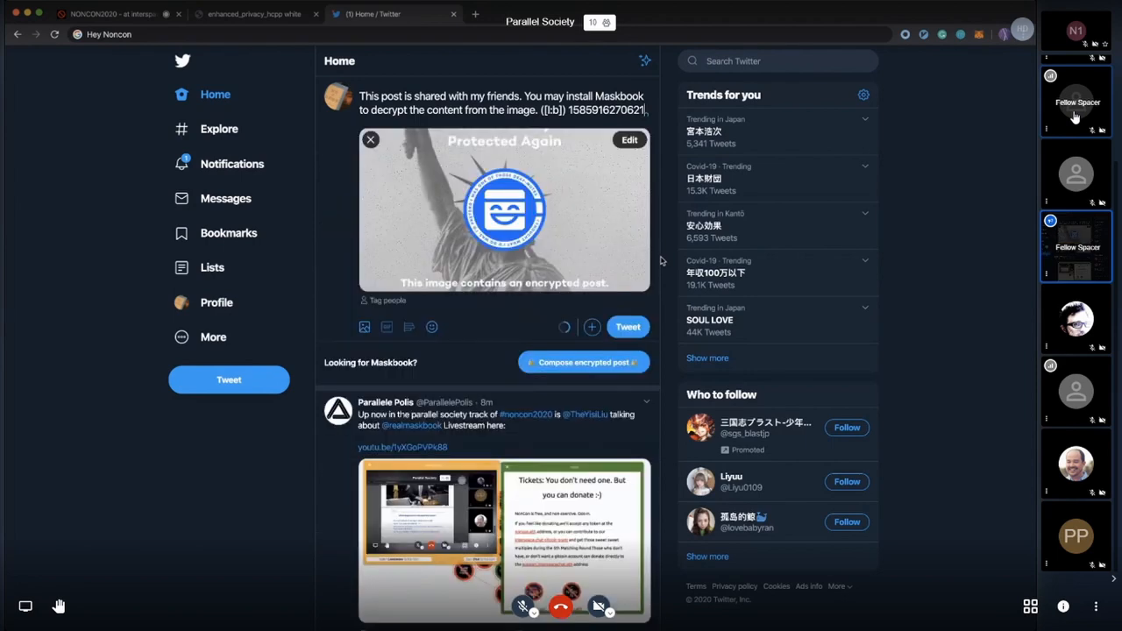
{"action": "mouse_move", "coordinate": [817, 93]}
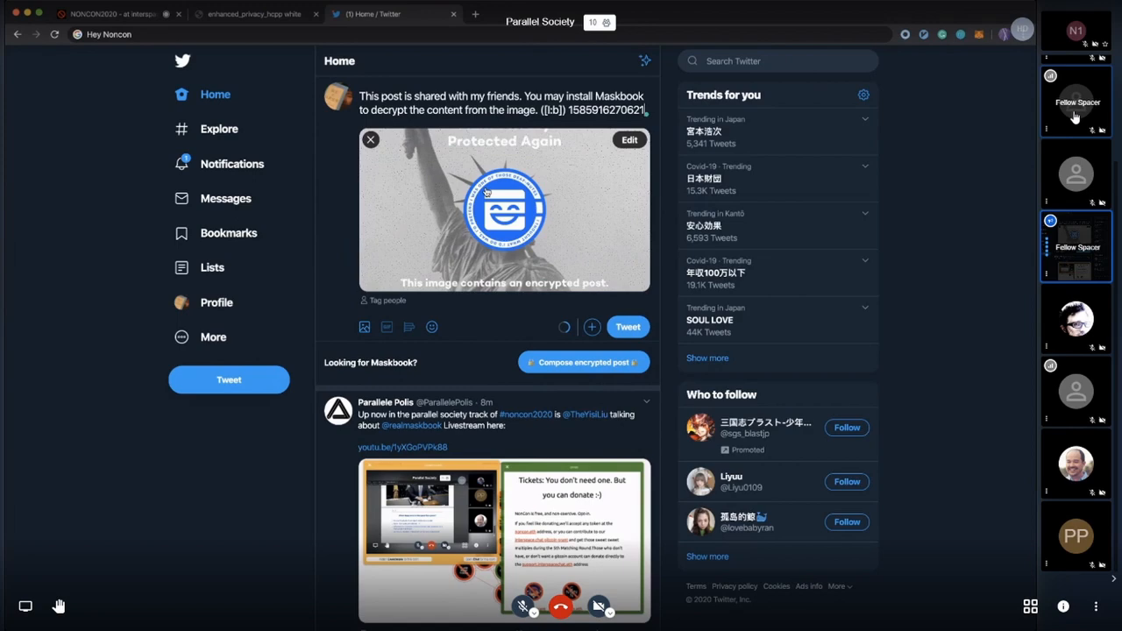
{"action": "mouse_move", "coordinate": [565, 180]}
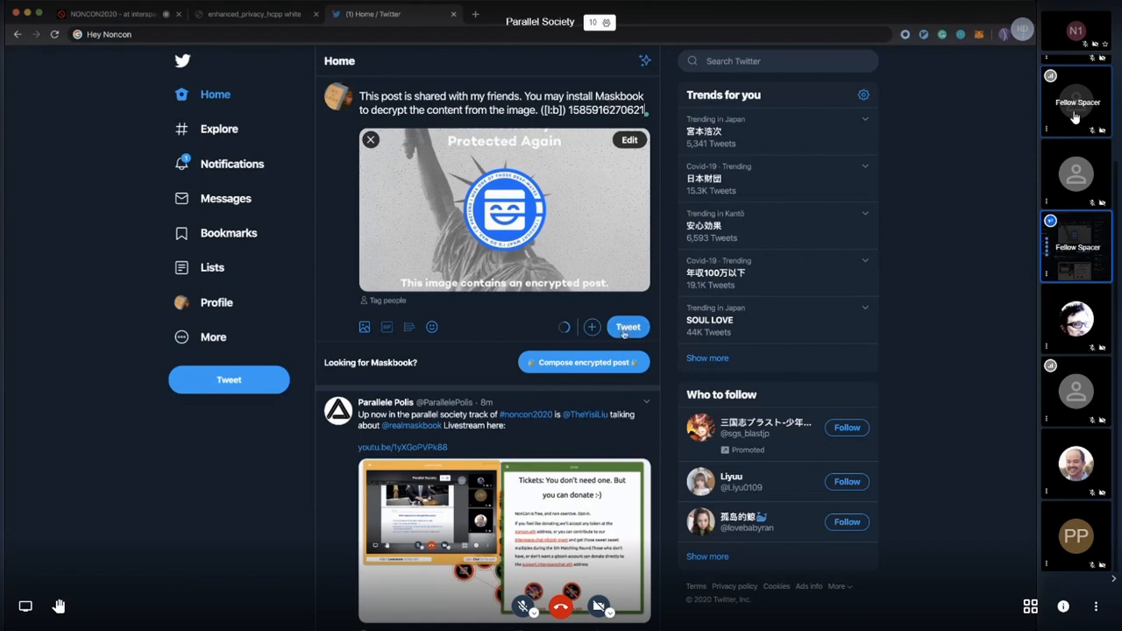
{"action": "left_click", "coordinate": [628, 326]}
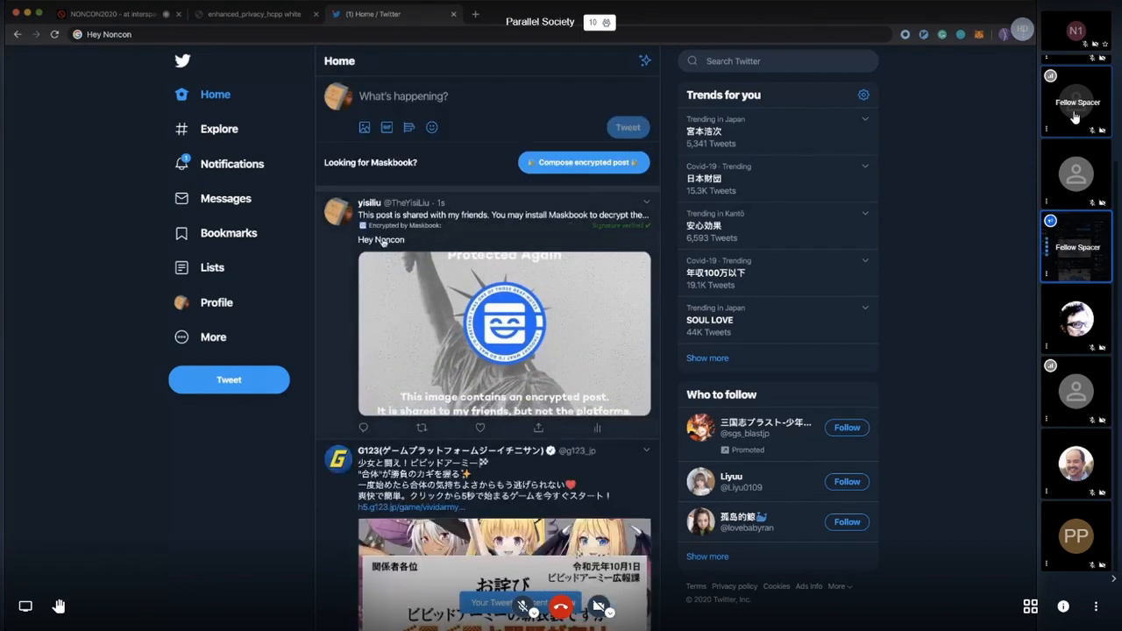
{"action": "double_click", "coordinate": [380, 238]}
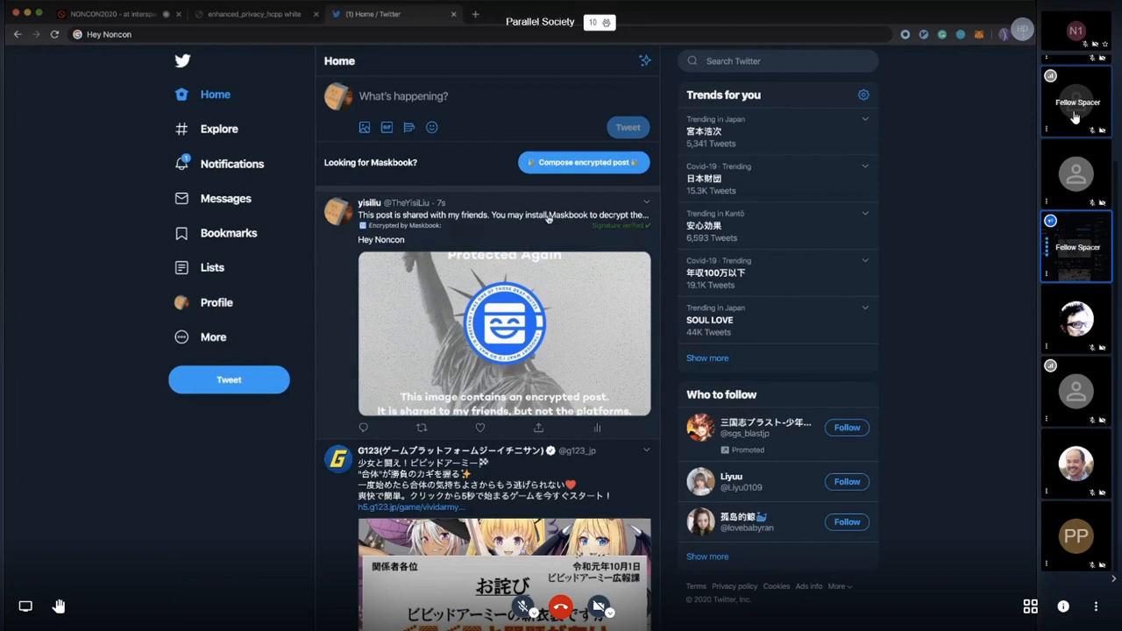
{"action": "left_click", "coordinate": [505, 218]}
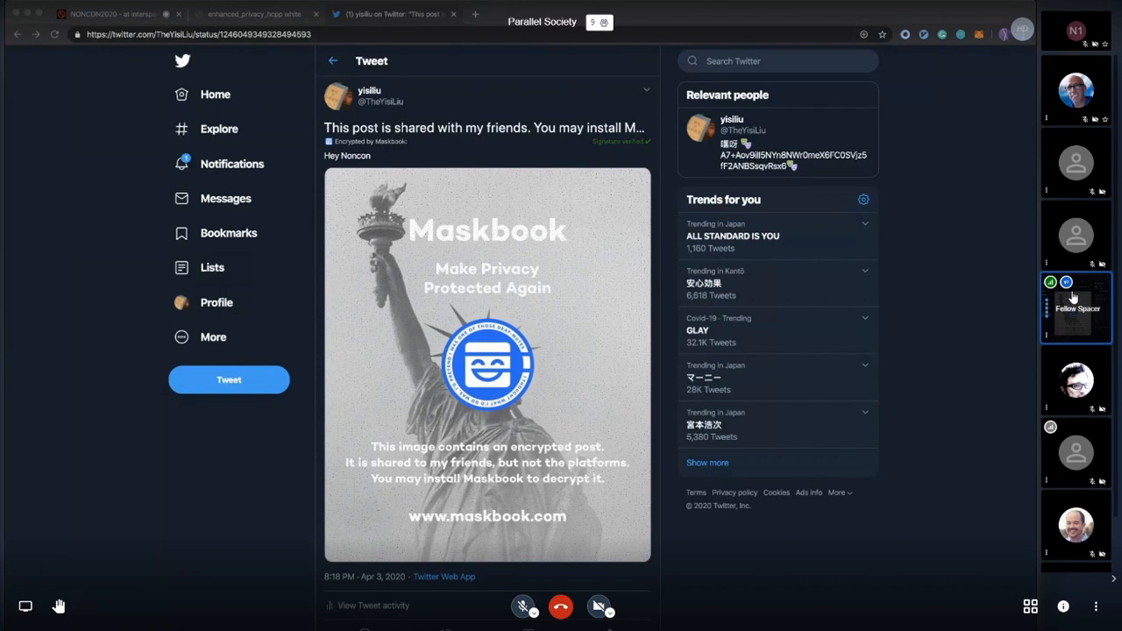
{"action": "mouse_move", "coordinate": [965, 330]}
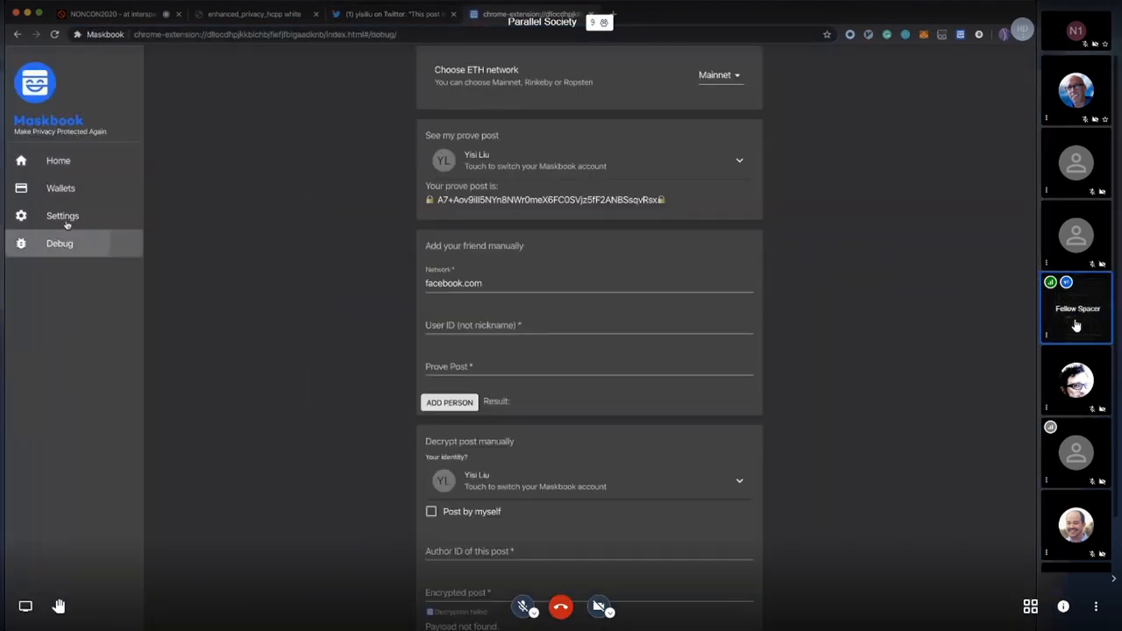
- Disable Image Mode in Maskbook settings, then encrypt the earlier tweet's link into a text-form post
{"action": "left_click", "coordinate": [63, 216]}
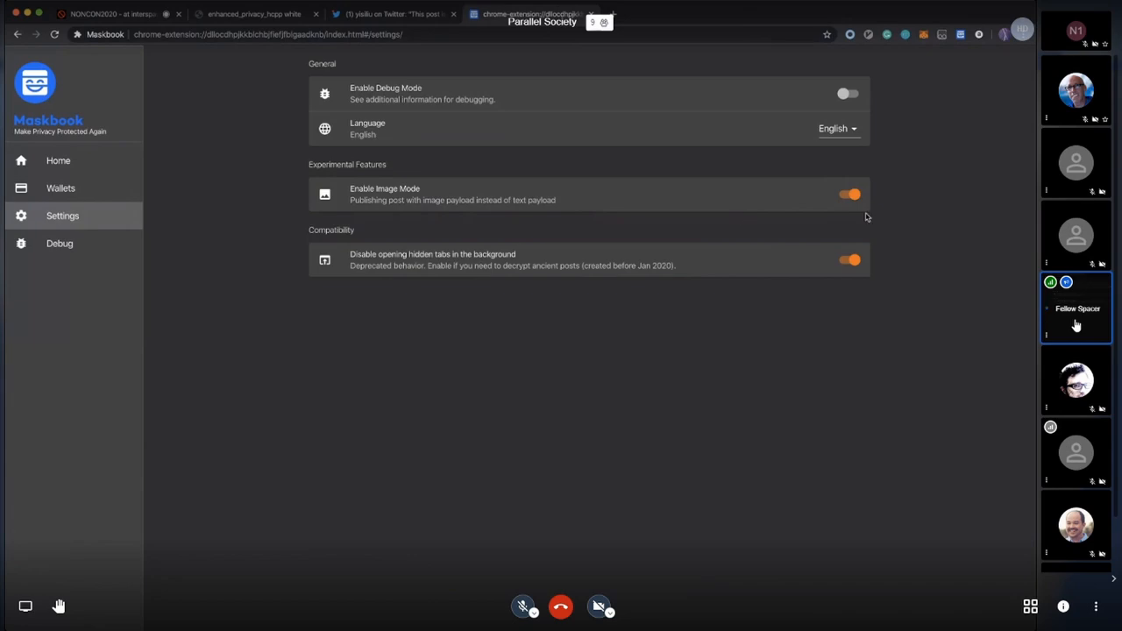
{"action": "left_click", "coordinate": [390, 14]}
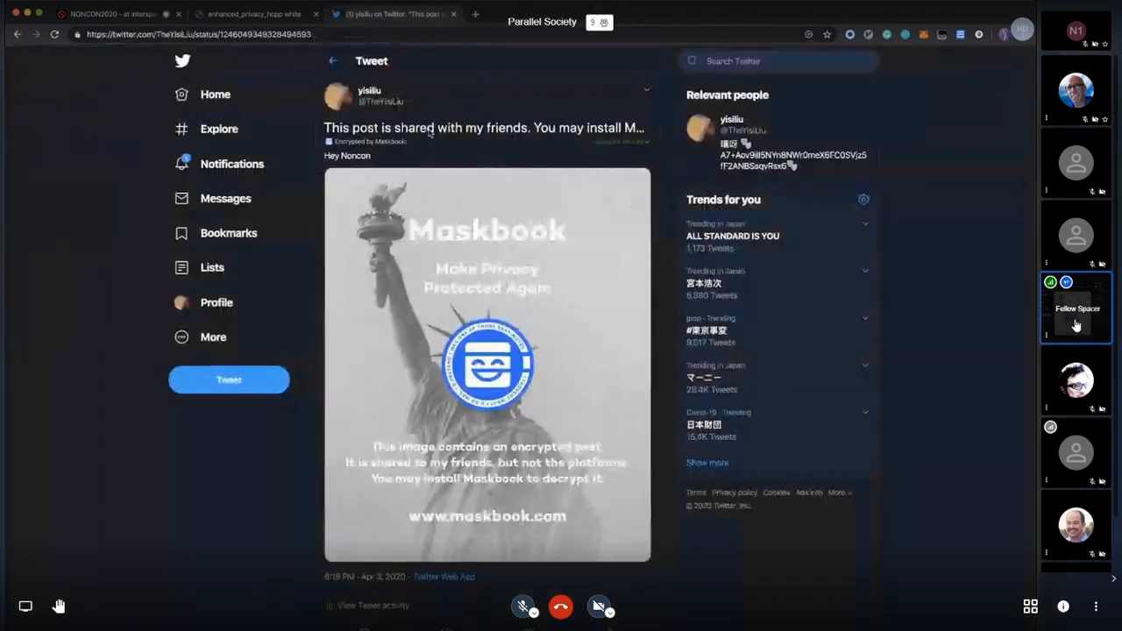
{"action": "left_click", "coordinate": [214, 95]}
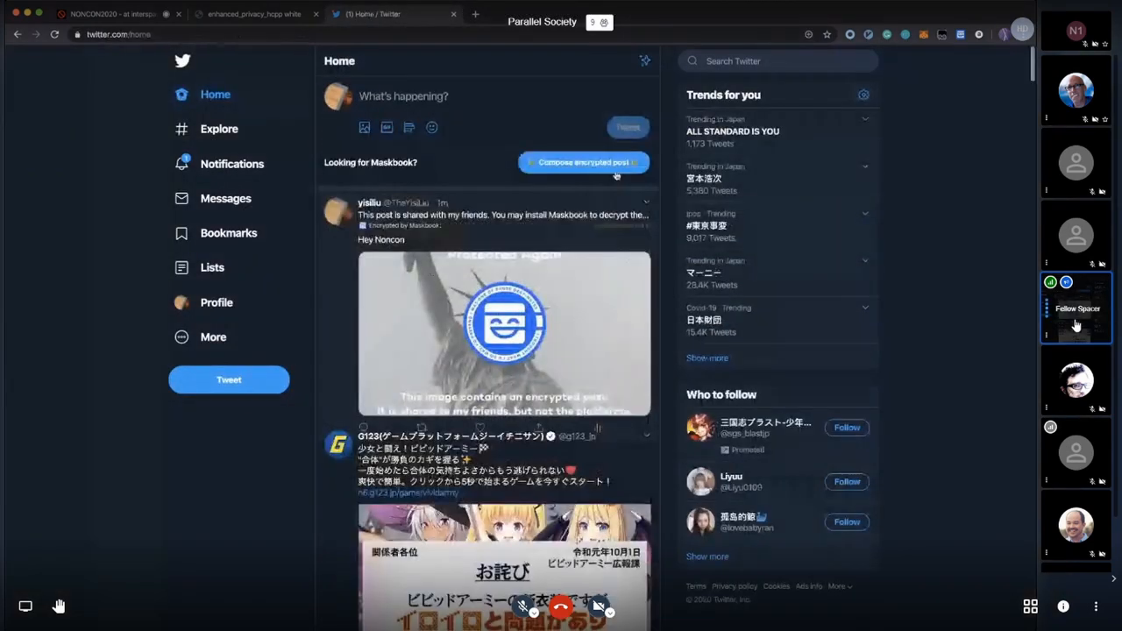
{"action": "left_click", "coordinate": [584, 161]}
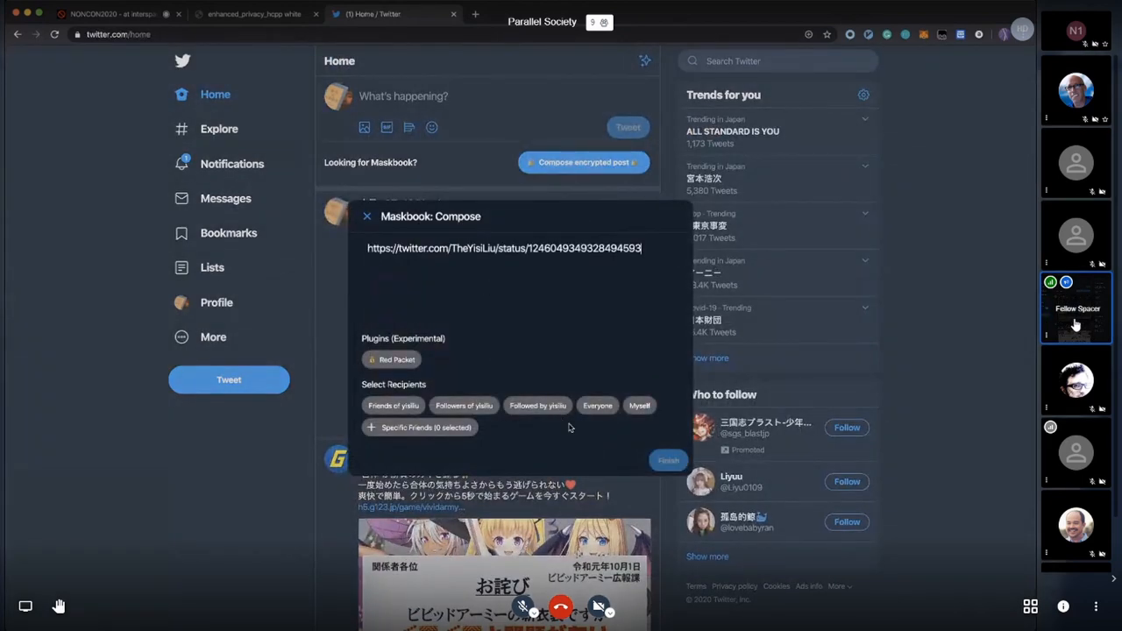
{"action": "left_click", "coordinate": [668, 460]}
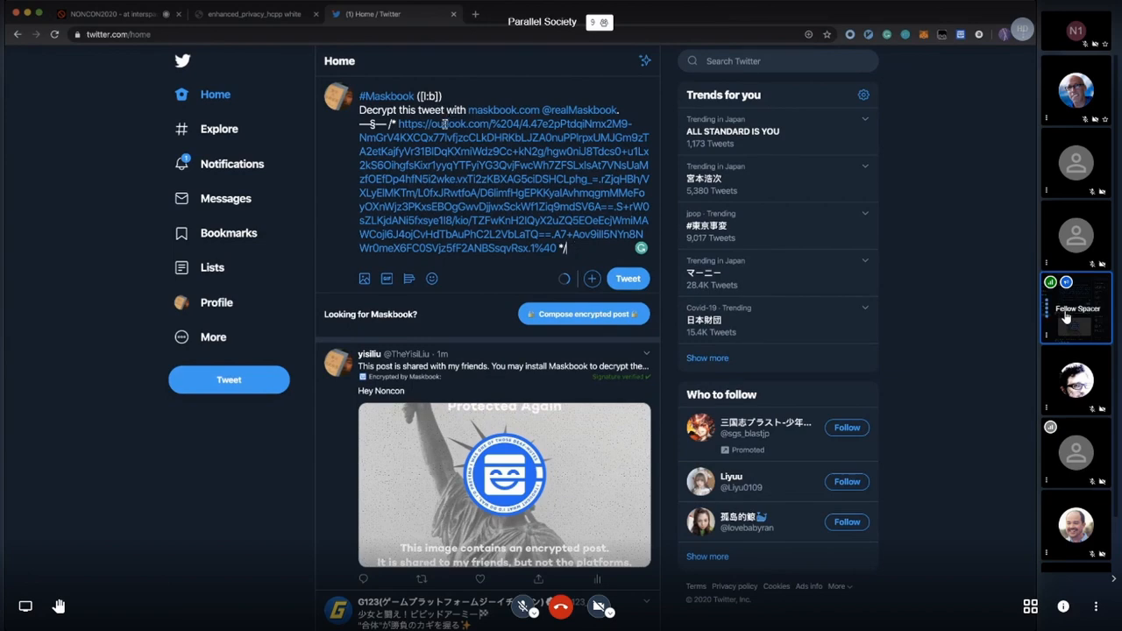
{"action": "mouse_move", "coordinate": [491, 123]}
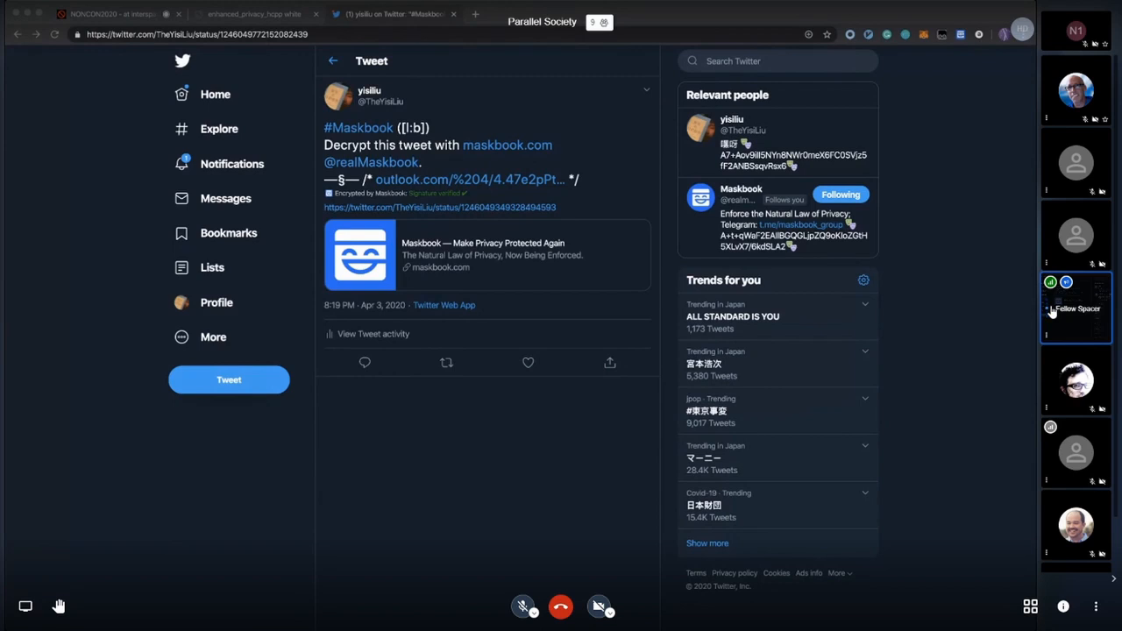
{"action": "mouse_move", "coordinate": [1048, 309]}
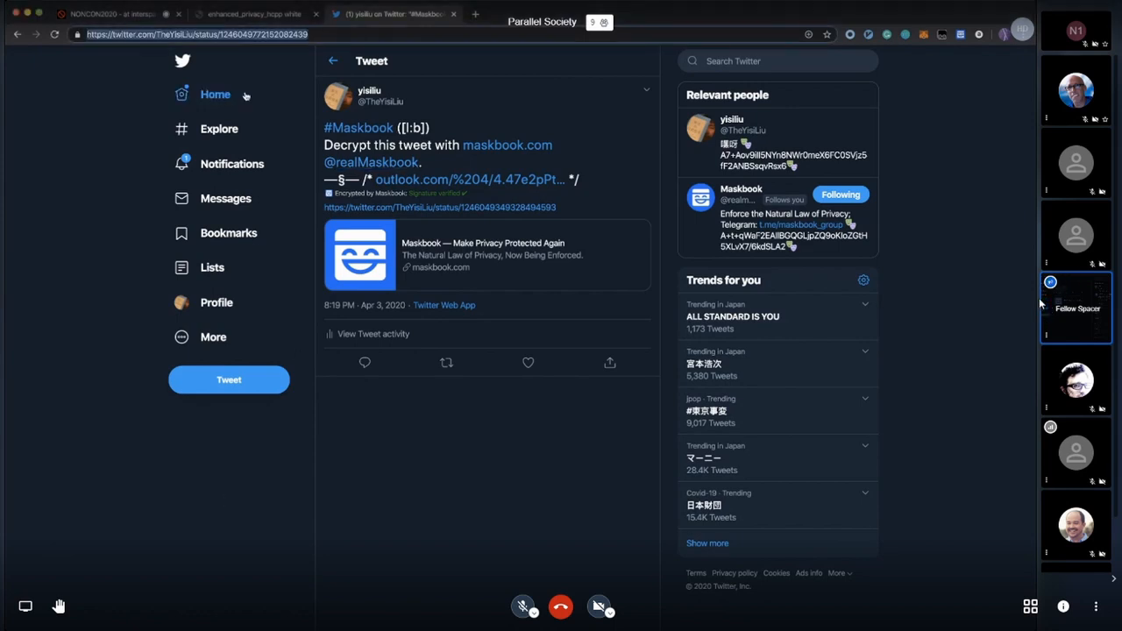
- Go back to the home timeline showing the new encrypted link tweet above the image tweet
{"action": "left_click", "coordinate": [214, 95]}
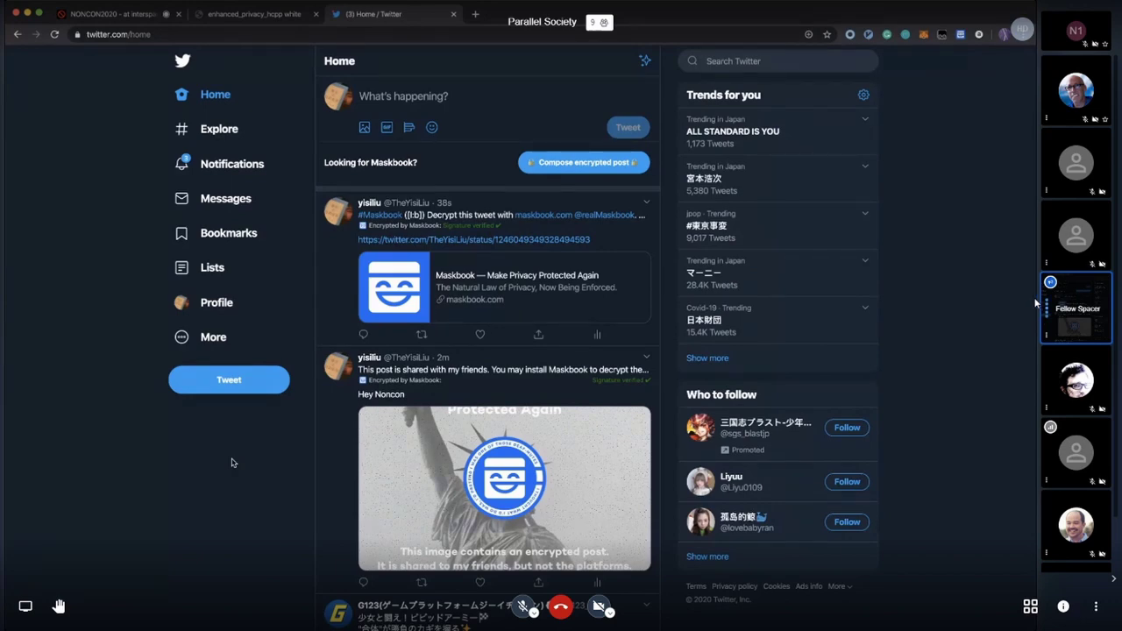
{"action": "mouse_move", "coordinate": [996, 301]}
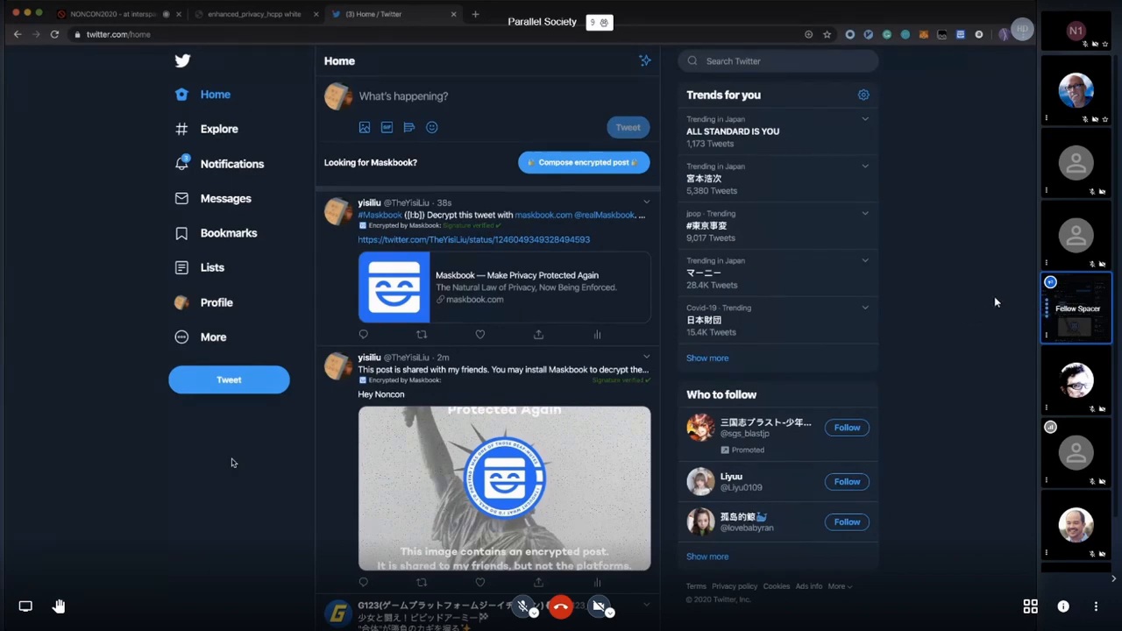
{"action": "mouse_move", "coordinate": [242, 454]}
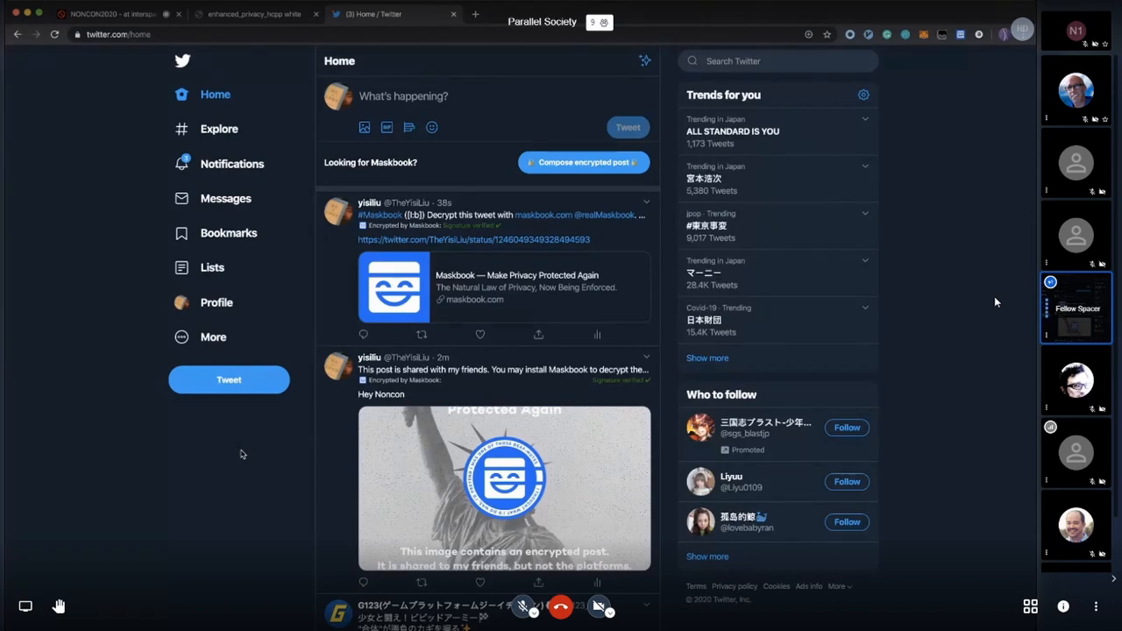
{"action": "mouse_move", "coordinate": [258, 452]}
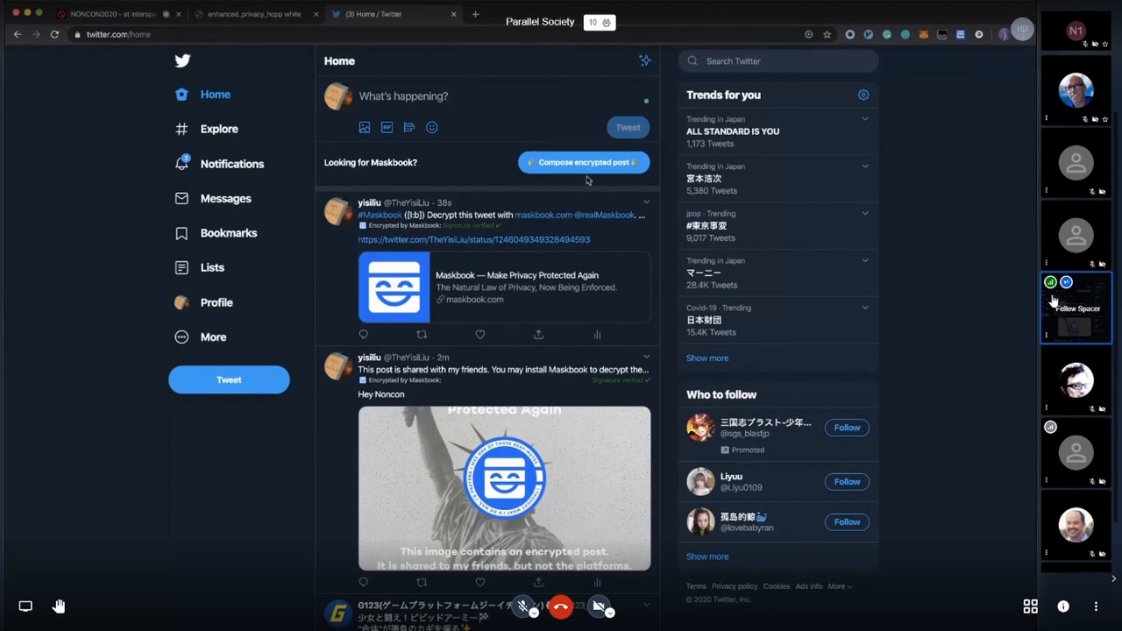
- Review the Red Packet plugin's wallet, token and shares fields in the Maskbook composer, then close it
{"action": "left_click", "coordinate": [582, 162]}
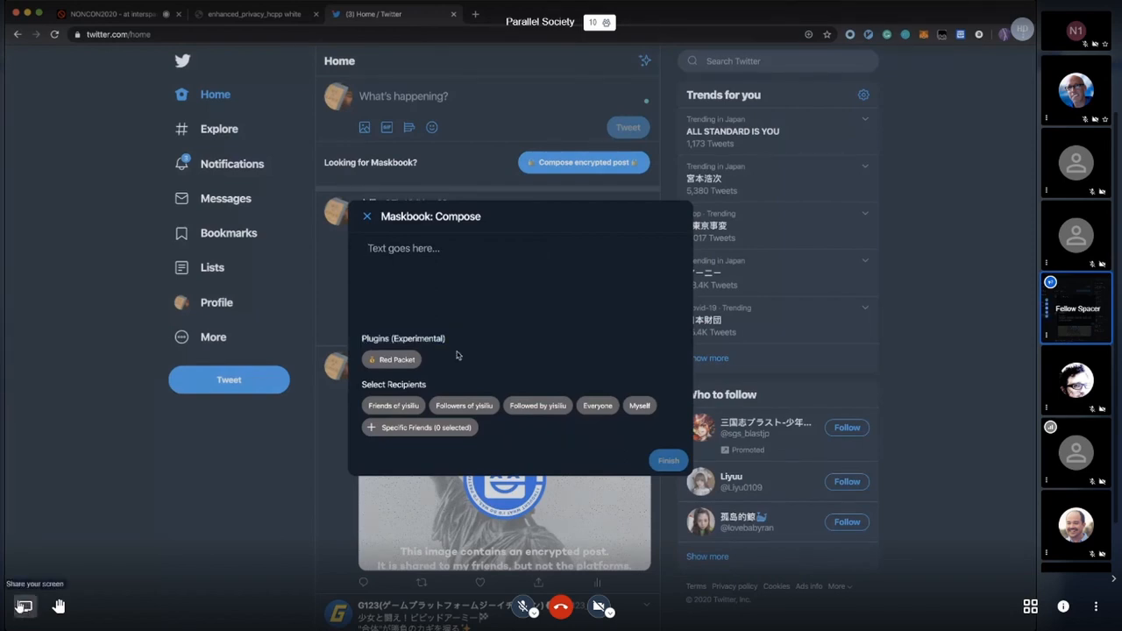
{"action": "mouse_move", "coordinate": [448, 356]}
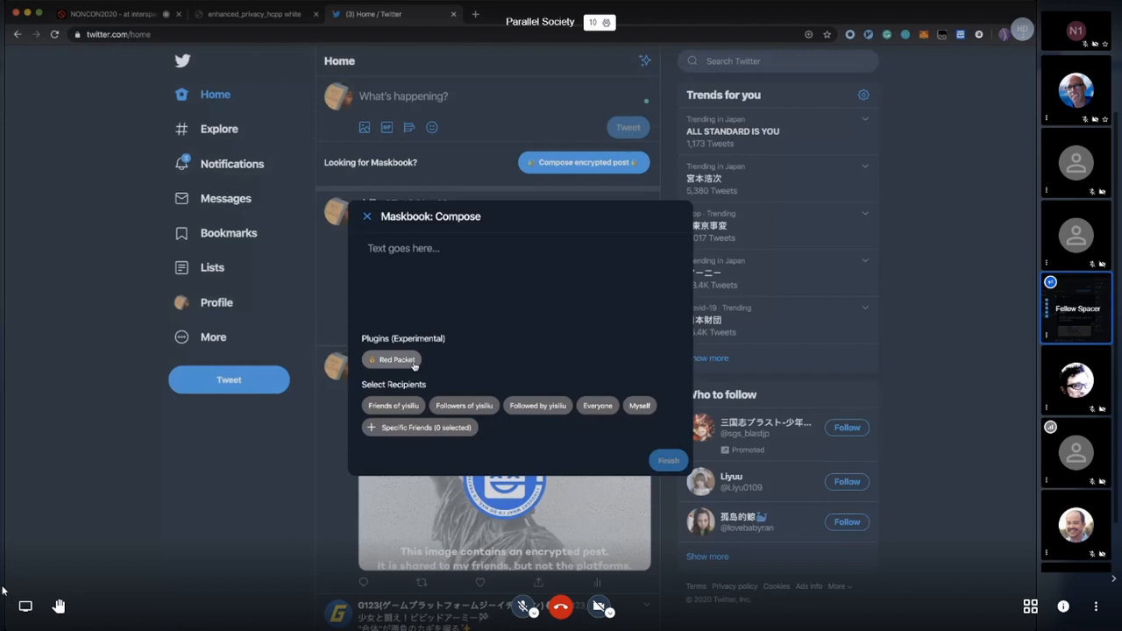
{"action": "left_click", "coordinate": [393, 359]}
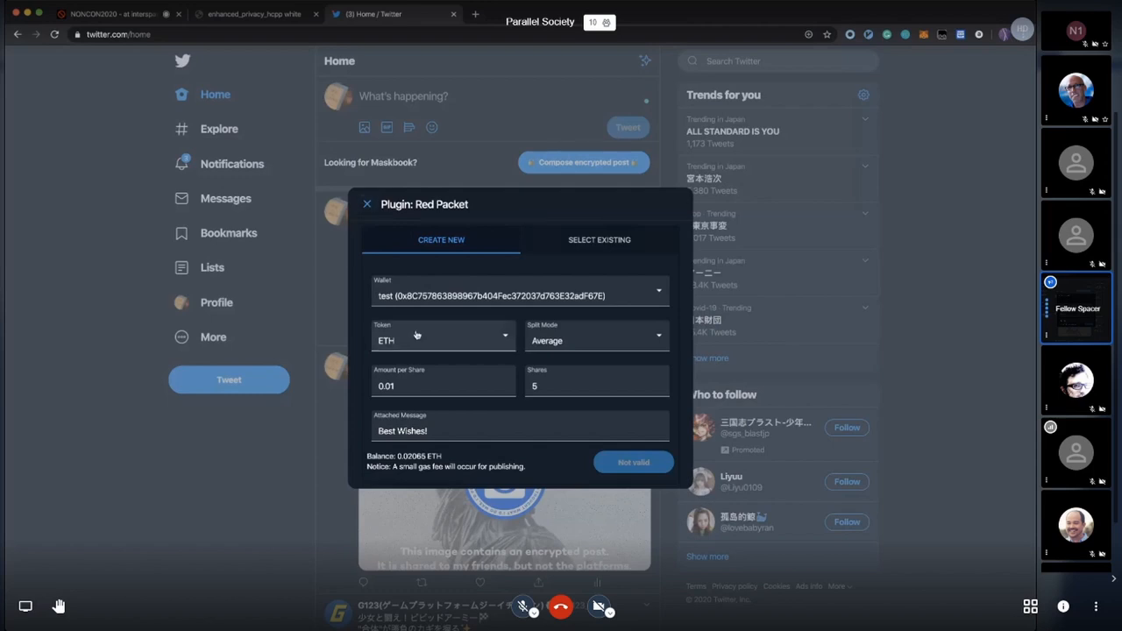
{"action": "mouse_move", "coordinate": [439, 316]}
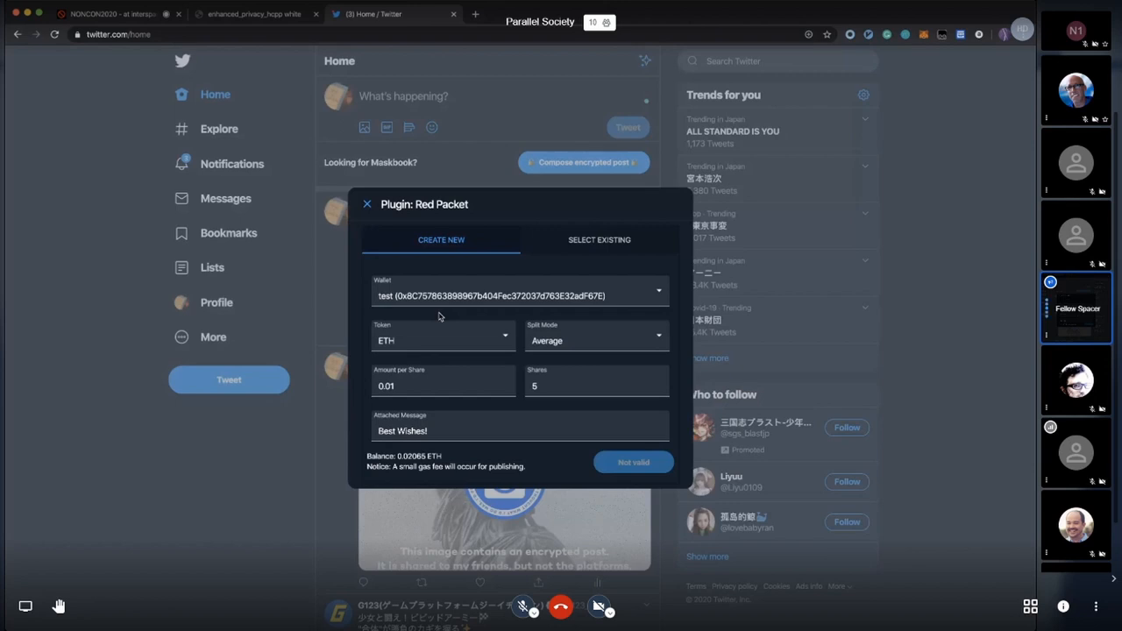
{"action": "left_click", "coordinate": [365, 204]}
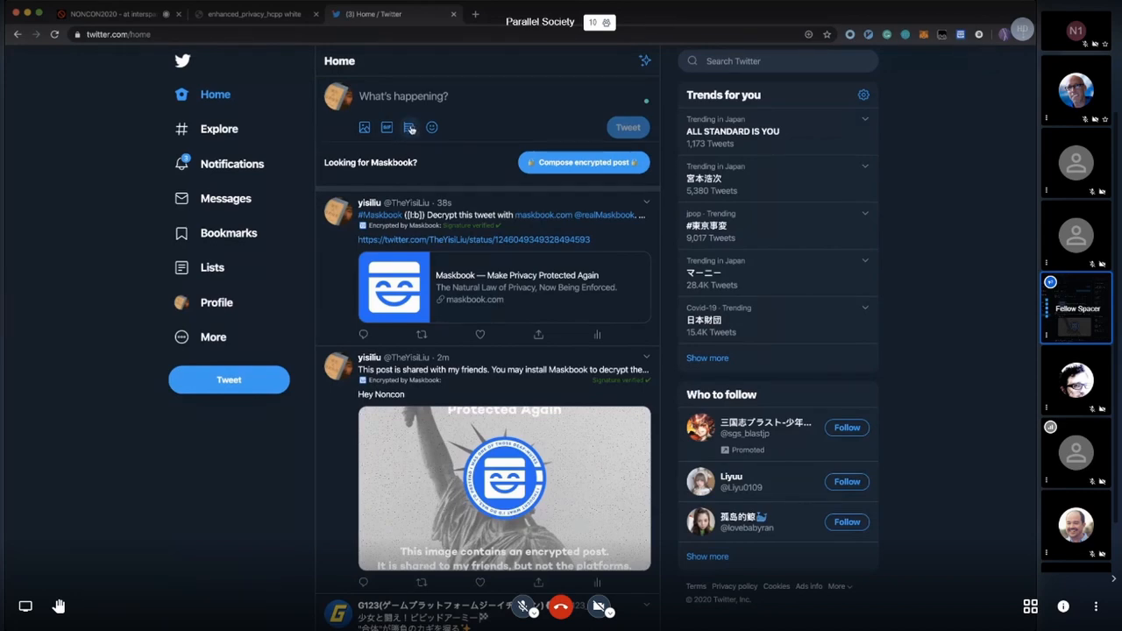
- Draft a poll with choices 12 and 23, discard it, and reopen the Maskbook encrypted composer
{"action": "left_click", "coordinate": [408, 126]}
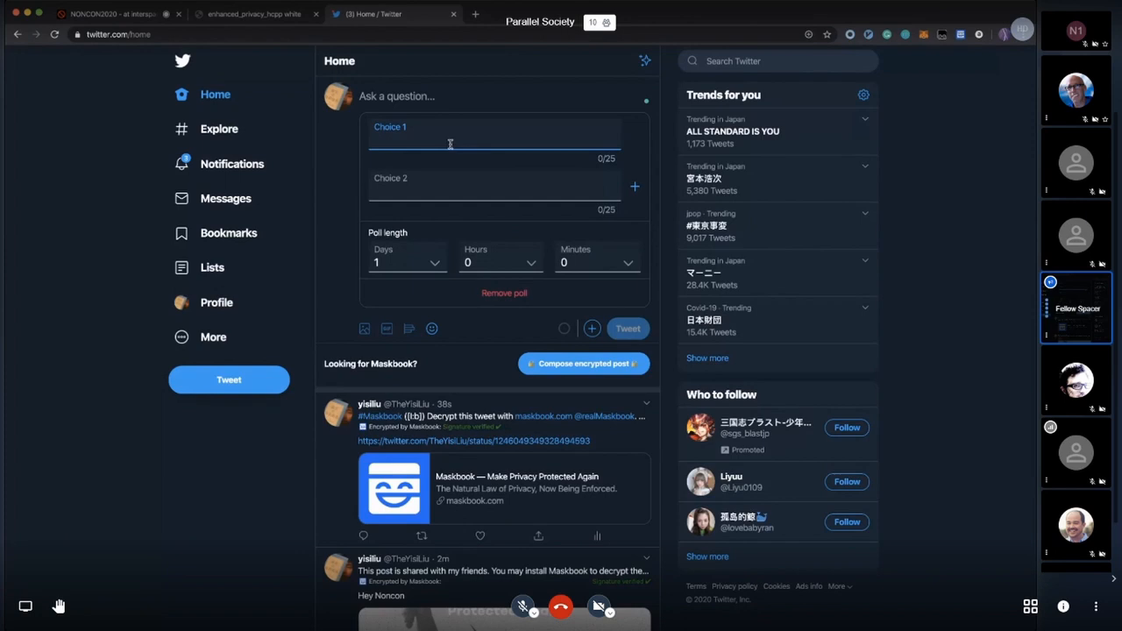
{"action": "type", "text": "12"}
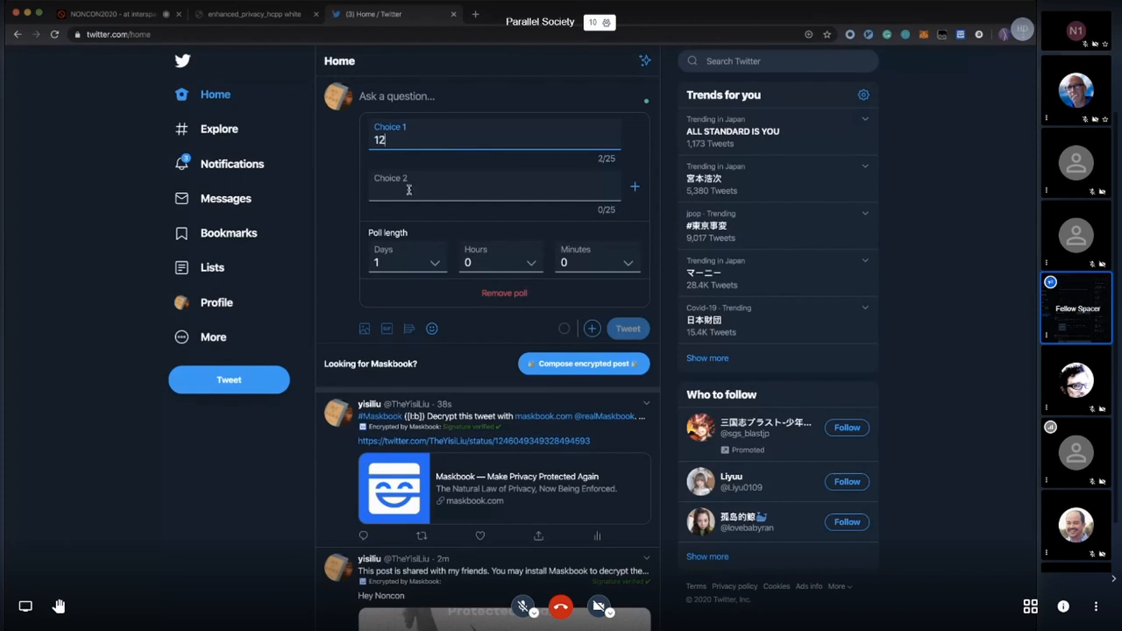
{"action": "type", "text": "23"}
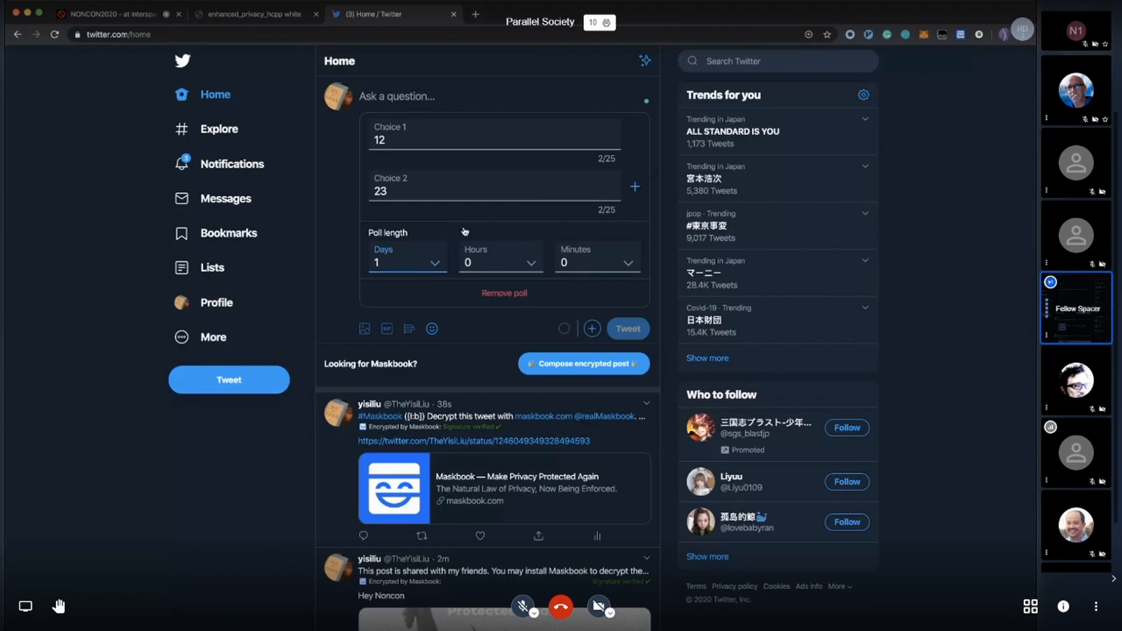
{"action": "left_click", "coordinate": [505, 293]}
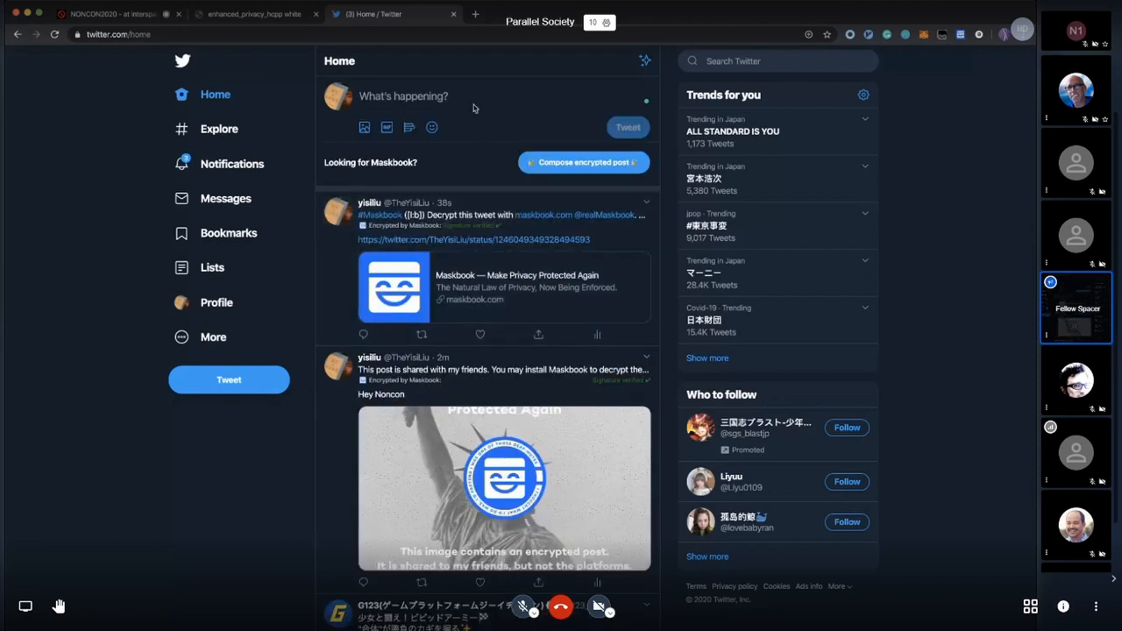
{"action": "left_click", "coordinate": [582, 162]}
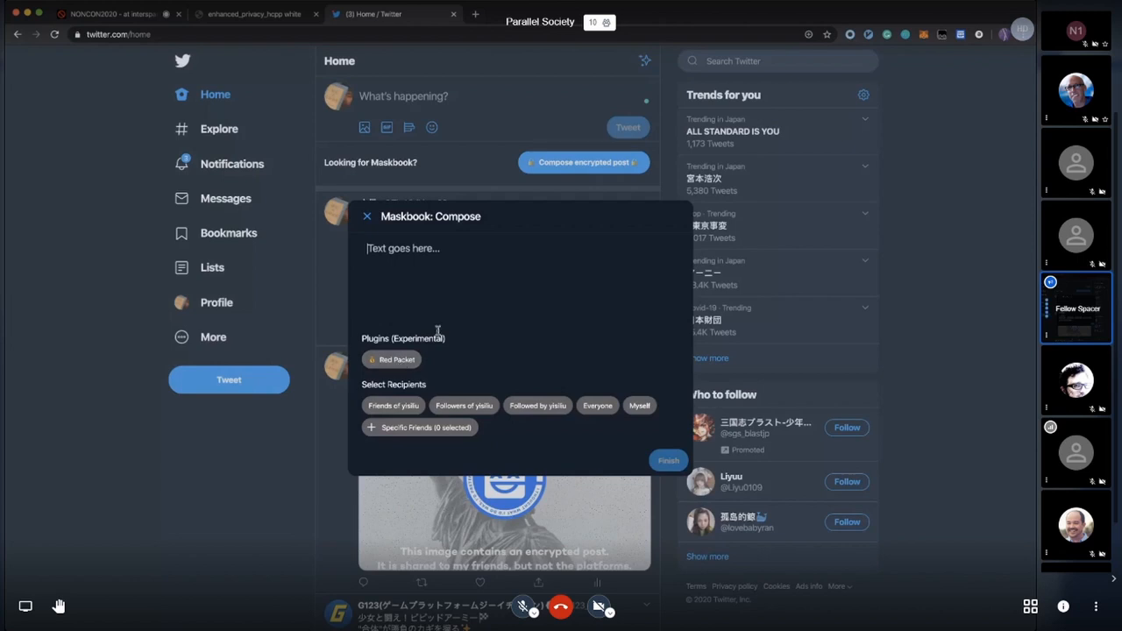
- Send a 0.01 ETH Red Packet in Random split mode with the TheYisiliu tweet URL as its message
{"action": "left_click", "coordinate": [393, 359]}
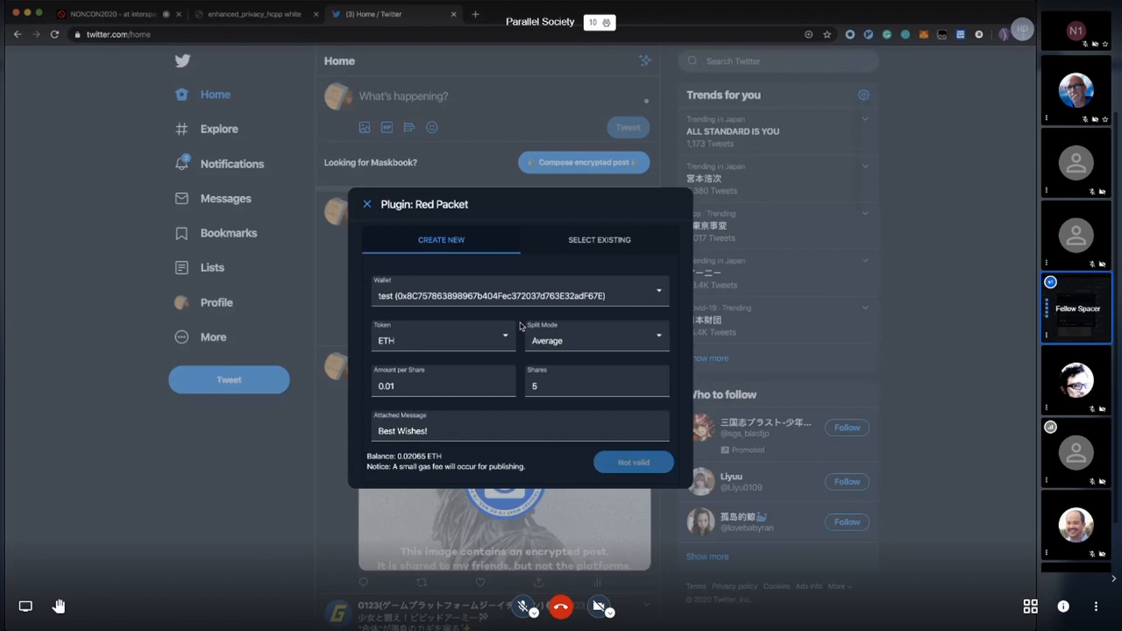
{"action": "left_click", "coordinate": [596, 337]}
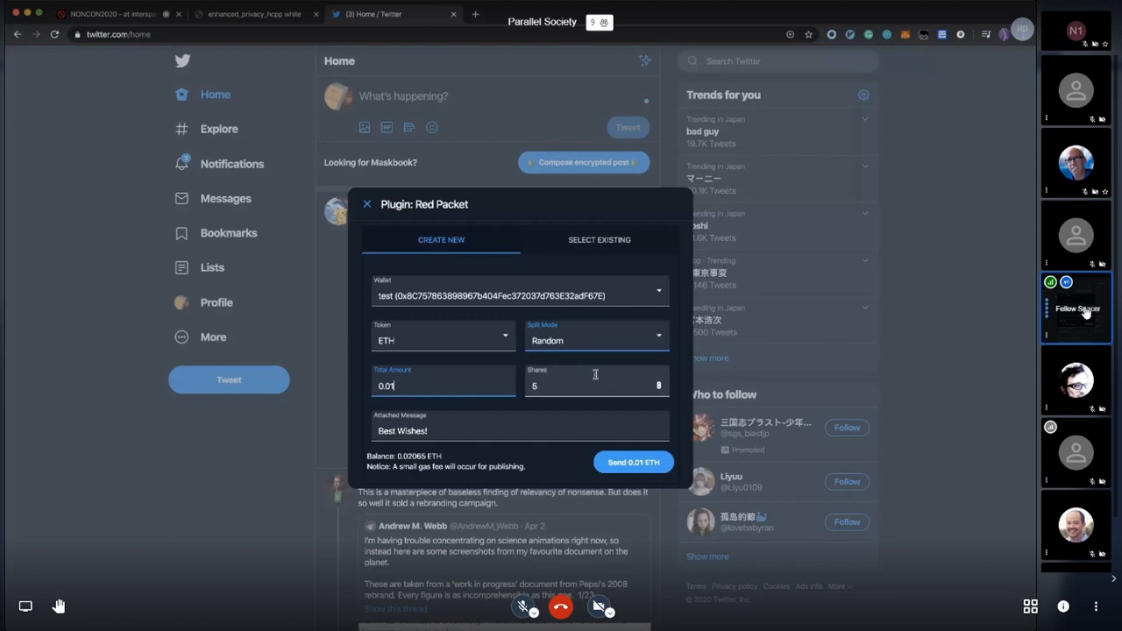
{"action": "triple_click", "coordinate": [403, 431]}
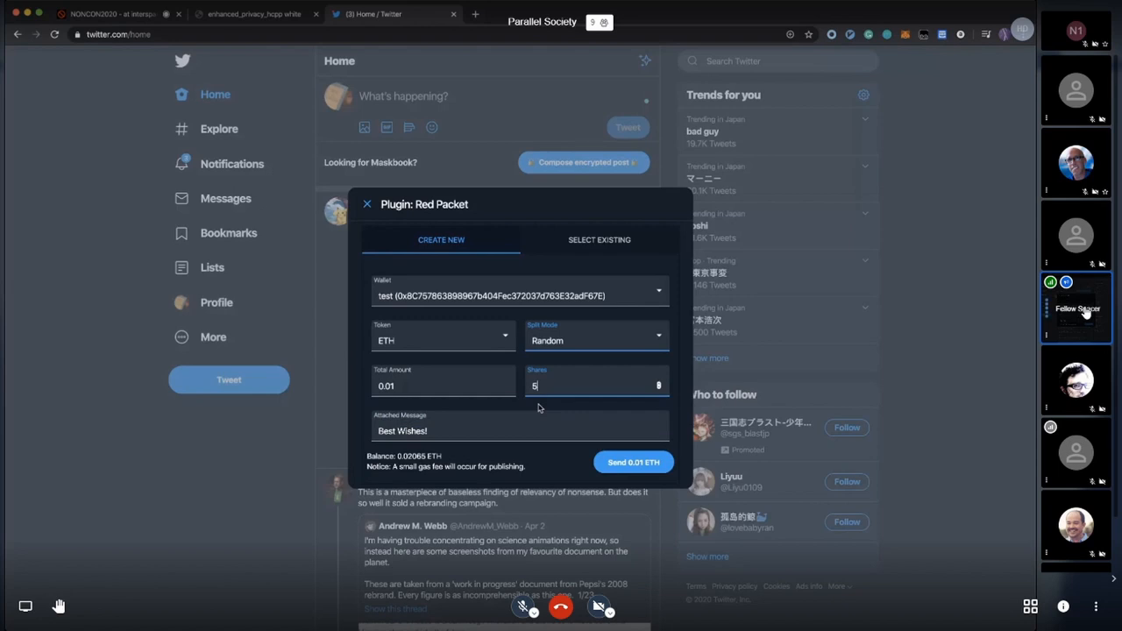
{"action": "type", "text": "https://twitter.com/TheYisiliu/status/1246049772152082439"}
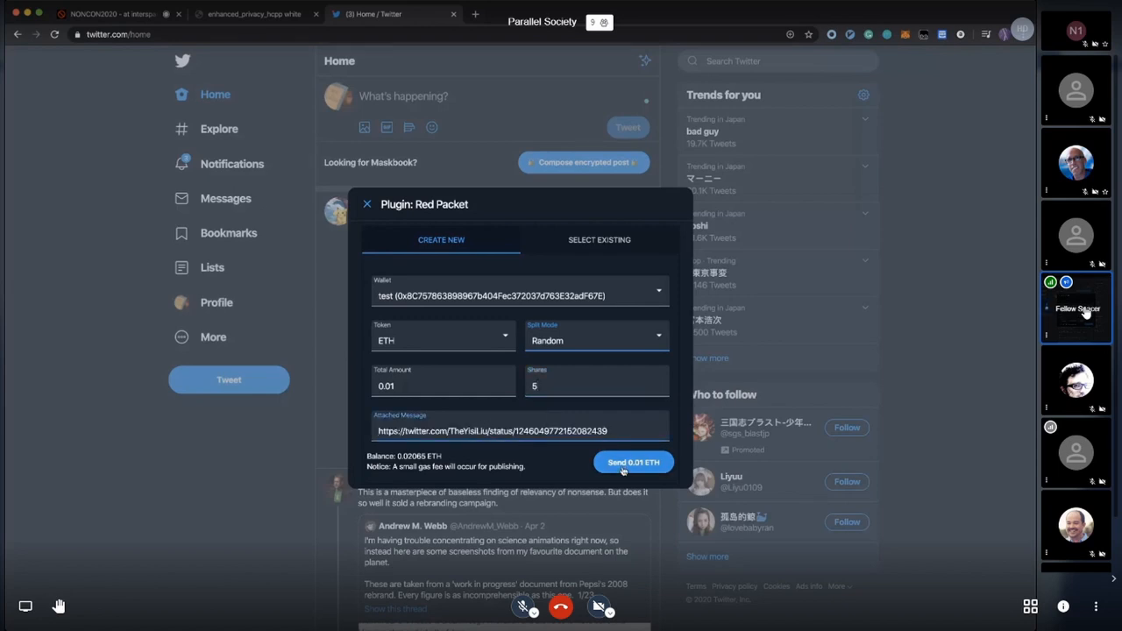
{"action": "left_click", "coordinate": [600, 239]}
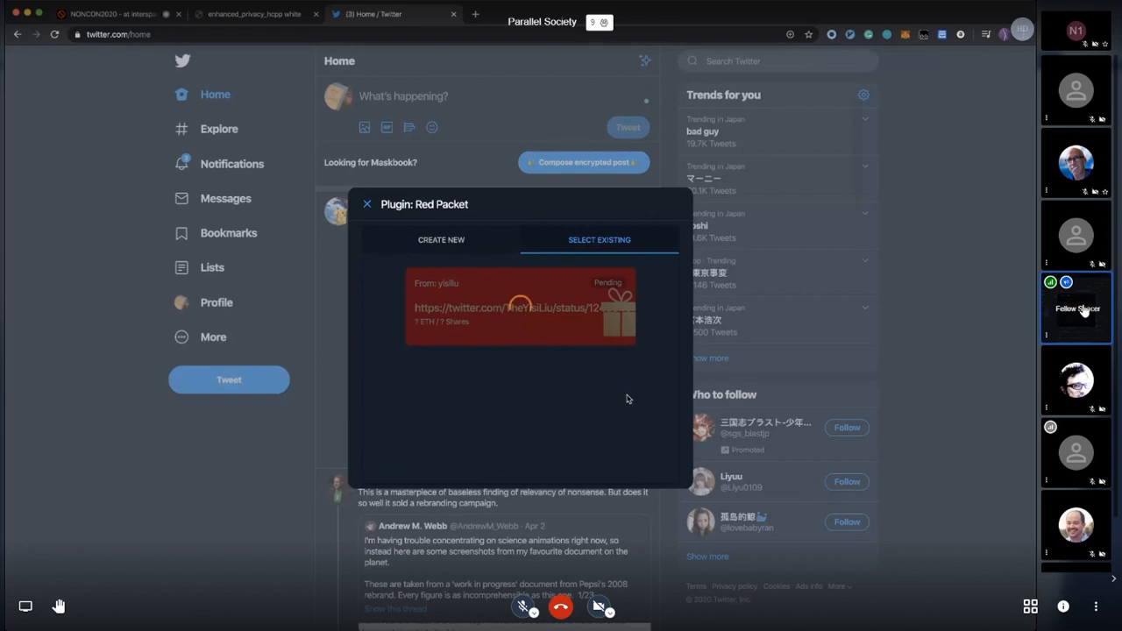
{"action": "mouse_move", "coordinate": [554, 382]}
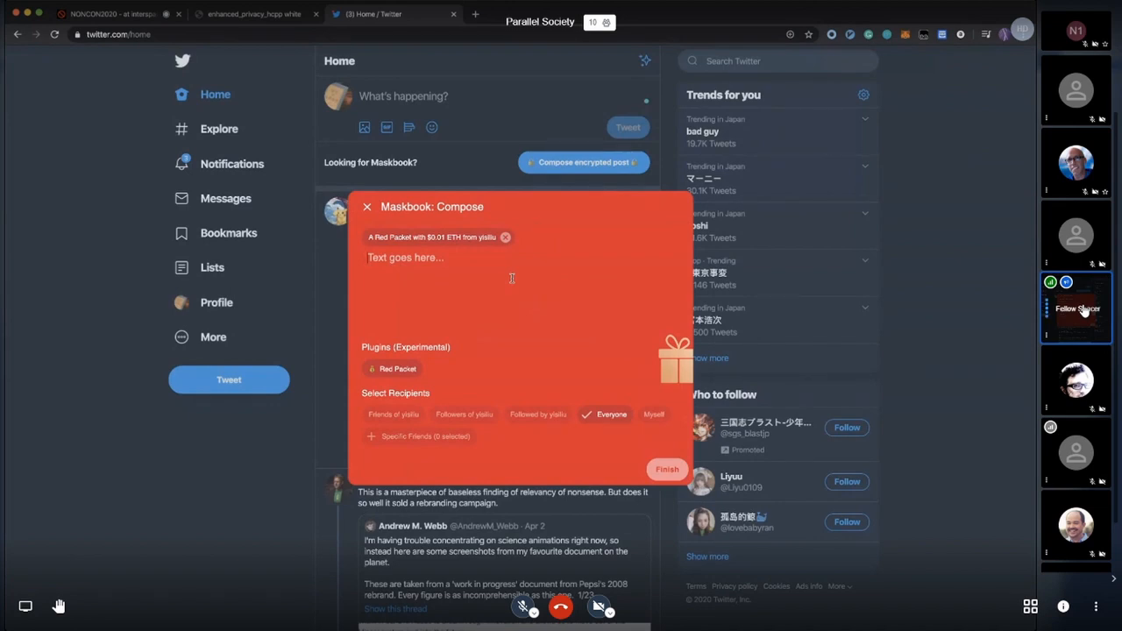
{"action": "mouse_move", "coordinate": [547, 406]}
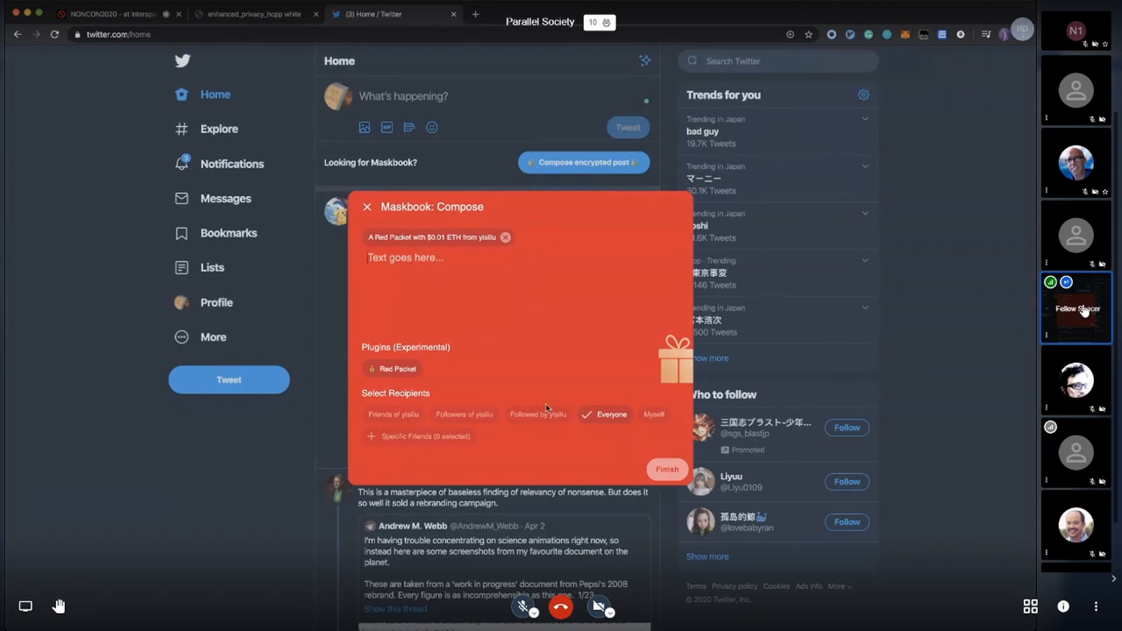
- Compose the encrypted post for Everyone reading 'hey noncon' with the Red Packet attached and finish it
{"action": "type", "text": "https://twitter.com/TheYisiLiu/status/1246049772152082439"}
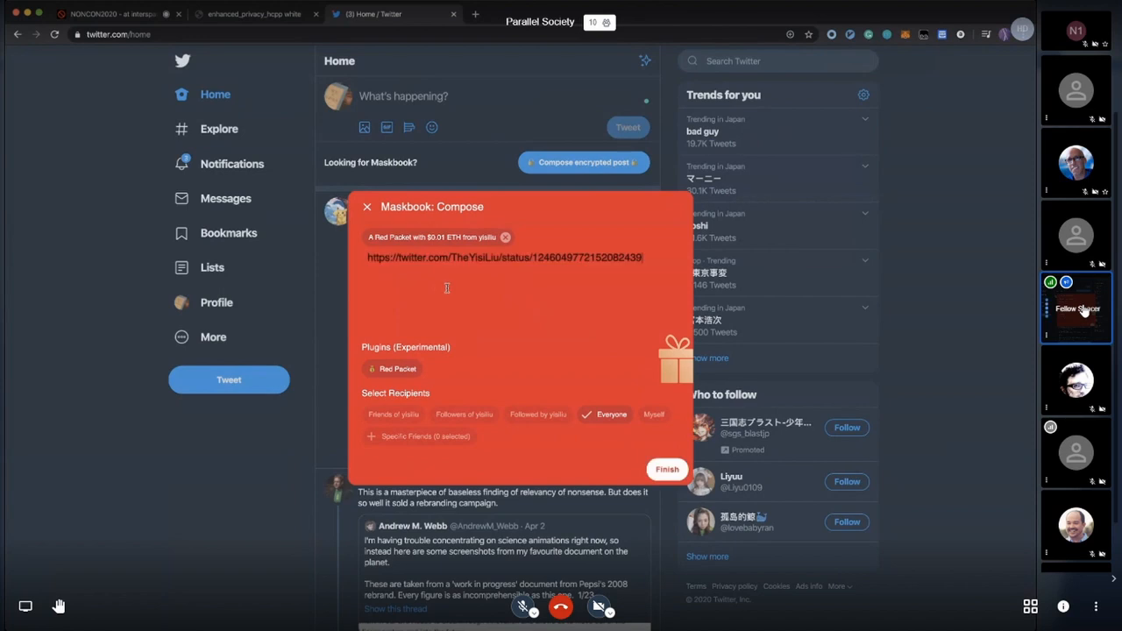
{"action": "mouse_move", "coordinate": [638, 330]}
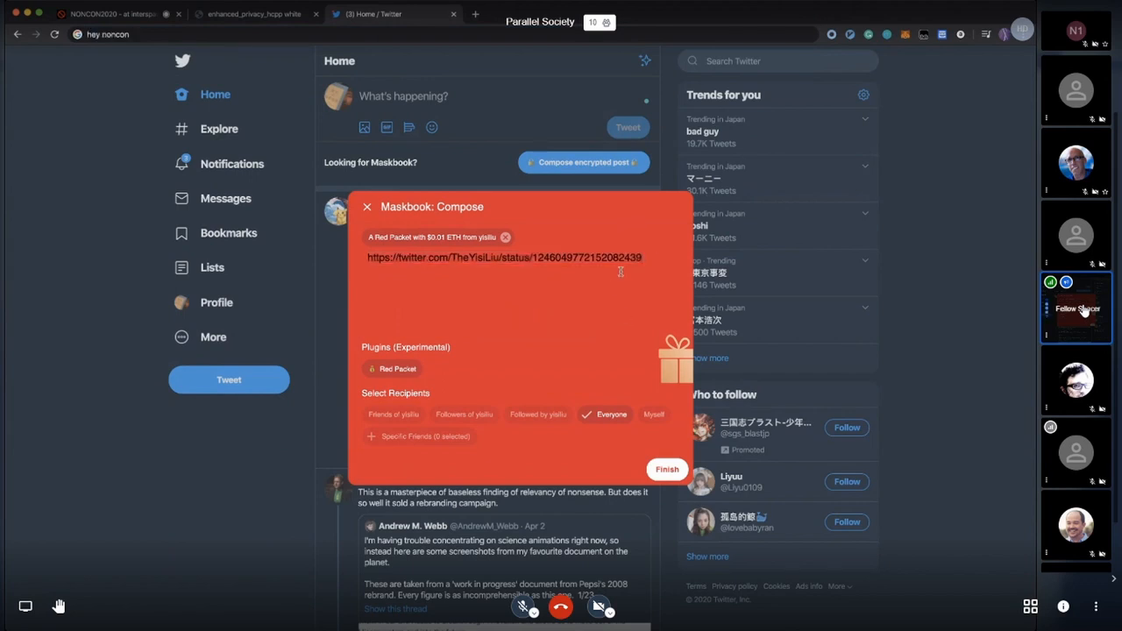
{"action": "type", "text": "hey noncon"}
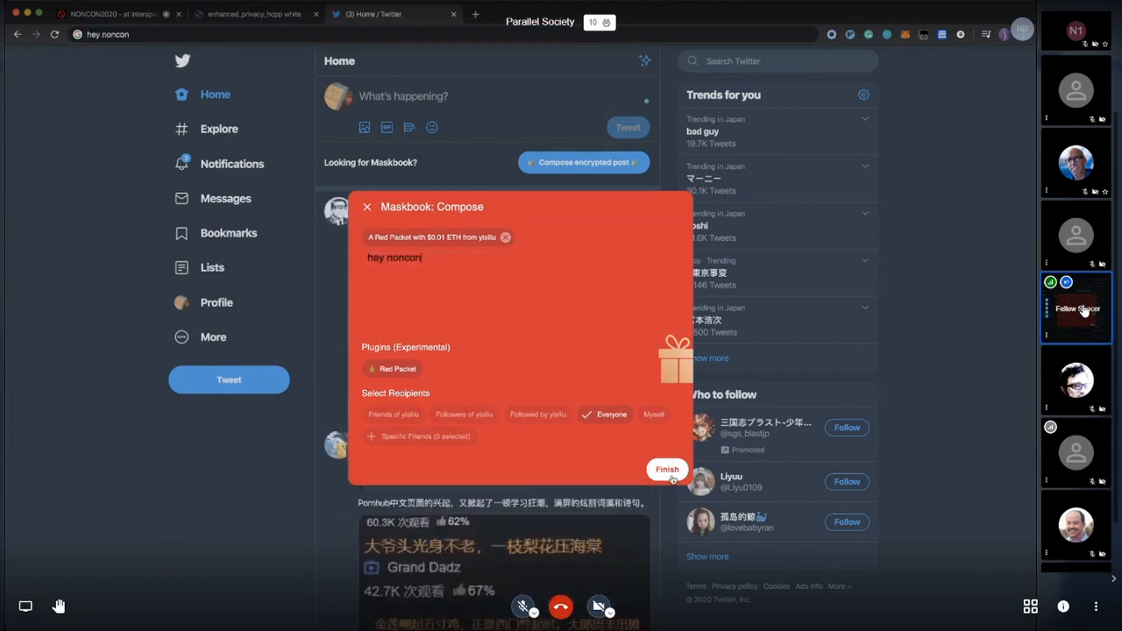
{"action": "left_click", "coordinate": [667, 470]}
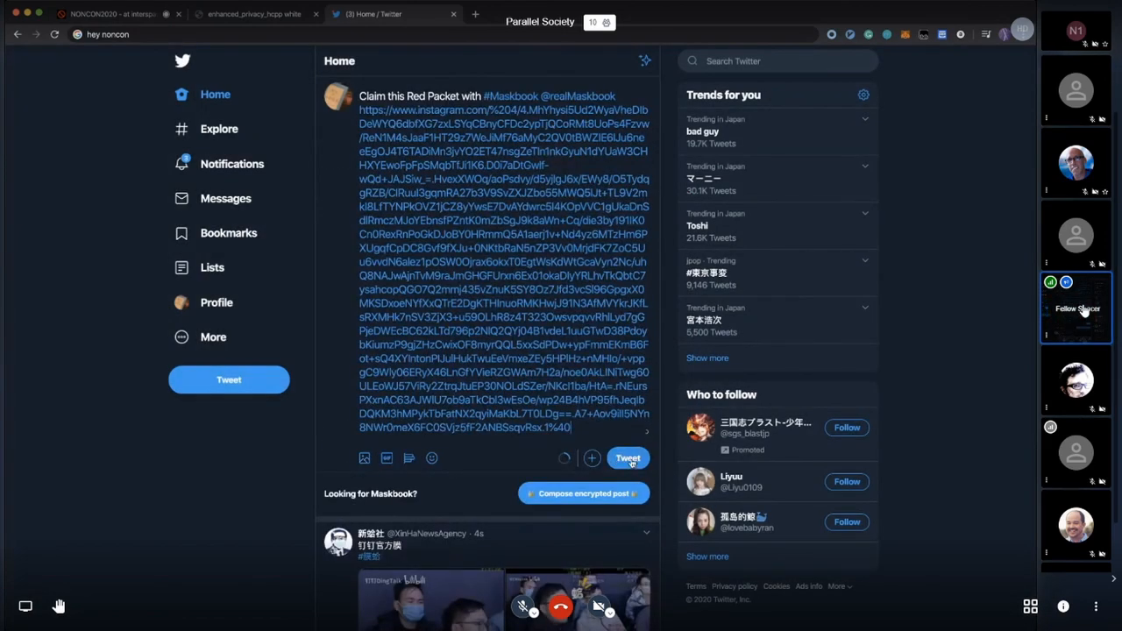
- Publish the encrypted Red Packet tweet to the Twitter timeline
{"action": "left_click", "coordinate": [628, 457]}
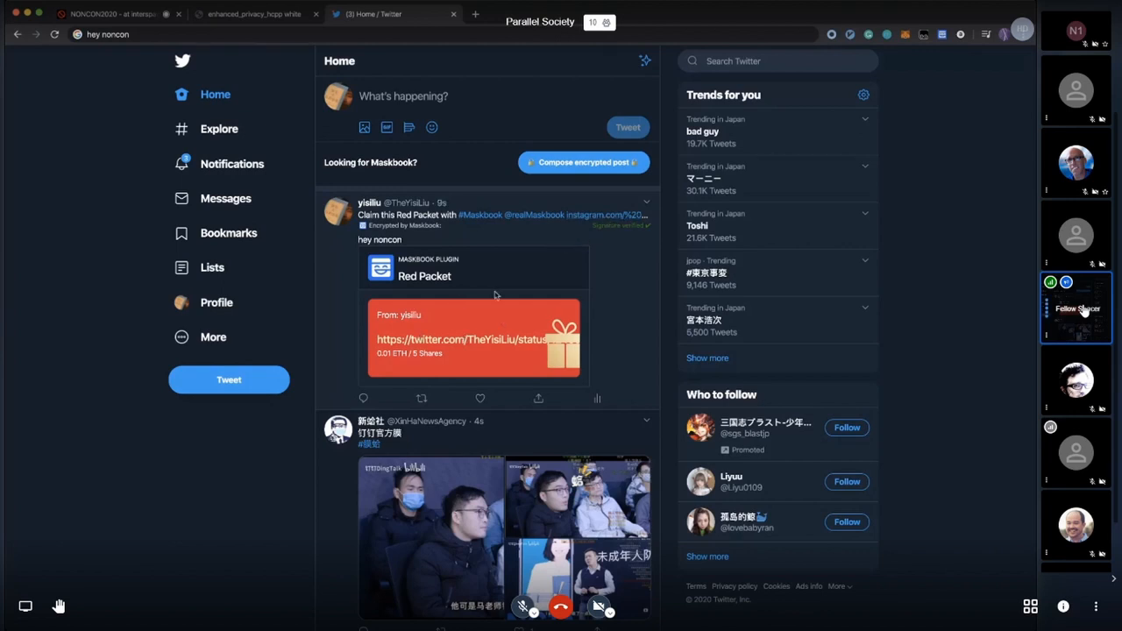
{"action": "mouse_move", "coordinate": [501, 280]}
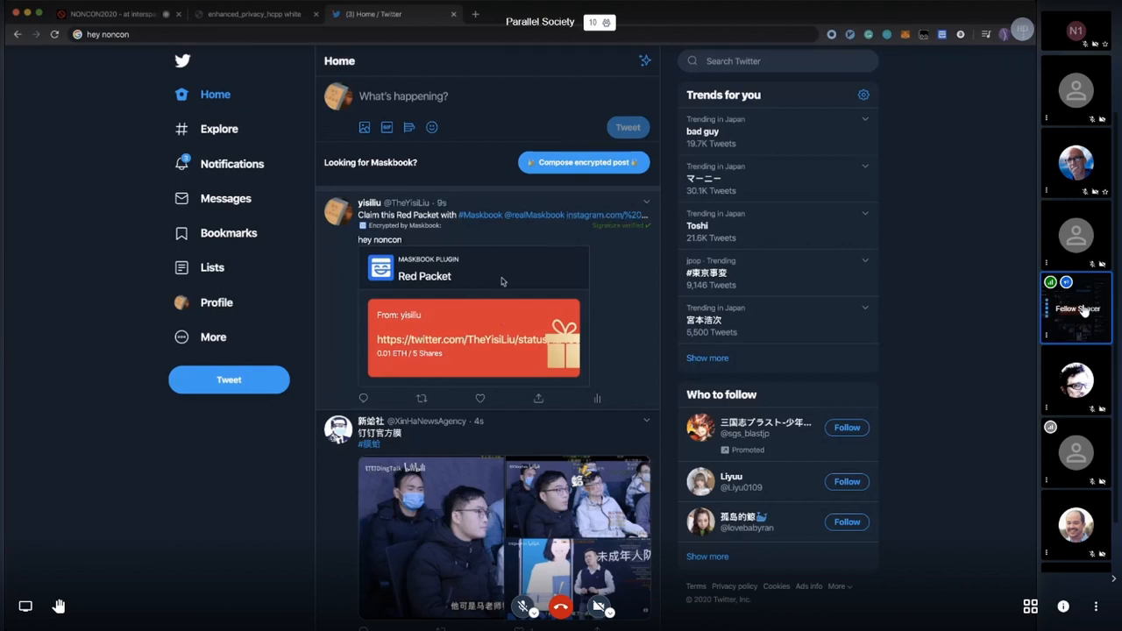
{"action": "mouse_move", "coordinate": [482, 319]}
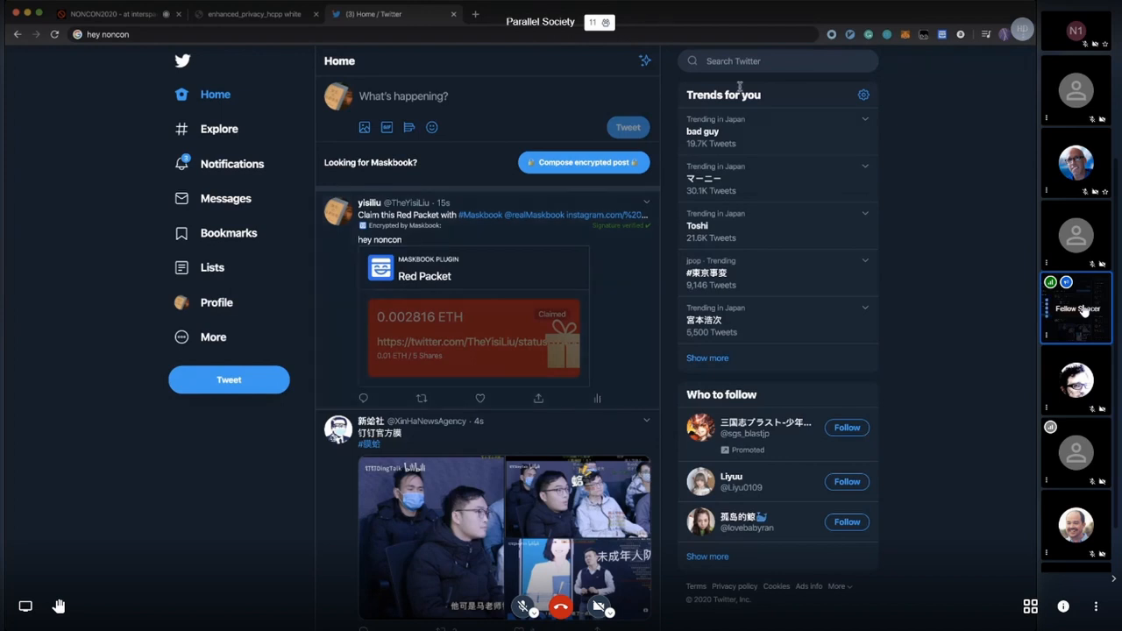
{"action": "type", "text": "m"}
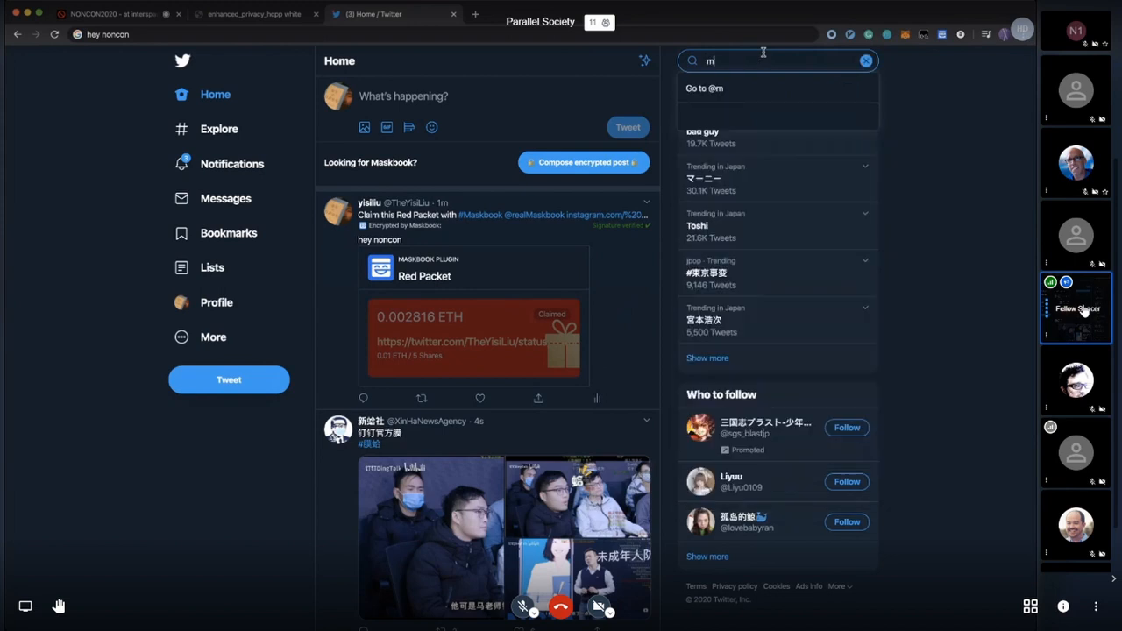
{"action": "type", "text": "akerdao maskbook"}
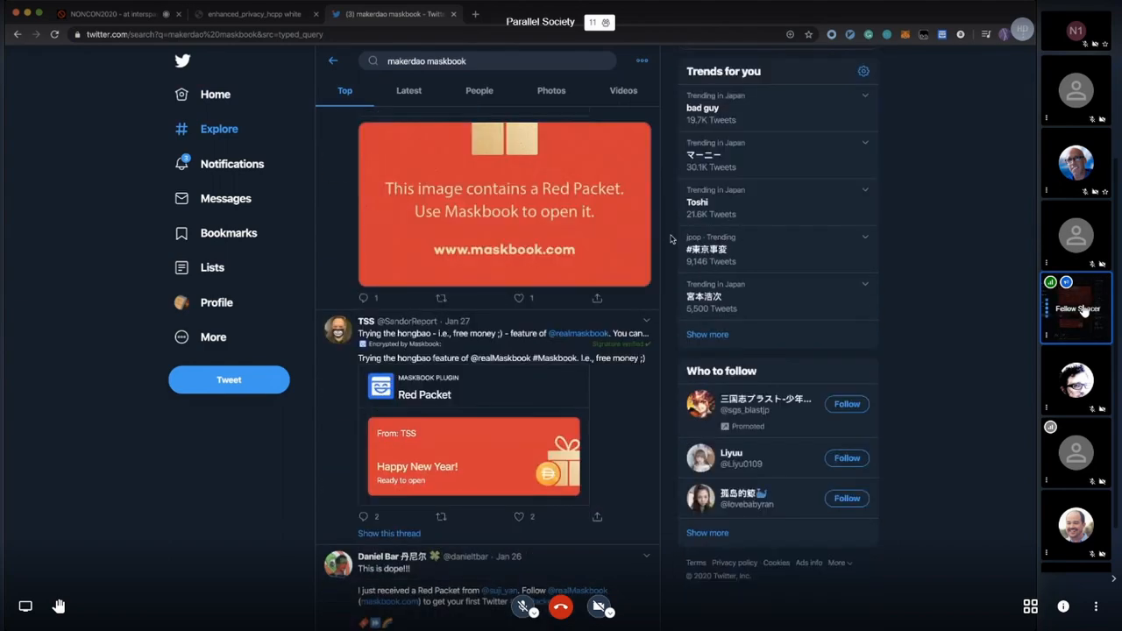
{"action": "scroll", "scroll_direction": "down", "scroll_amount": 3}
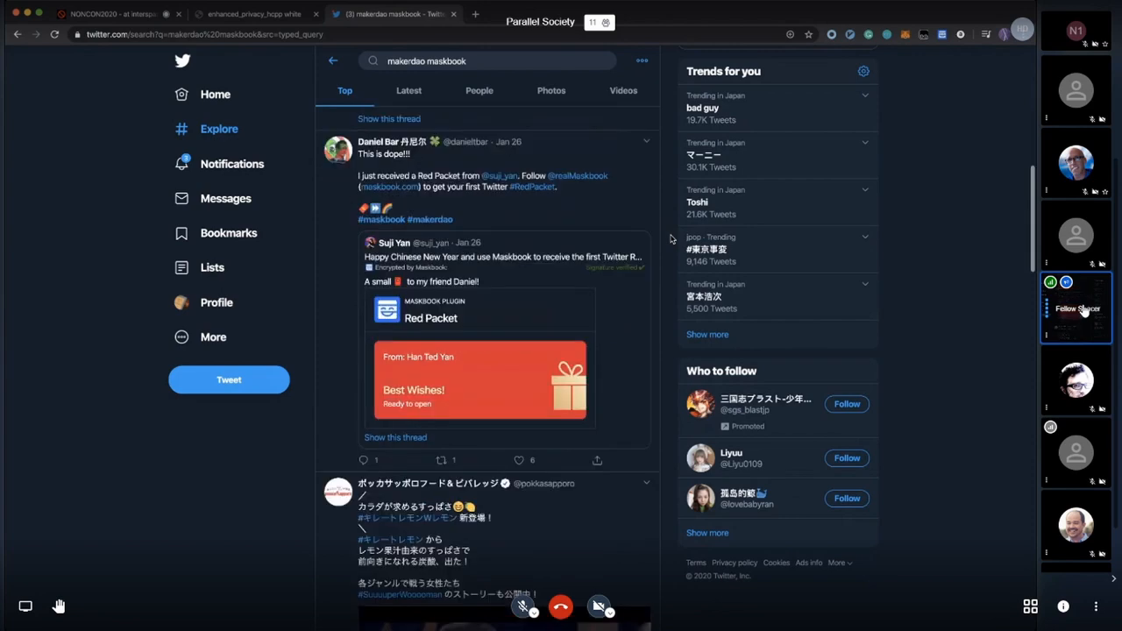
{"action": "scroll", "scroll_direction": "down", "scroll_amount": 3}
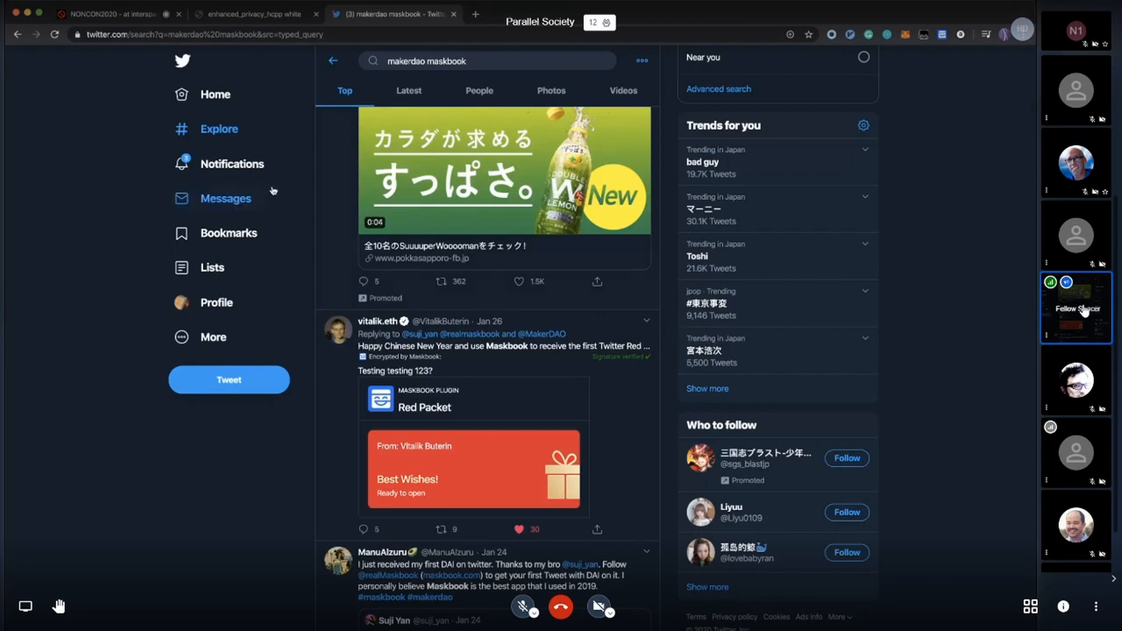
{"action": "left_click", "coordinate": [213, 95]}
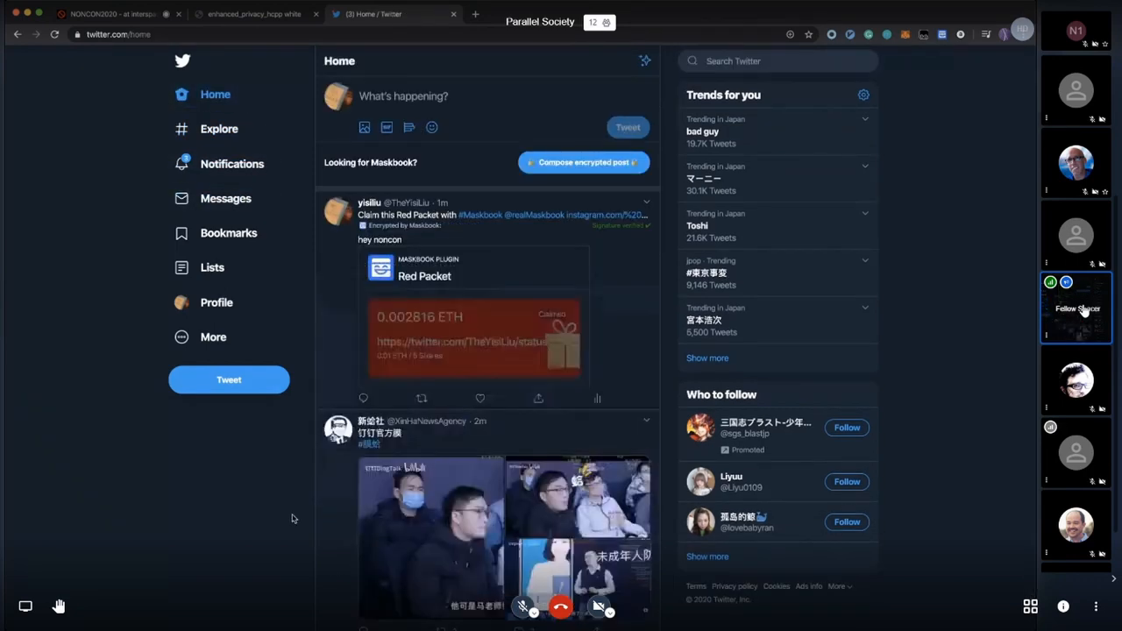